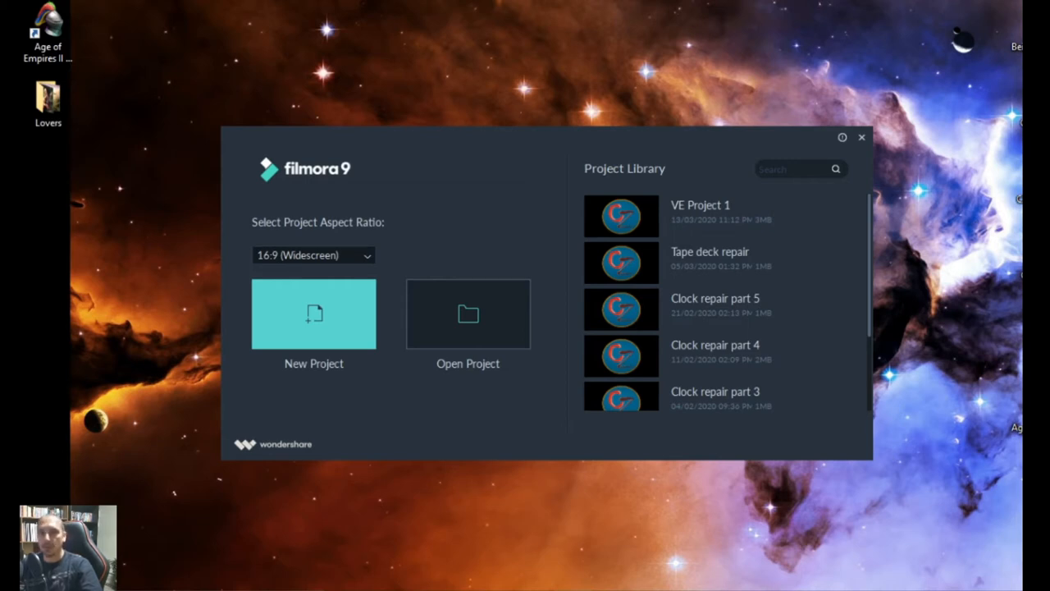
# Step: Start a new 16:9 widescreen project from the Filmora9 launcher
pyautogui.click(313, 314)
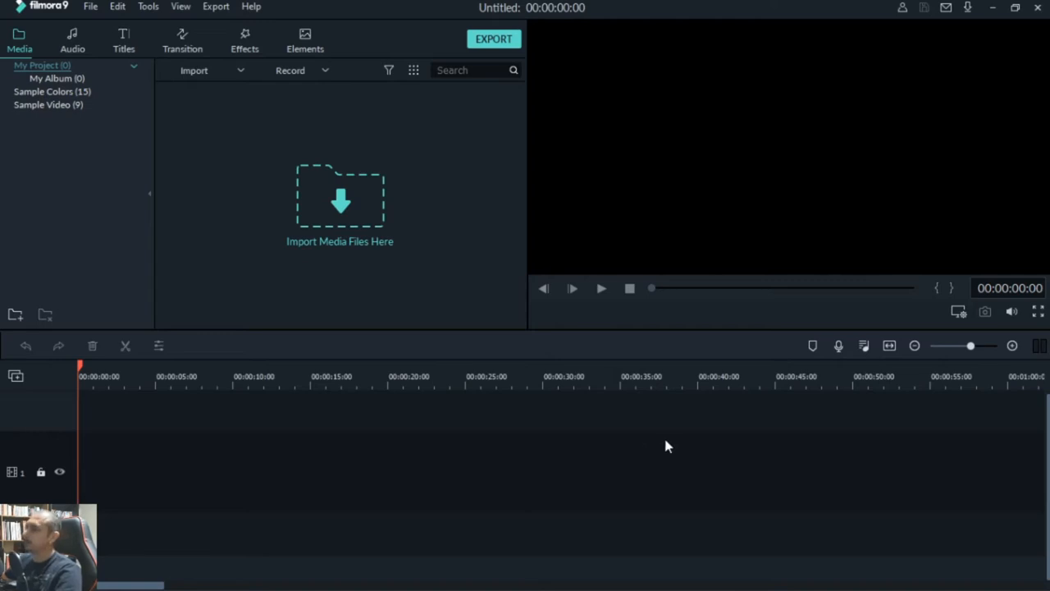
pyautogui.moveTo(205, 88)
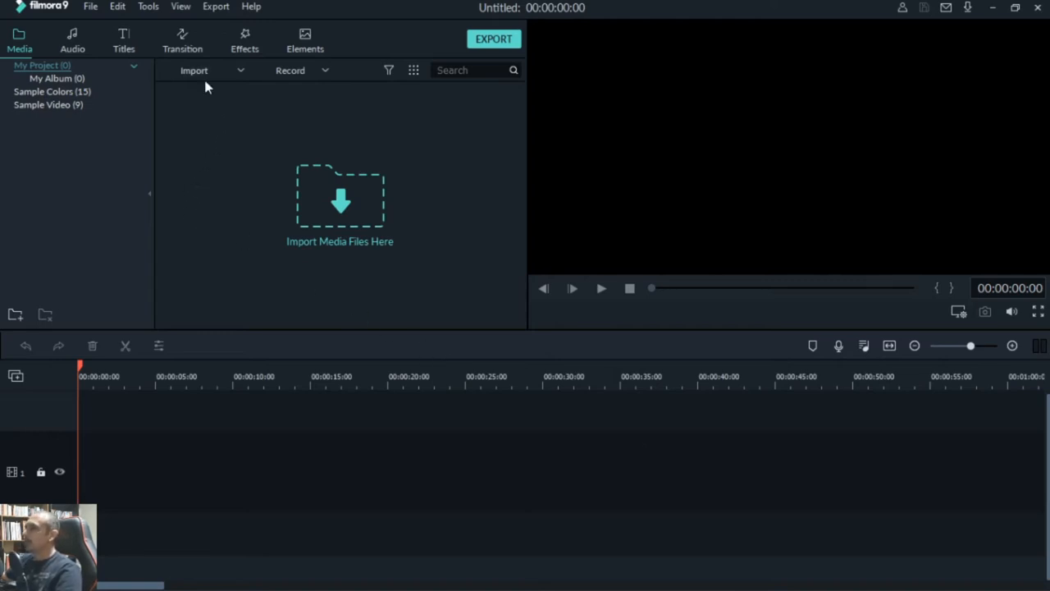
# Step: Browse Import Media Files to Documents > Wondershare Filmora 9 > Output for the intro video
pyautogui.click(193, 69)
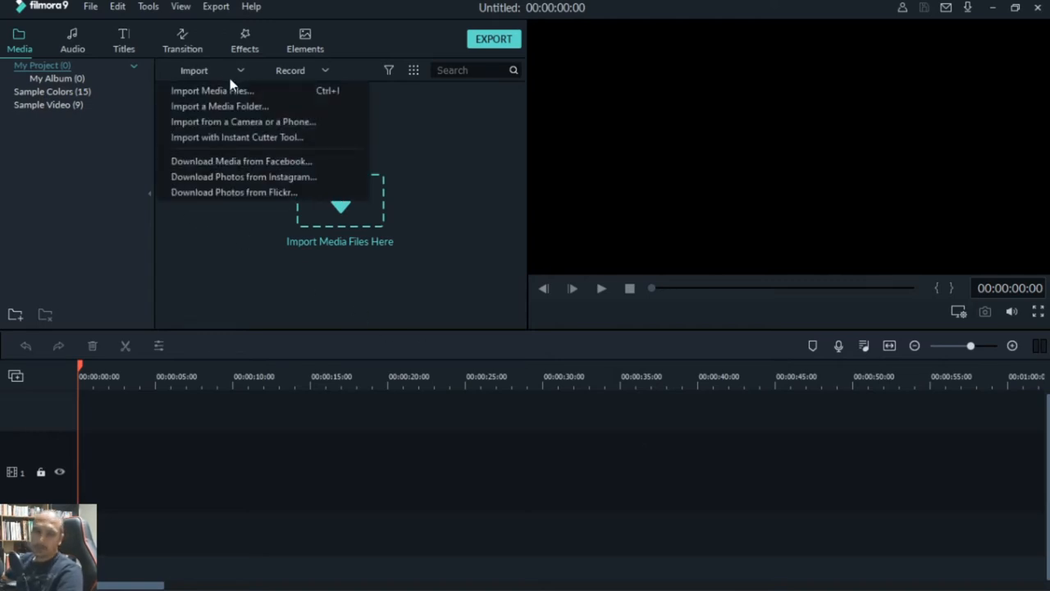
pyautogui.click(211, 90)
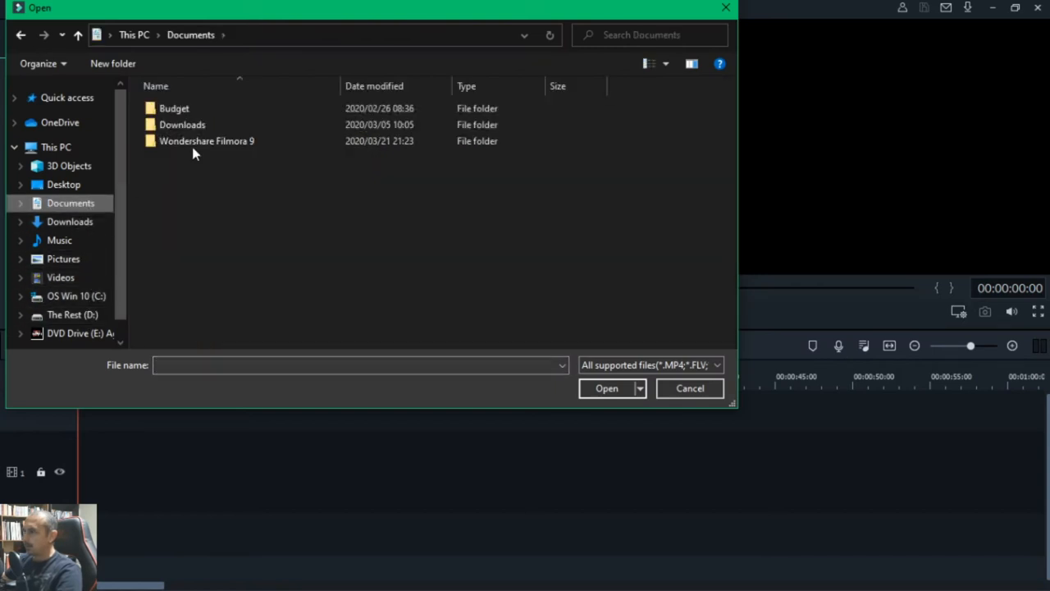
pyautogui.doubleClick(207, 141)
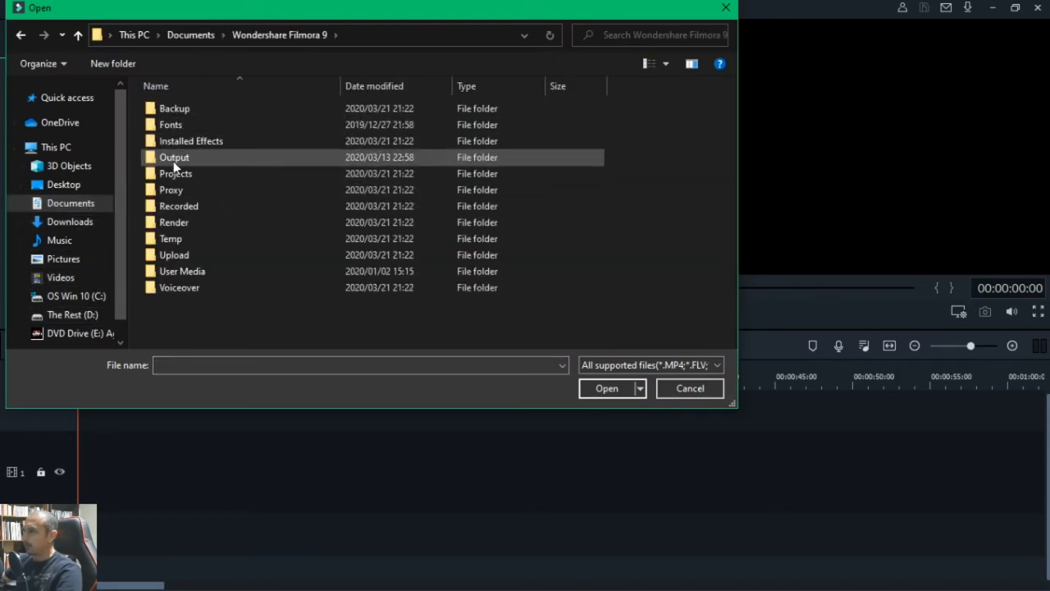
pyautogui.doubleClick(174, 158)
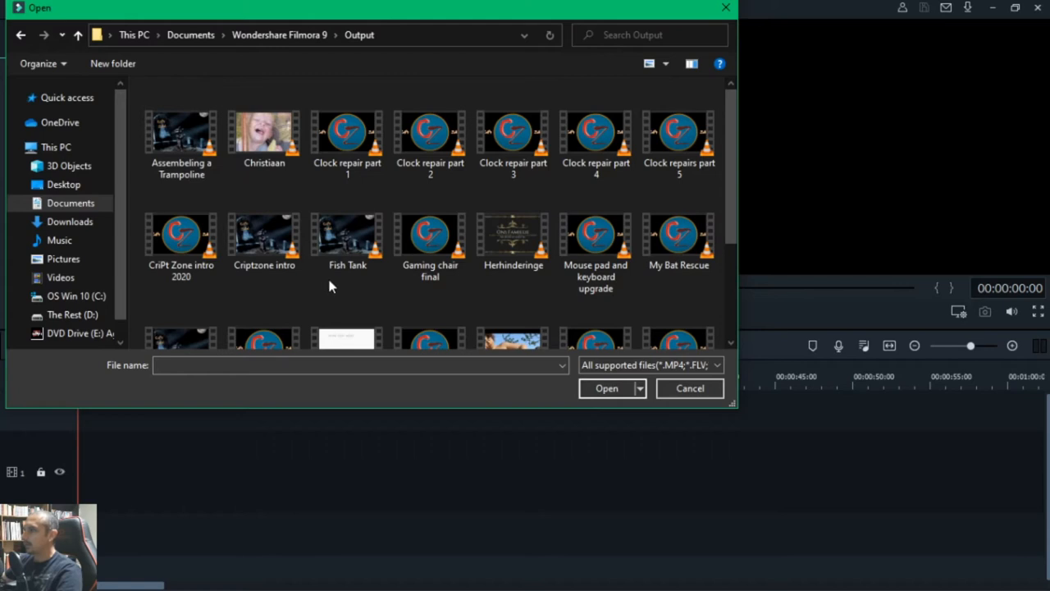
pyautogui.moveTo(275, 289)
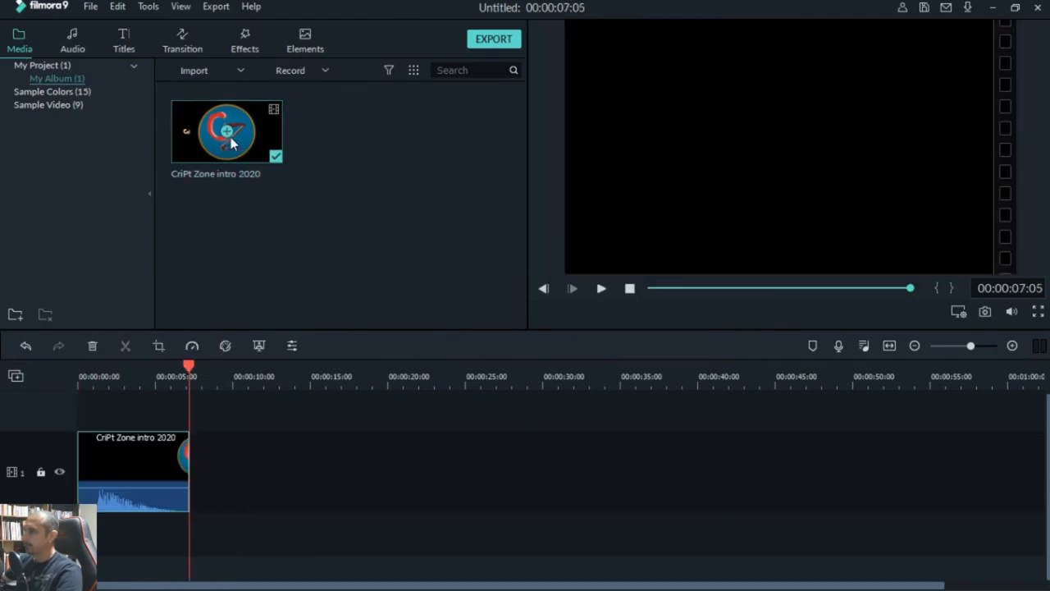
pyautogui.moveTo(233, 141)
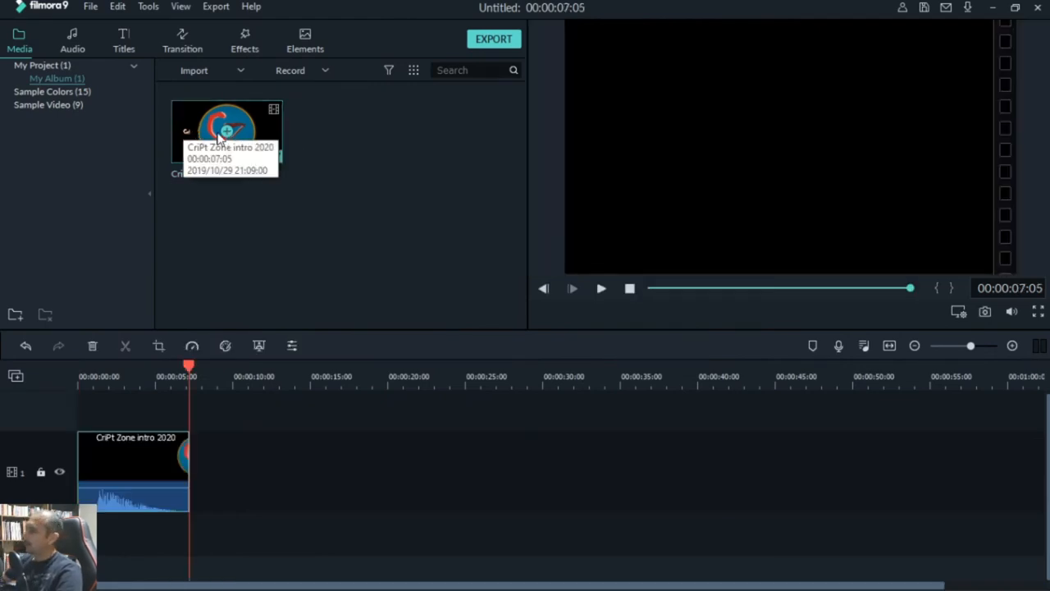
pyautogui.moveTo(312, 265)
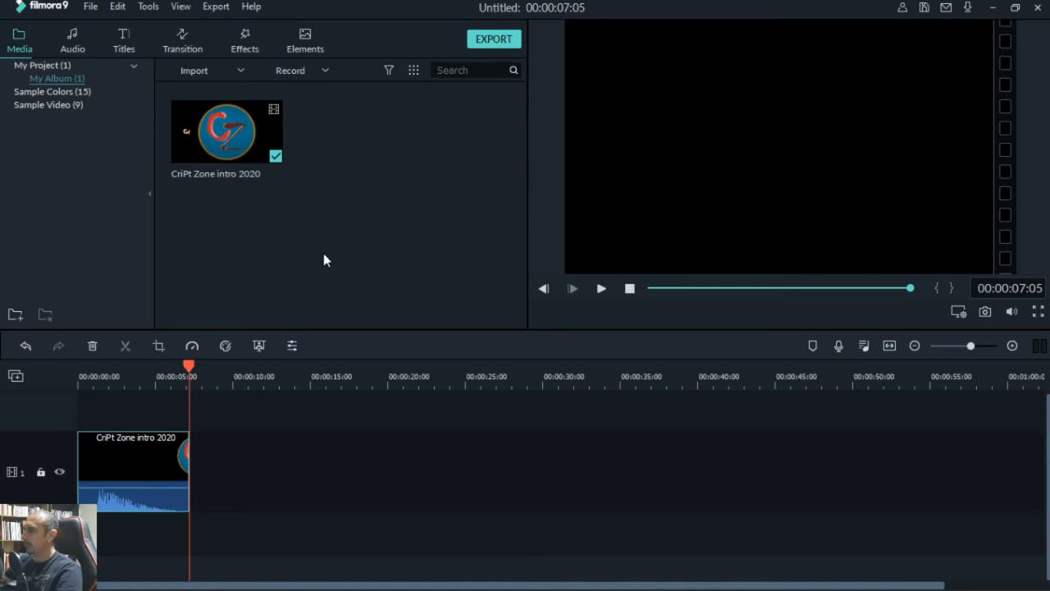
# Step: Import the New subscription message clip and place it after the intro
pyautogui.click(193, 69)
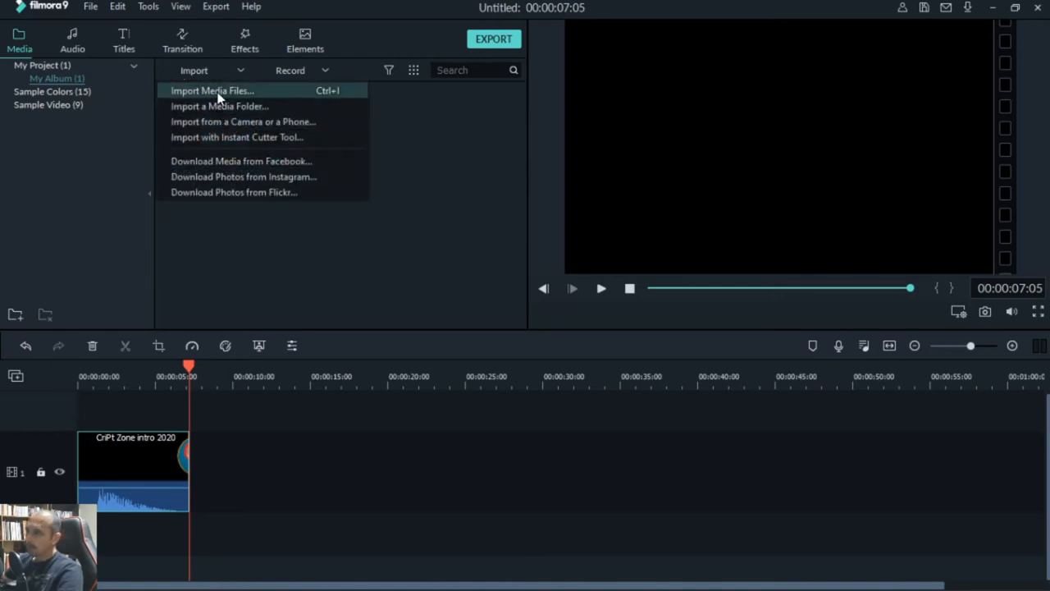
pyautogui.click(212, 90)
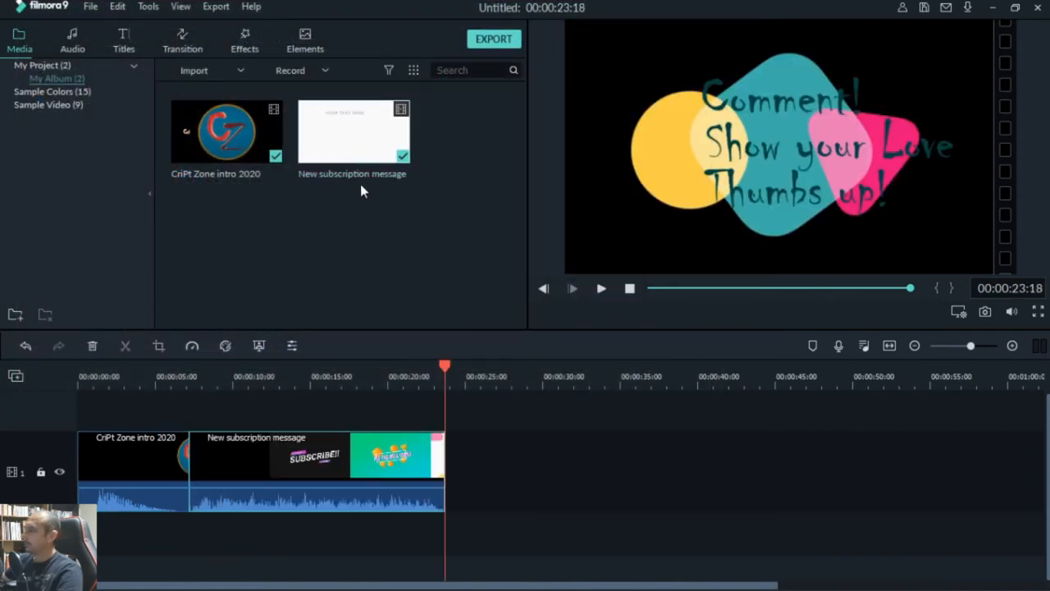
pyautogui.click(236, 376)
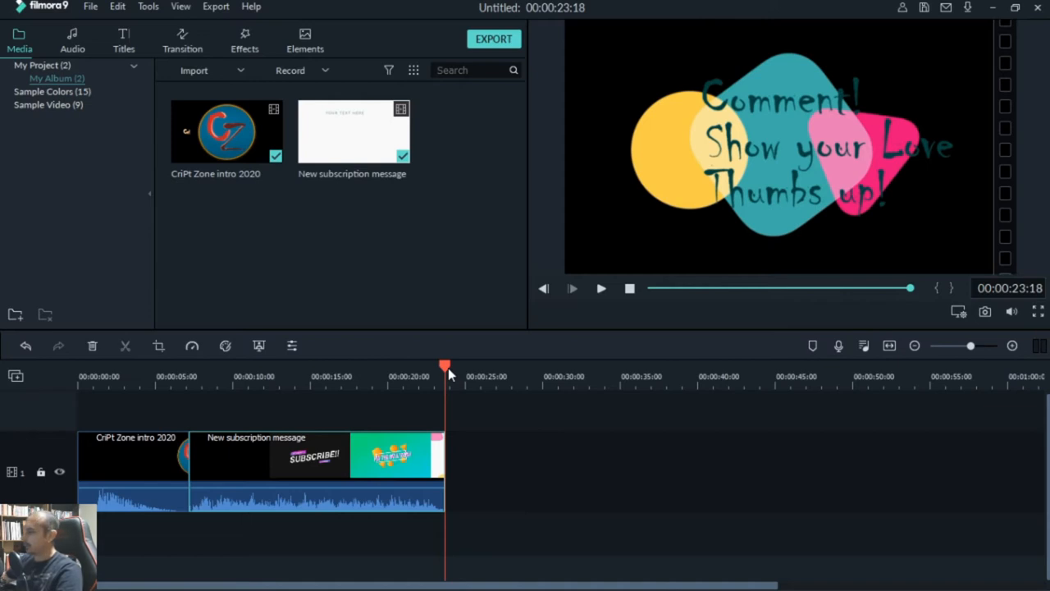
pyautogui.moveTo(402, 191)
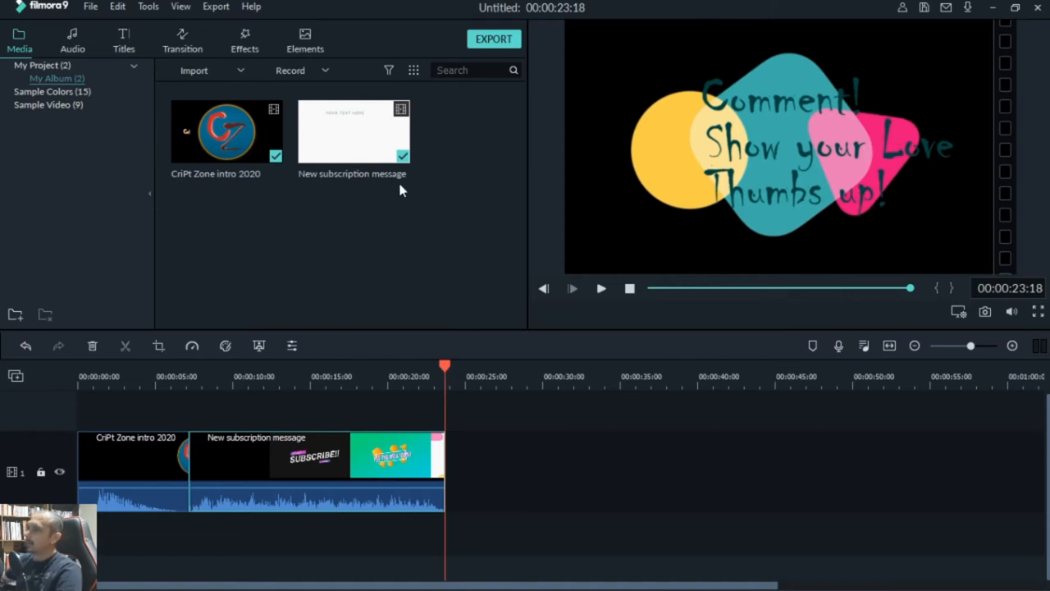
pyautogui.moveTo(415, 184)
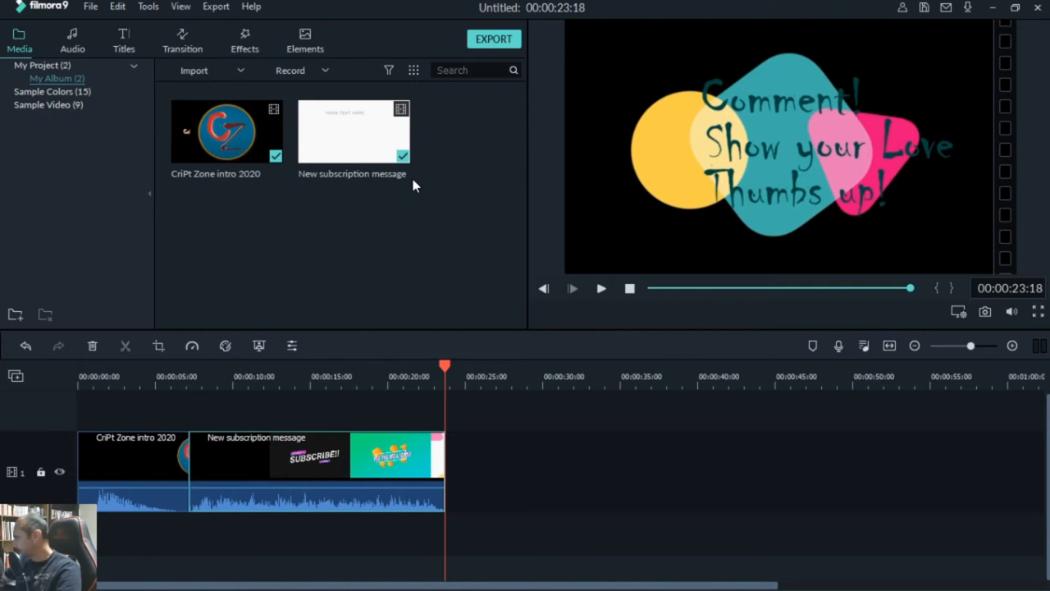
pyautogui.moveTo(474, 176)
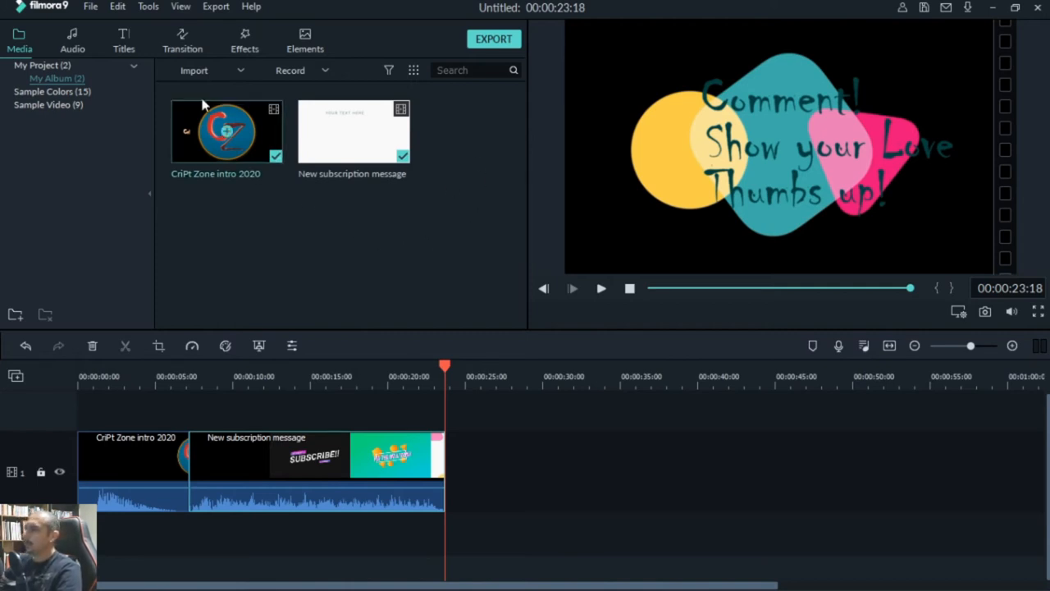
# Step: Import all fantasy images from Desktop > Lovers into the media library (13 items)
pyautogui.click(193, 69)
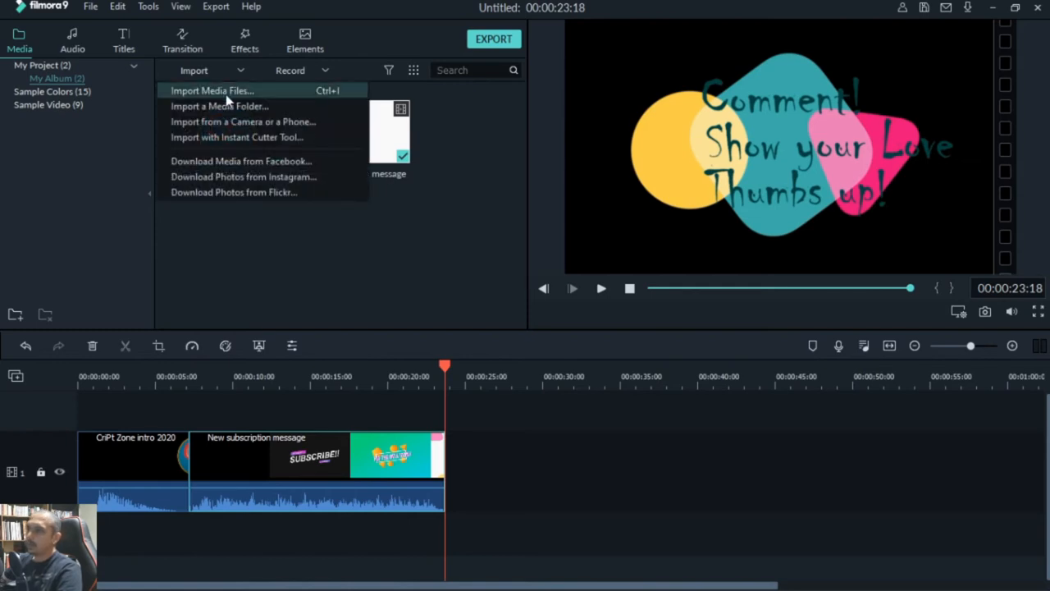
pyautogui.click(210, 90)
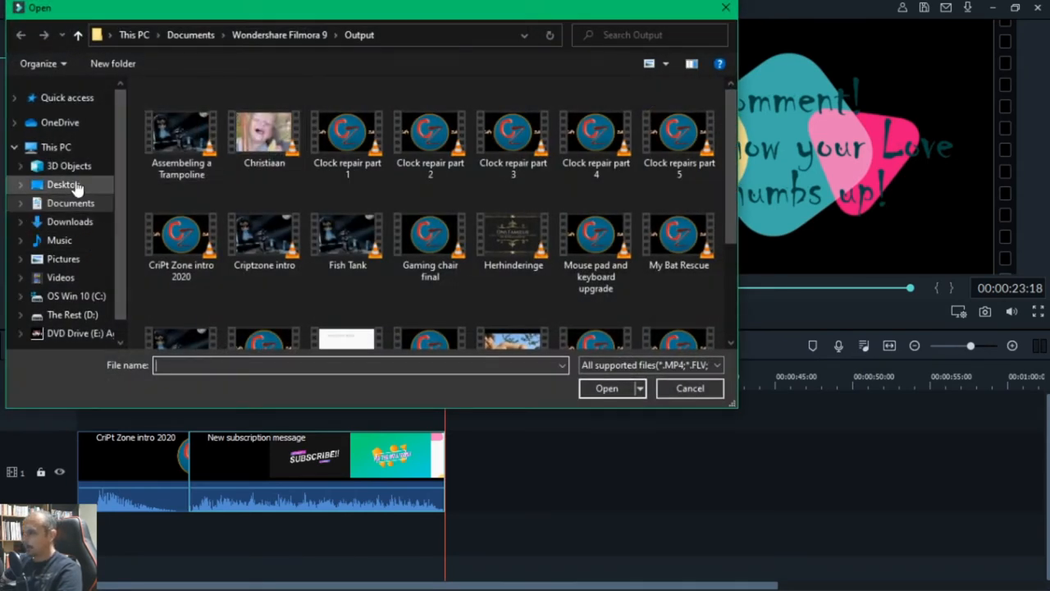
pyautogui.click(63, 183)
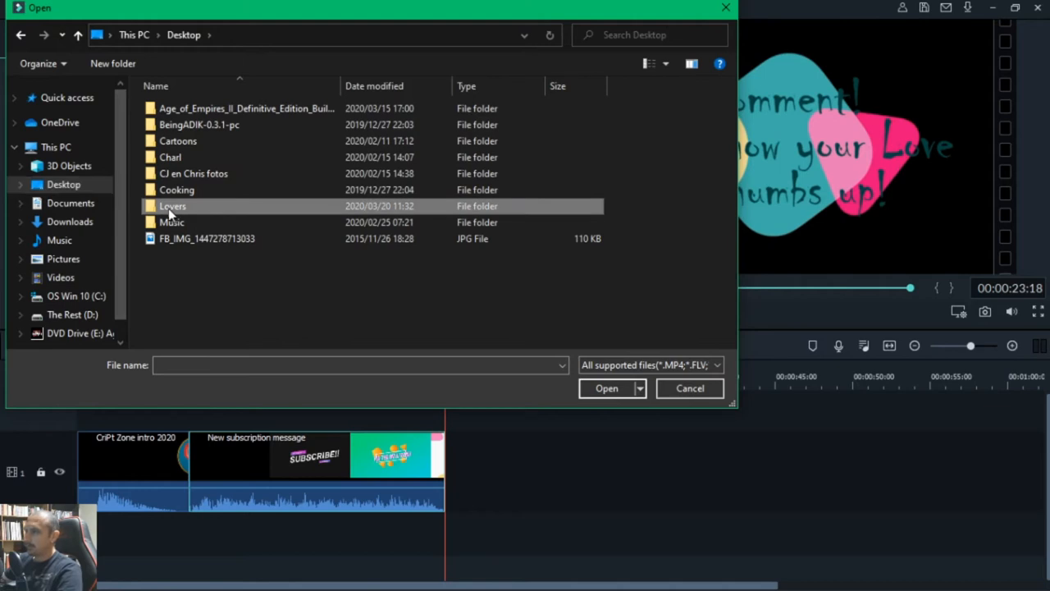
pyautogui.doubleClick(172, 205)
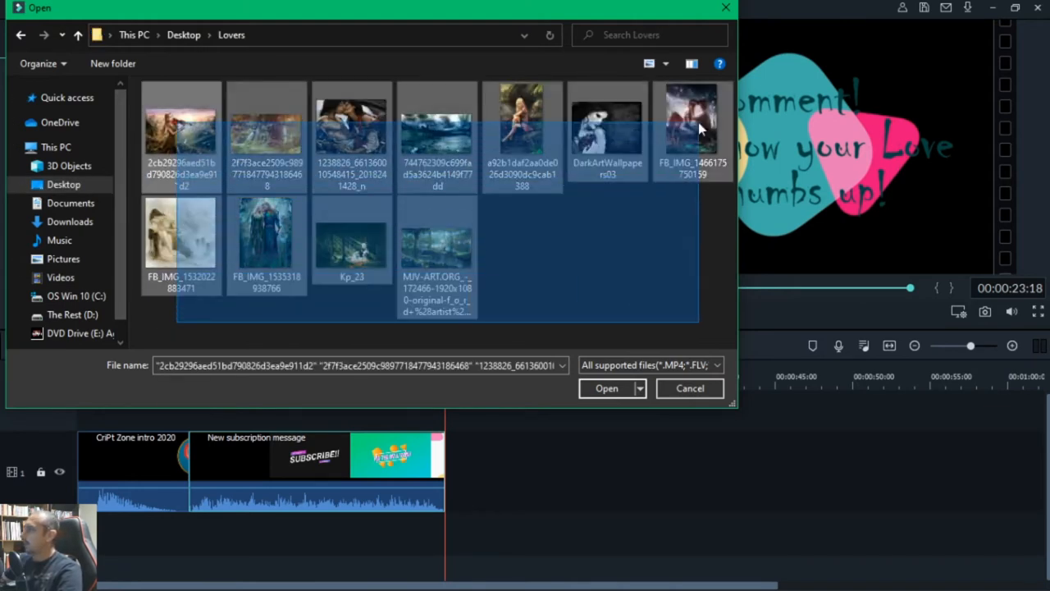
pyautogui.click(604, 387)
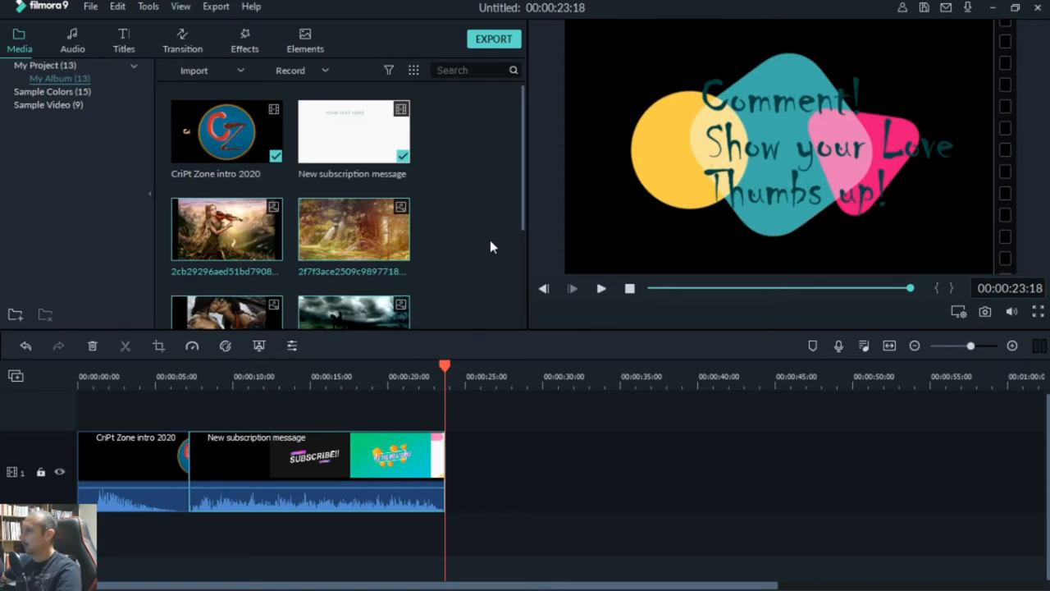
pyautogui.scroll(-3)
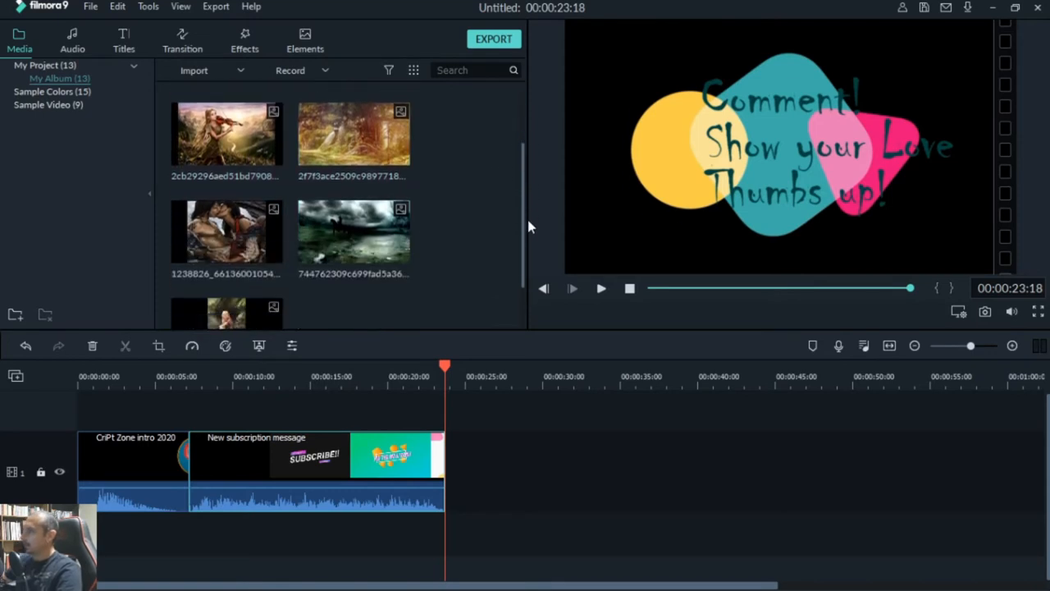
pyautogui.scroll(-3)
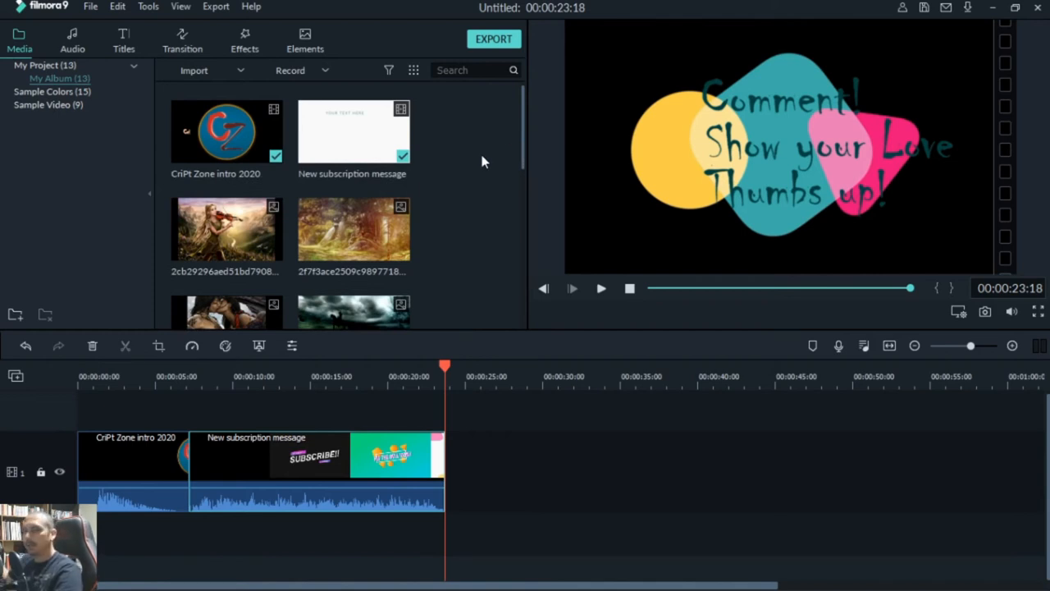
pyautogui.scroll(-3)
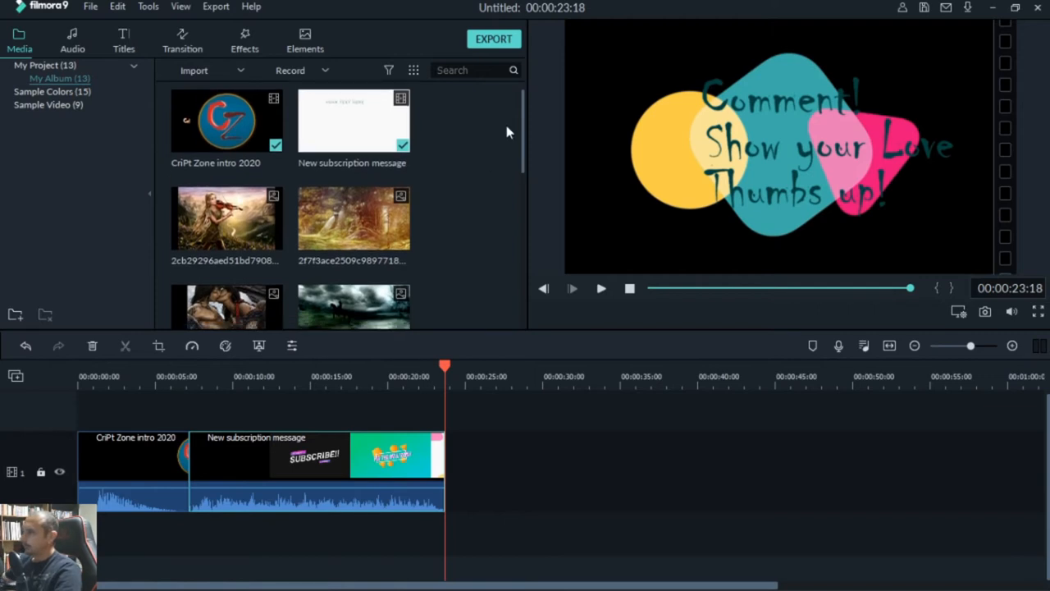
pyautogui.moveTo(502, 138)
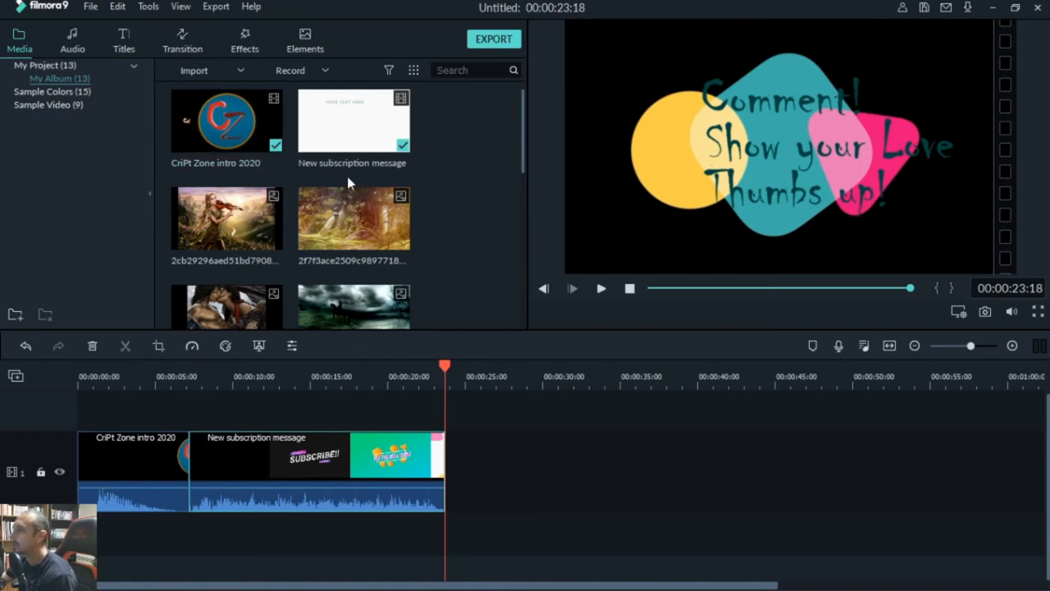
# Step: Place the golden forest painting after the subscription clip and move Kp_23 right behind it
pyautogui.scroll(-3)
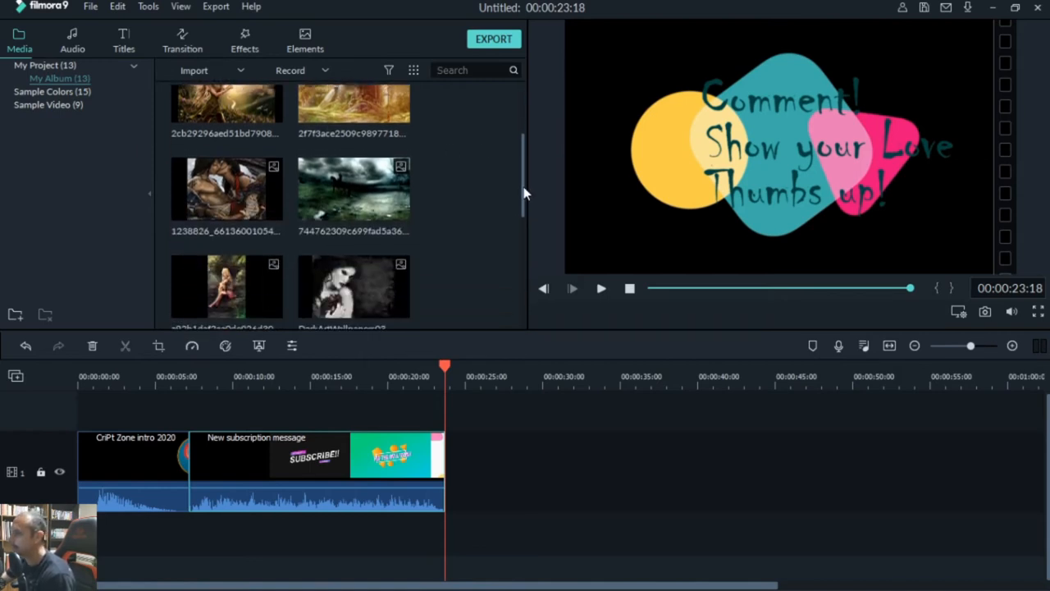
pyautogui.scroll(-3)
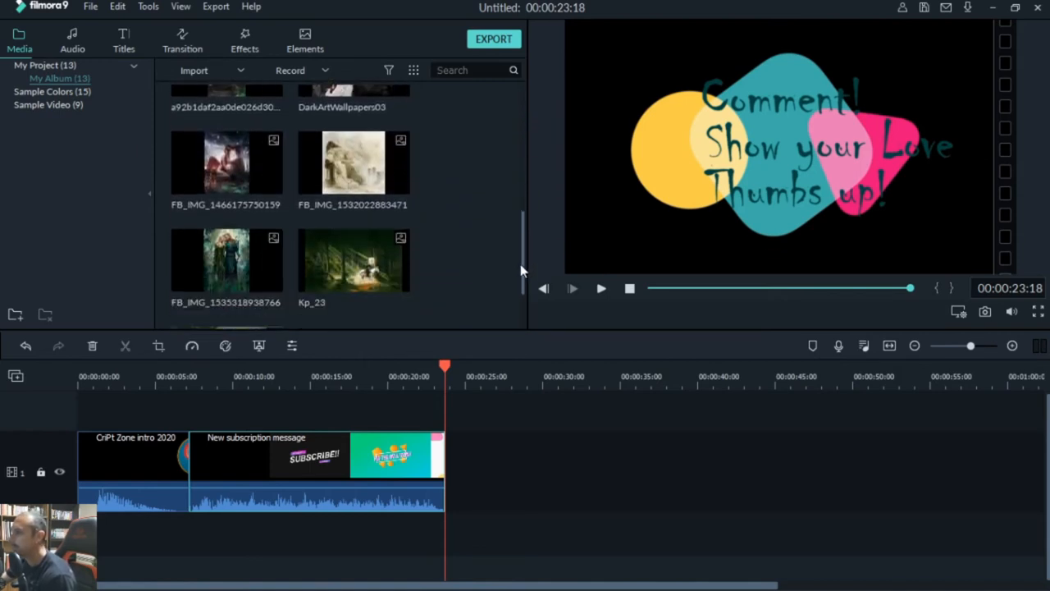
pyautogui.scroll(-3)
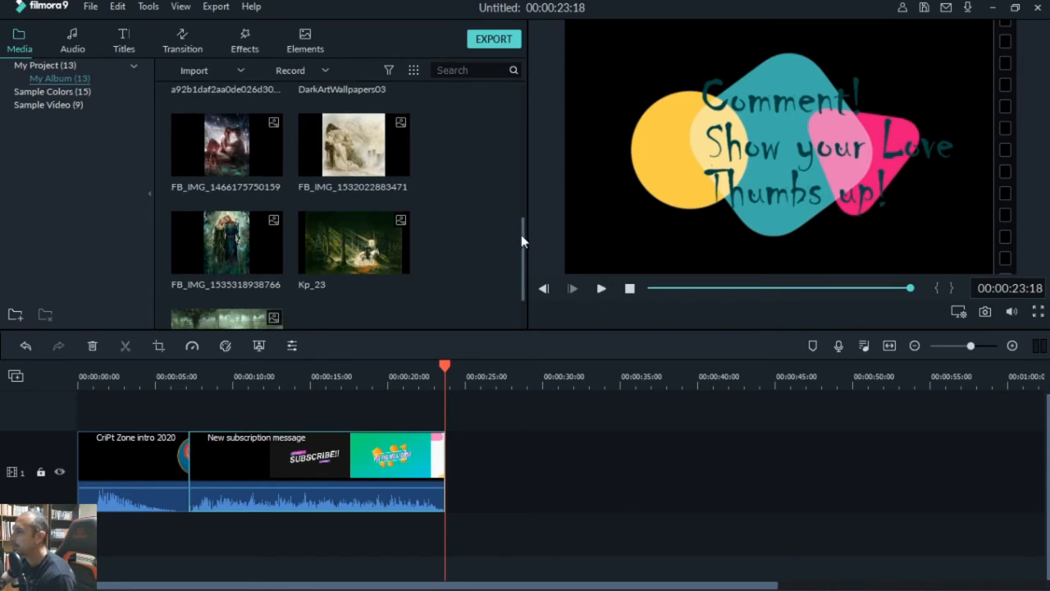
pyautogui.scroll(-3)
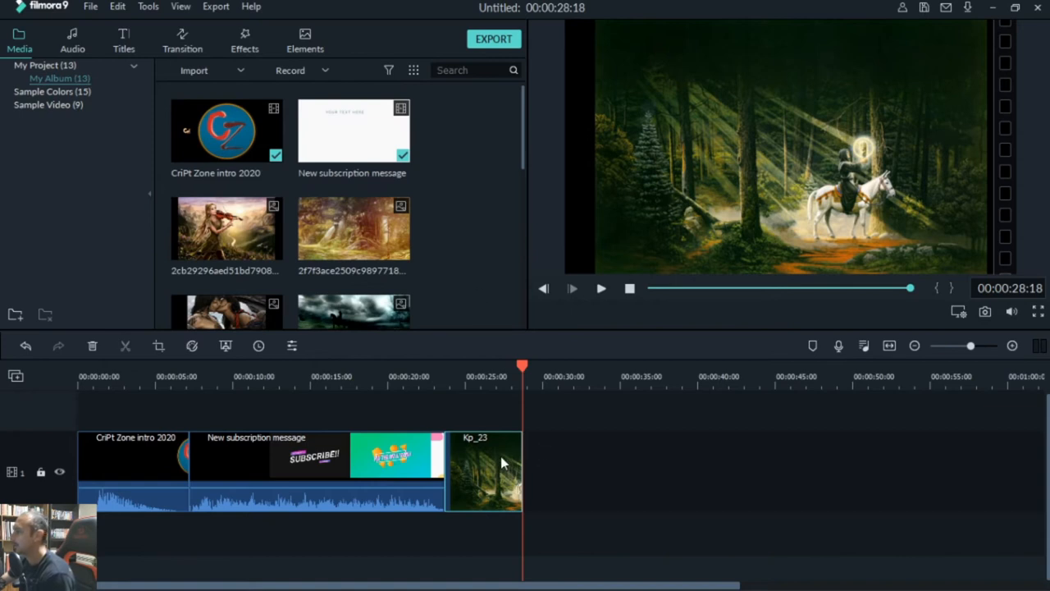
pyautogui.moveTo(484, 467); pyautogui.dragTo(648, 470)
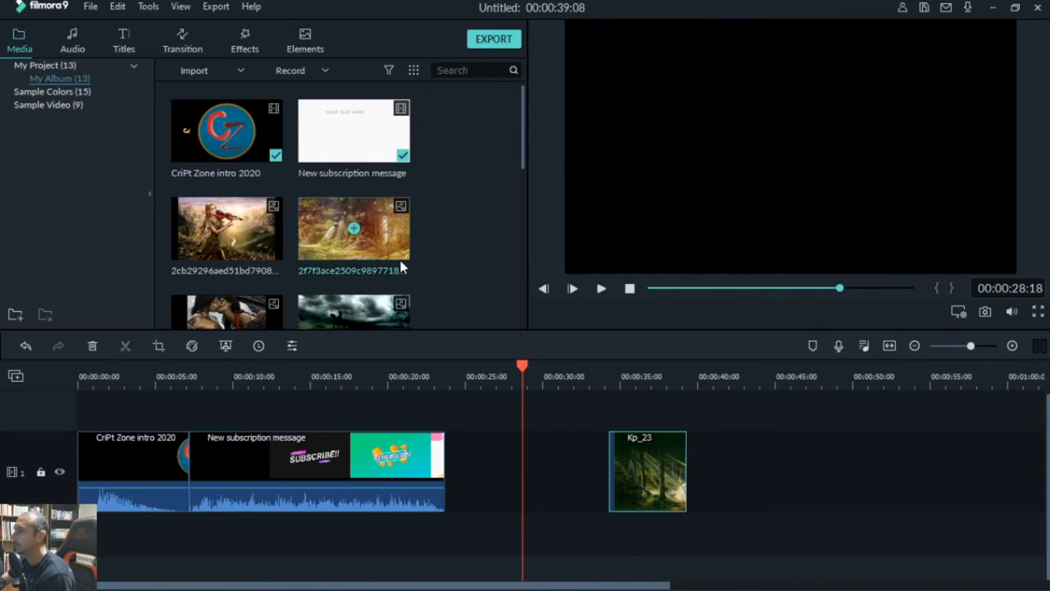
pyautogui.click(468, 380)
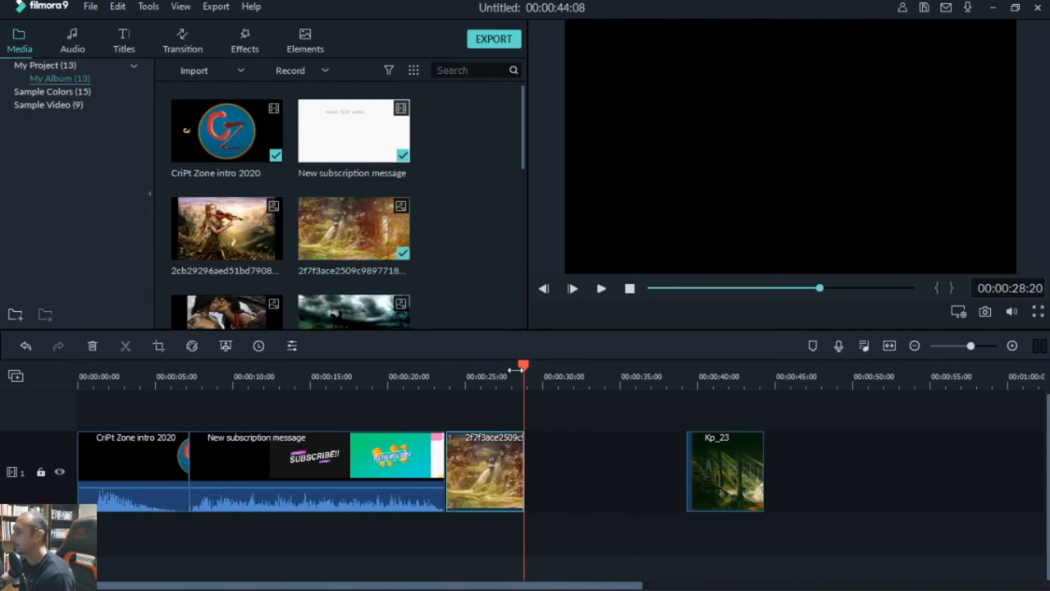
pyautogui.moveTo(522, 364); pyautogui.dragTo(501, 365)
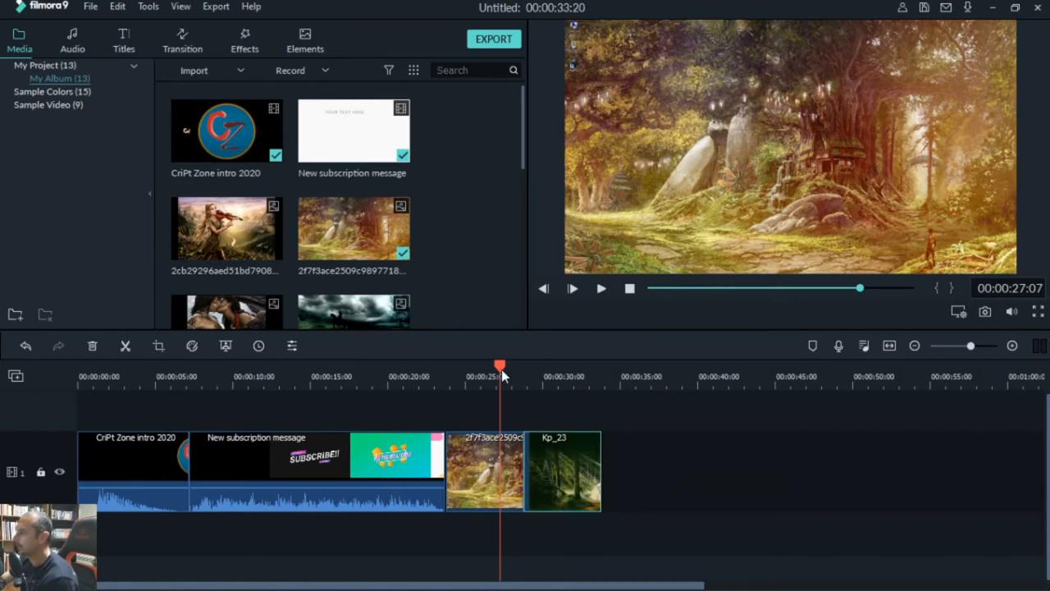
# Step: Preview the knight in the forest image and jump playback to the archer painting
pyautogui.click(578, 377)
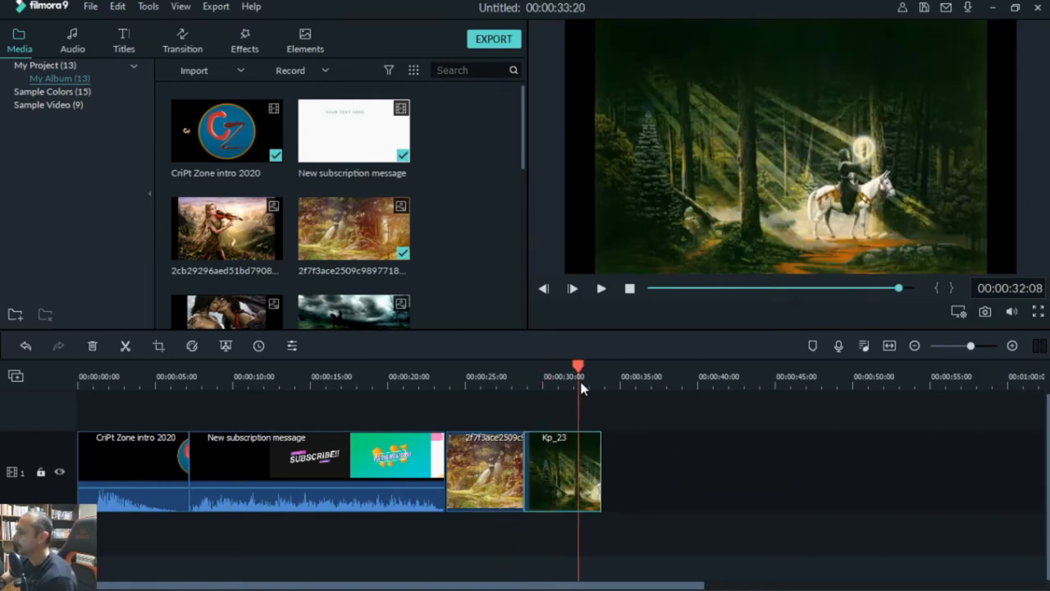
pyautogui.moveTo(577, 364); pyautogui.dragTo(590, 364)
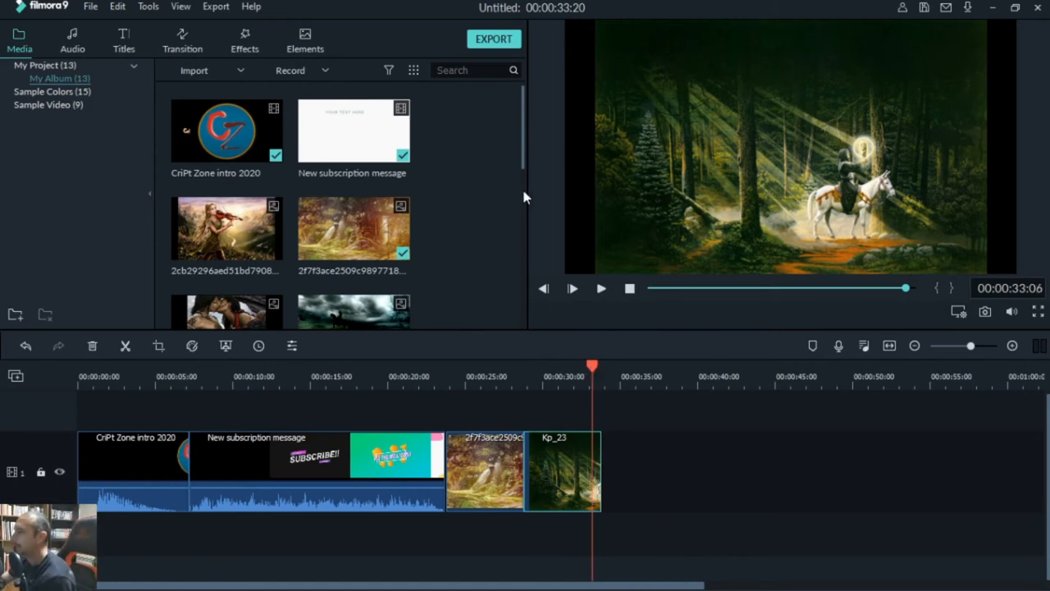
pyautogui.scroll(-3)
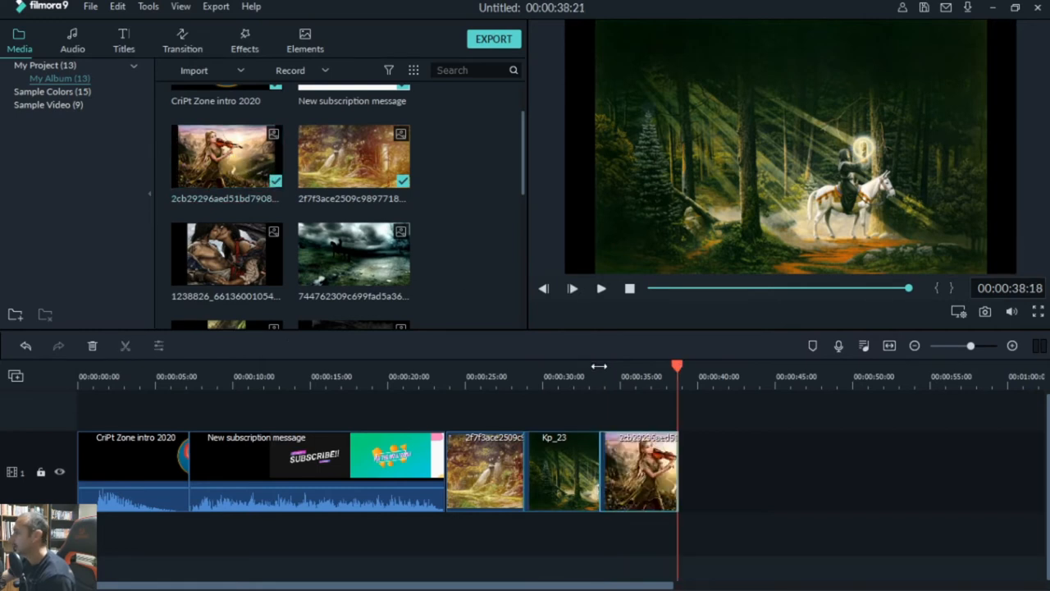
pyautogui.moveTo(522, 187)
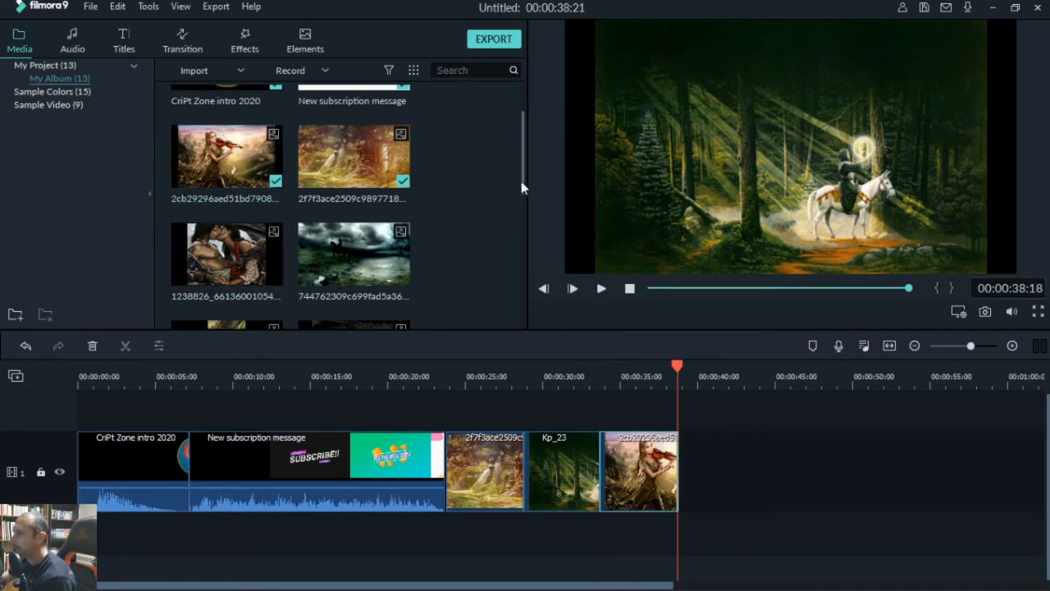
pyautogui.scroll(-3)
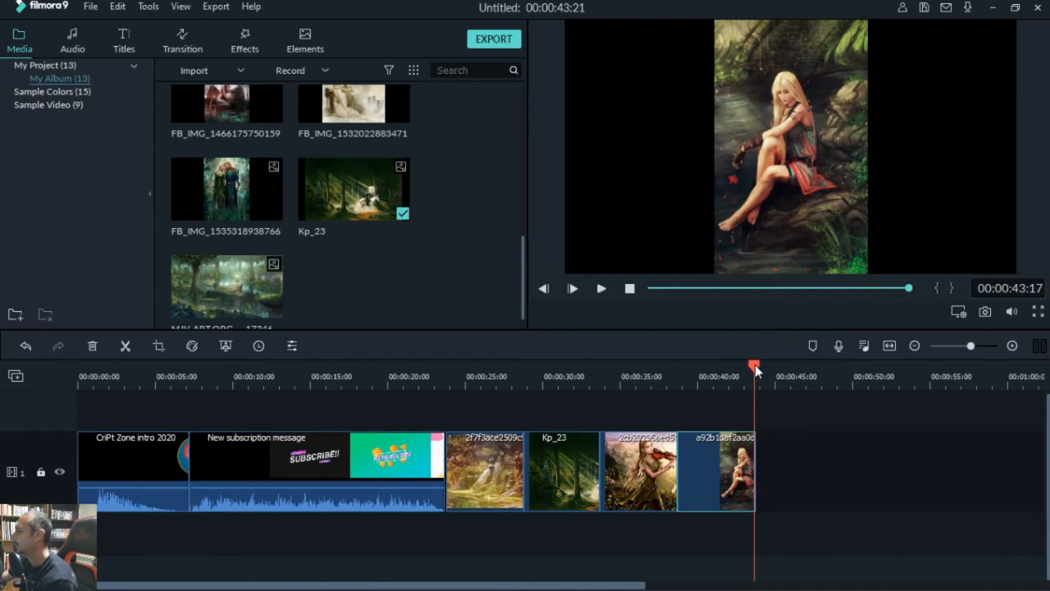
pyautogui.moveTo(311, 215)
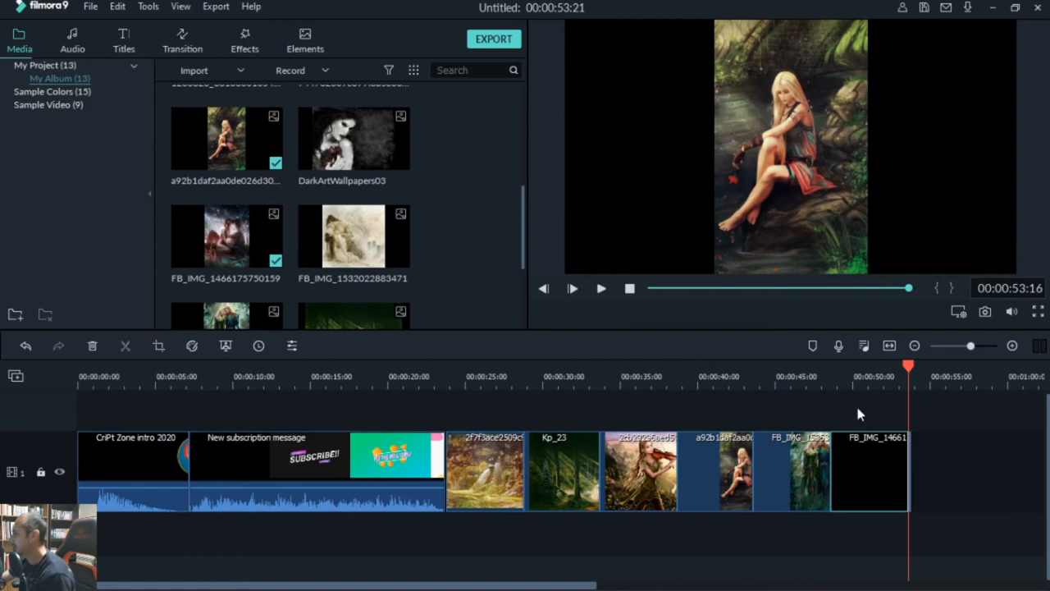
pyautogui.click(875, 380)
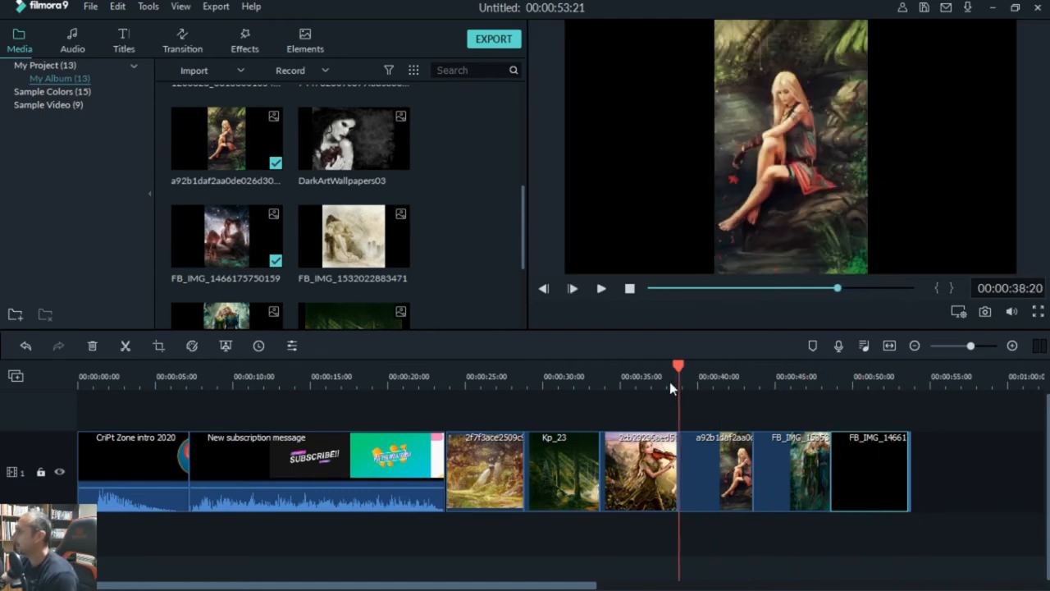
pyautogui.click(525, 378)
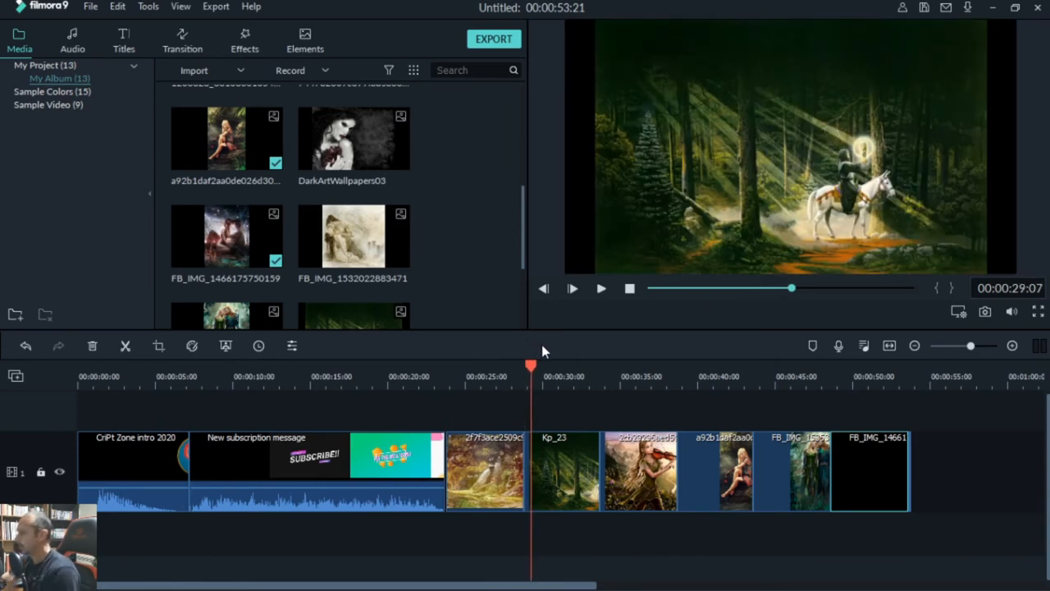
pyautogui.moveTo(519, 340)
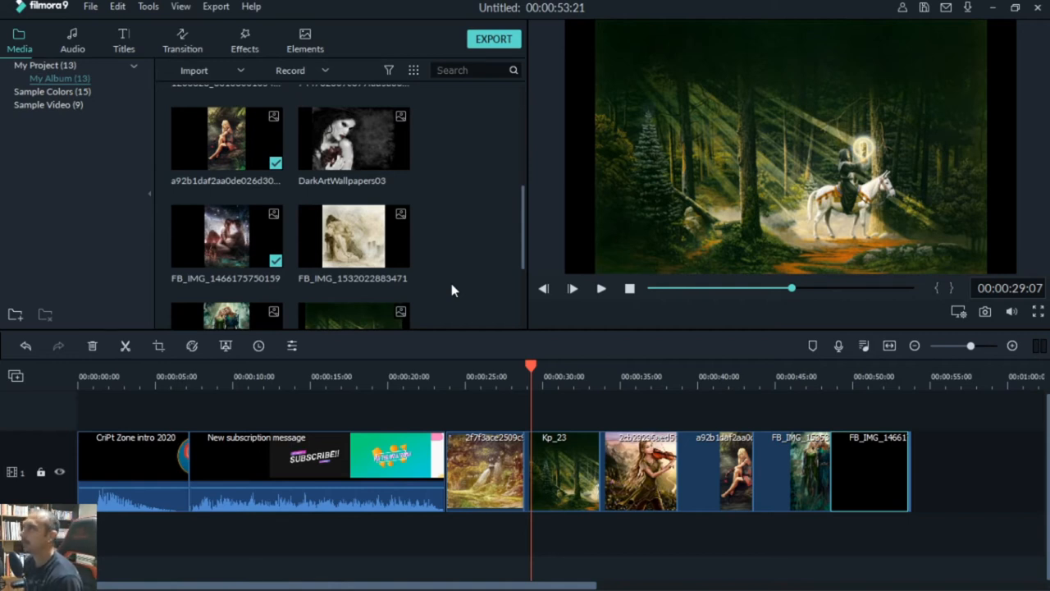
pyautogui.moveTo(436, 308)
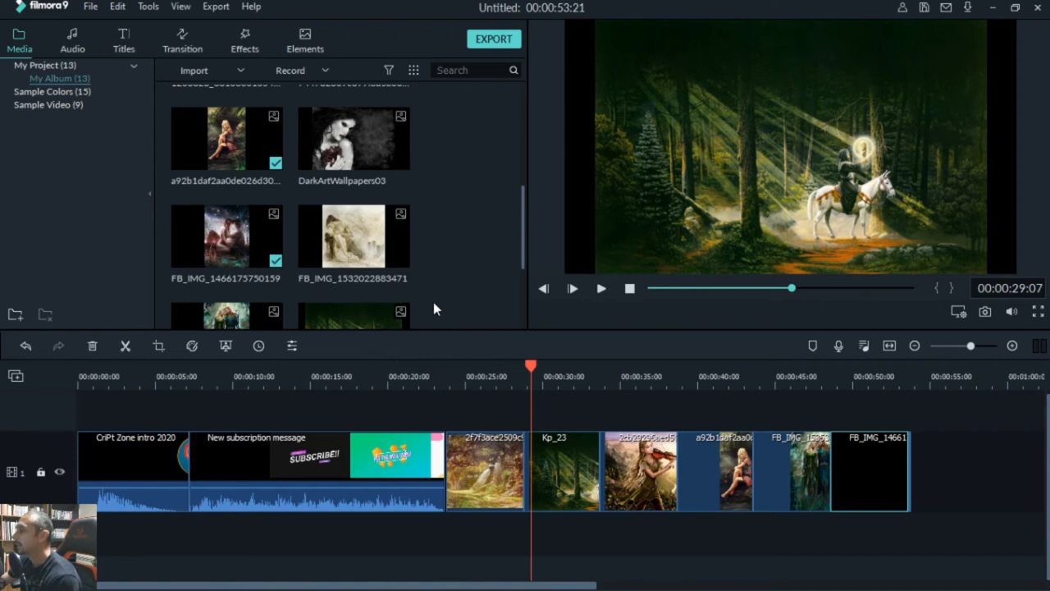
pyautogui.moveTo(208, 92)
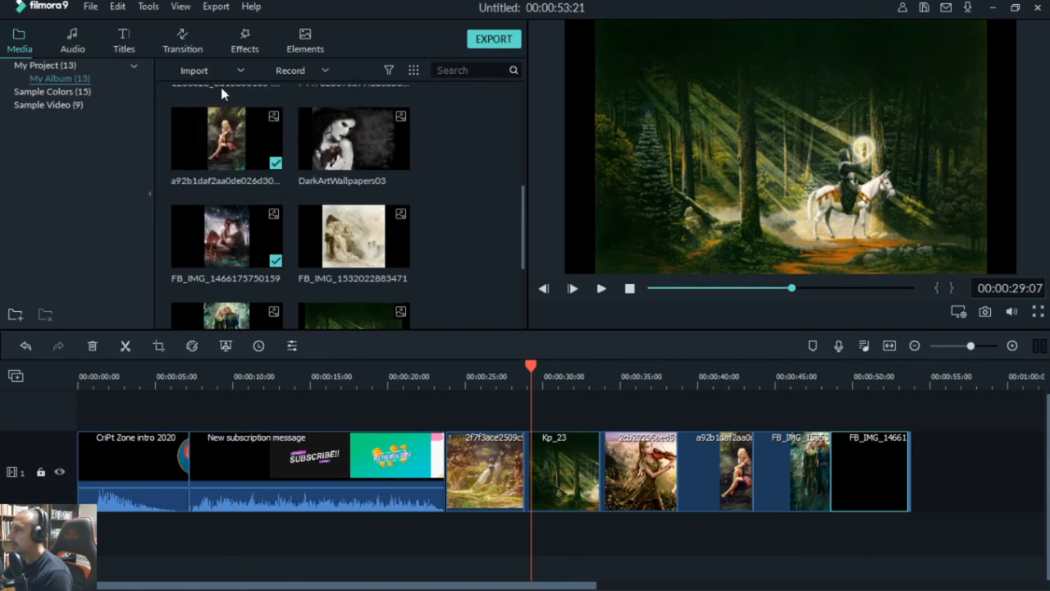
# Step: Import the Dreams And Fantasies track from D: > Copywrite free music and preview it
pyautogui.click(194, 69)
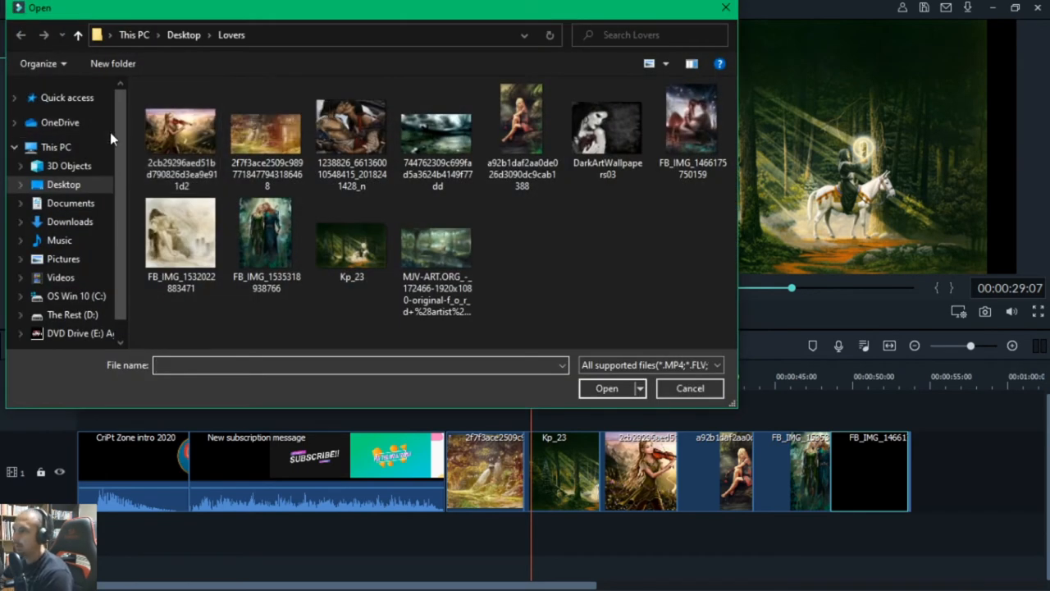
pyautogui.moveTo(92, 282)
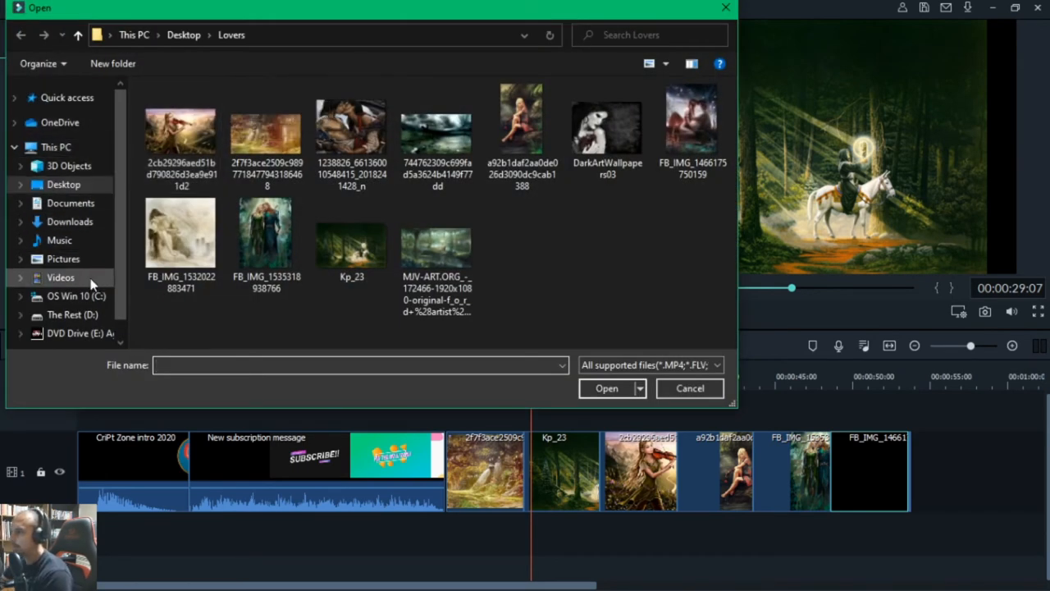
pyautogui.click(70, 315)
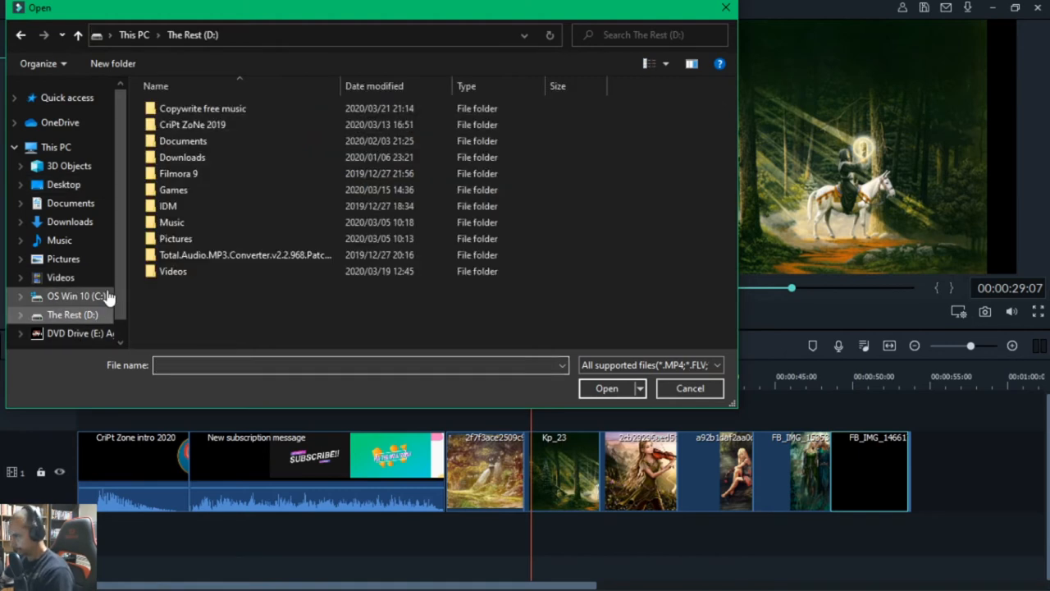
pyautogui.doubleClick(202, 108)
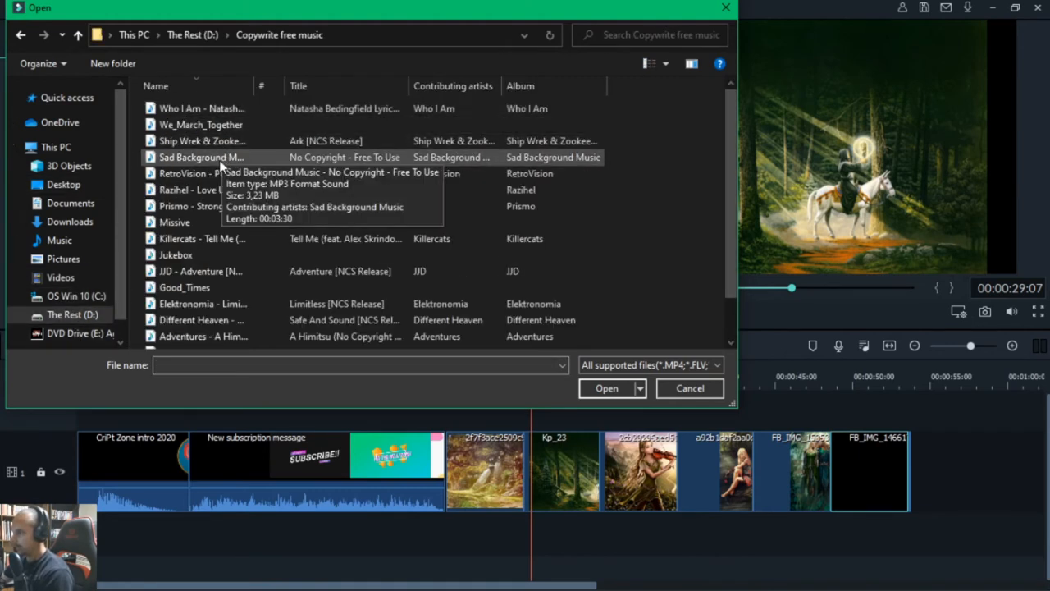
pyautogui.scroll(-3)
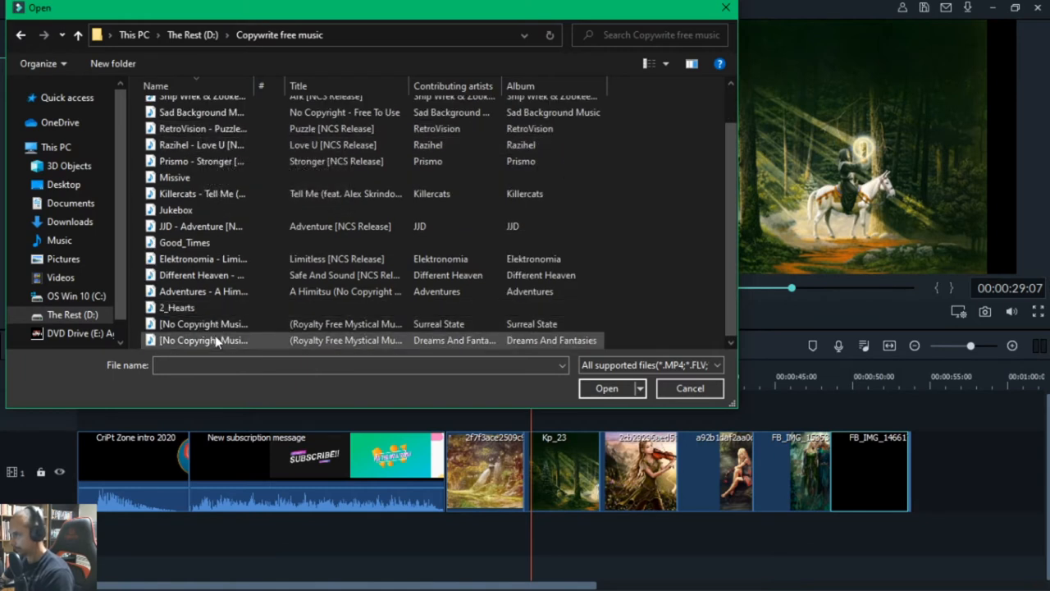
pyautogui.click(689, 387)
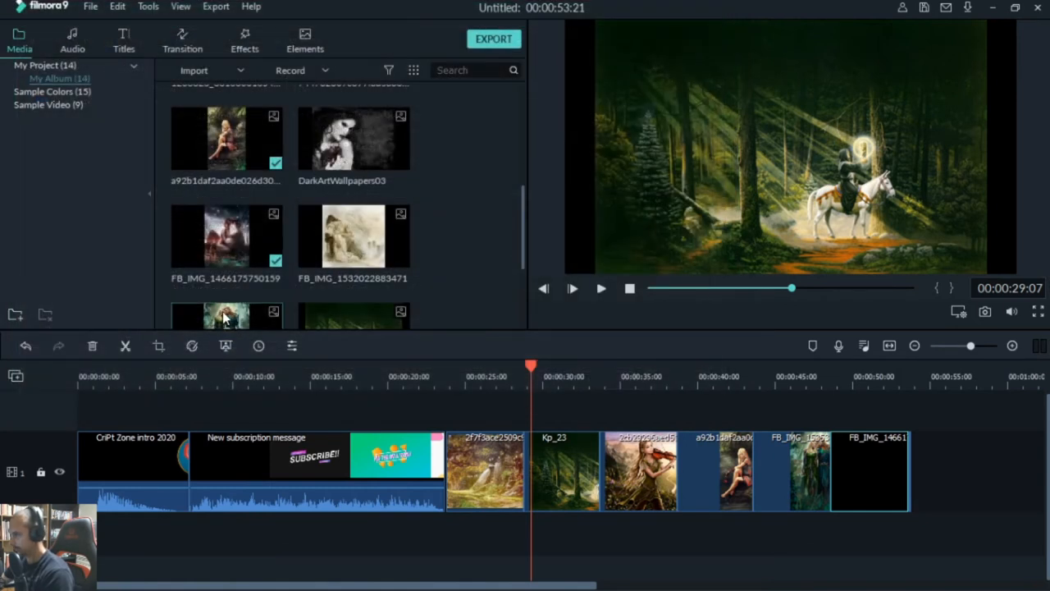
pyautogui.scroll(-3)
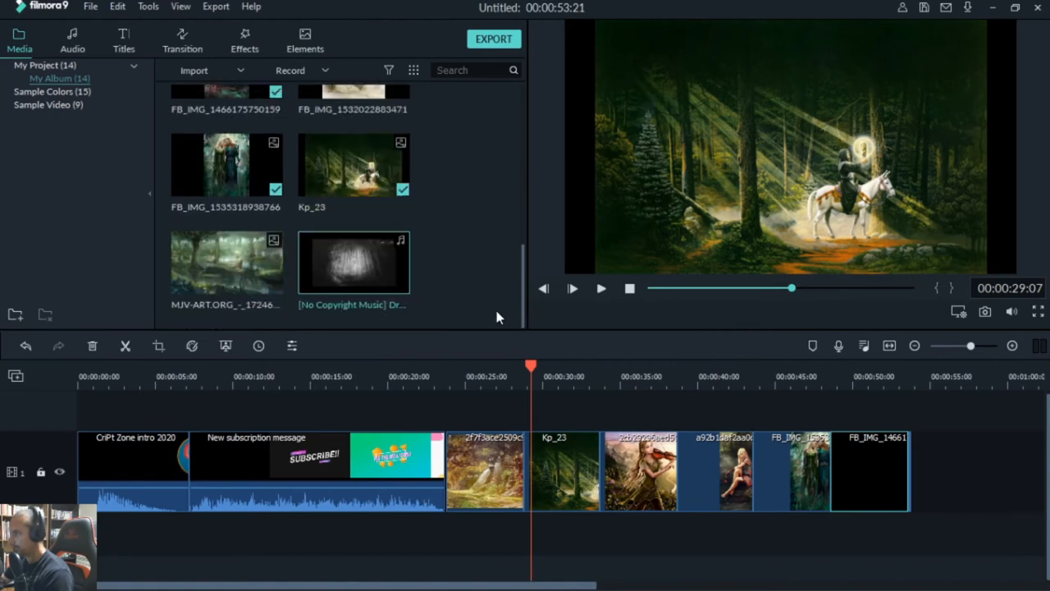
pyautogui.click(351, 261)
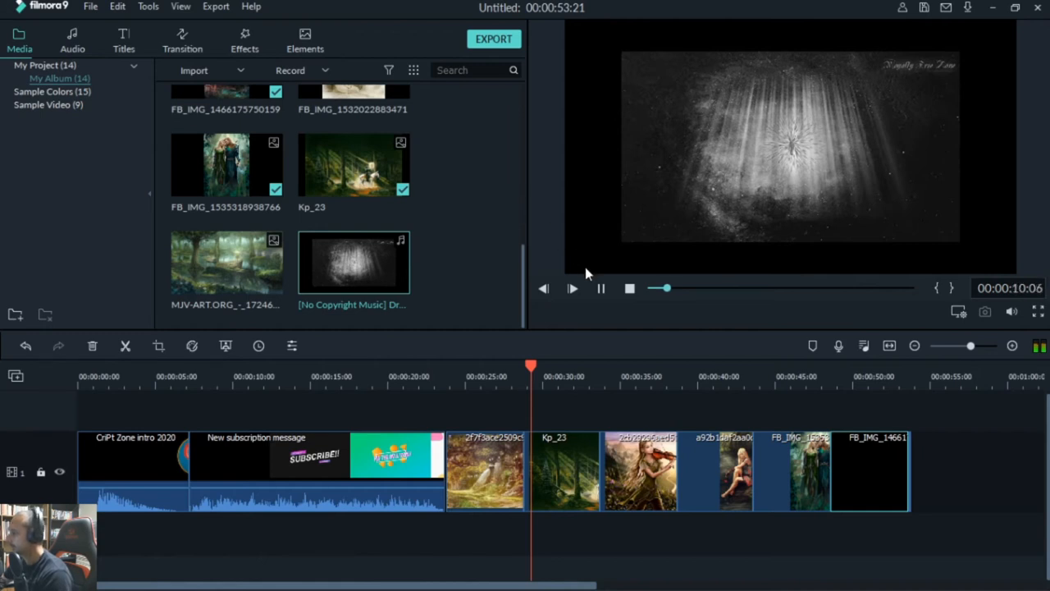
pyautogui.click(601, 288)
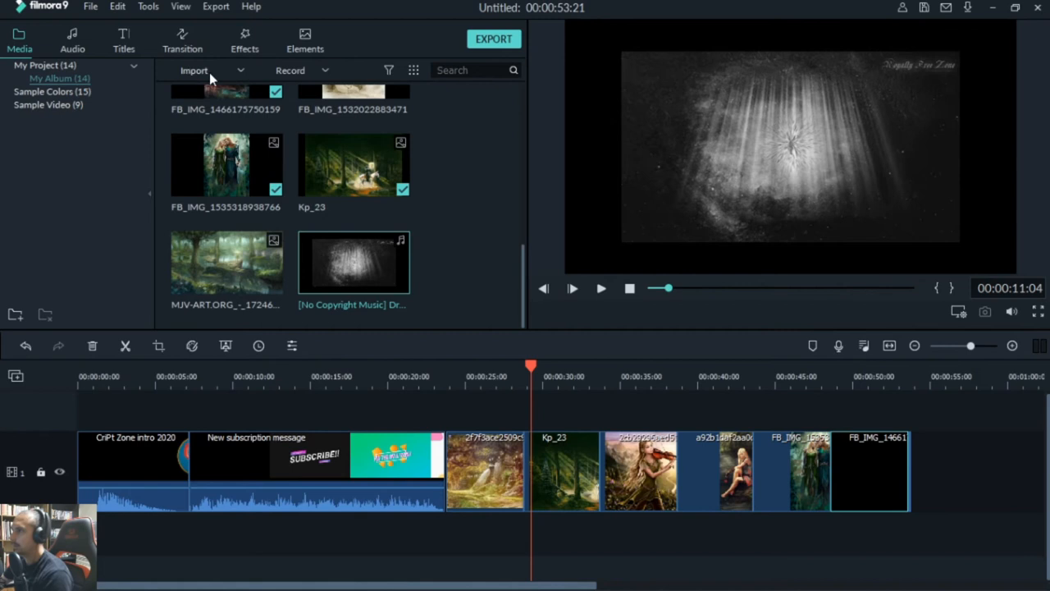
# Step: Import and preview the remaining music tracks, including Sad Background Music (16 items)
pyautogui.click(194, 69)
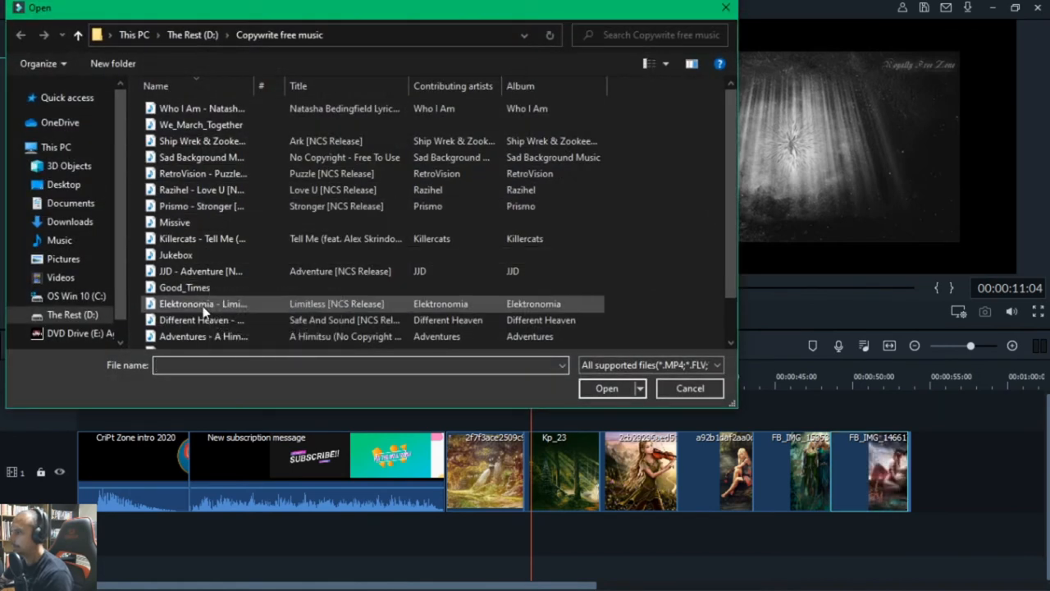
pyautogui.scroll(-3)
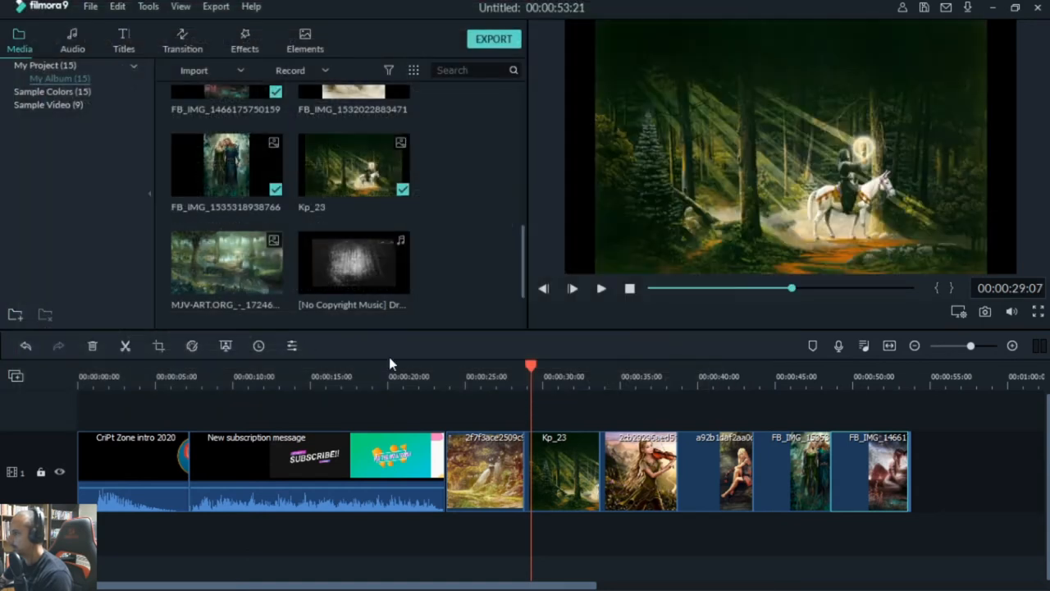
pyautogui.scroll(-3)
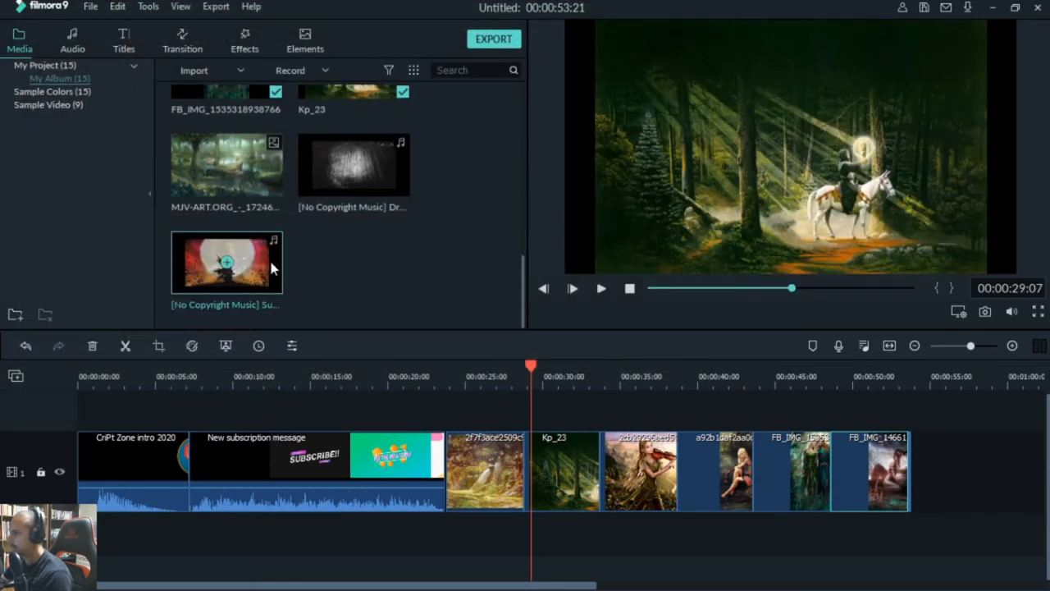
pyautogui.doubleClick(227, 260)
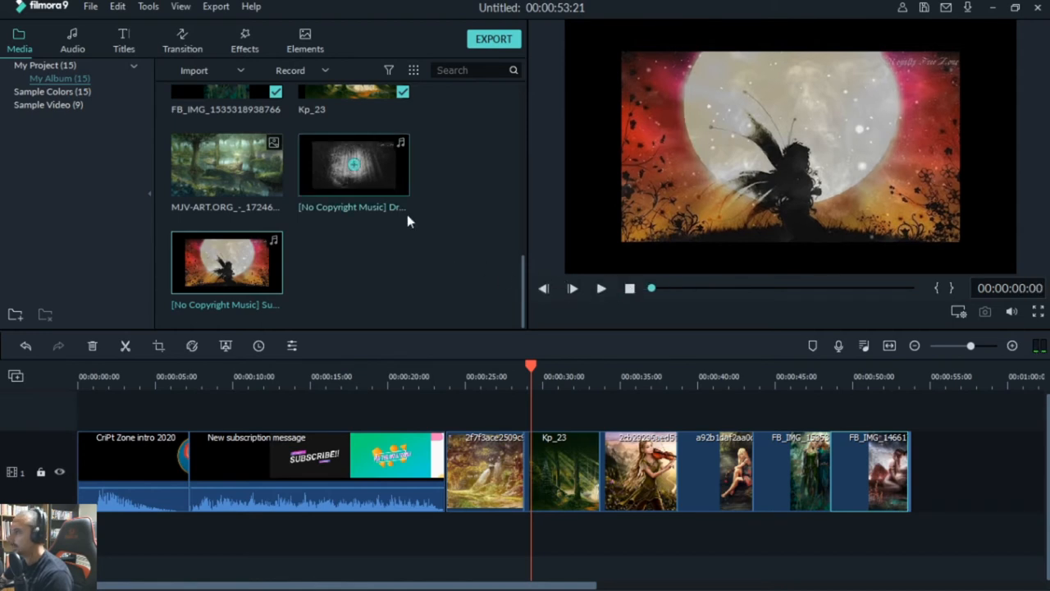
pyautogui.click(193, 69)
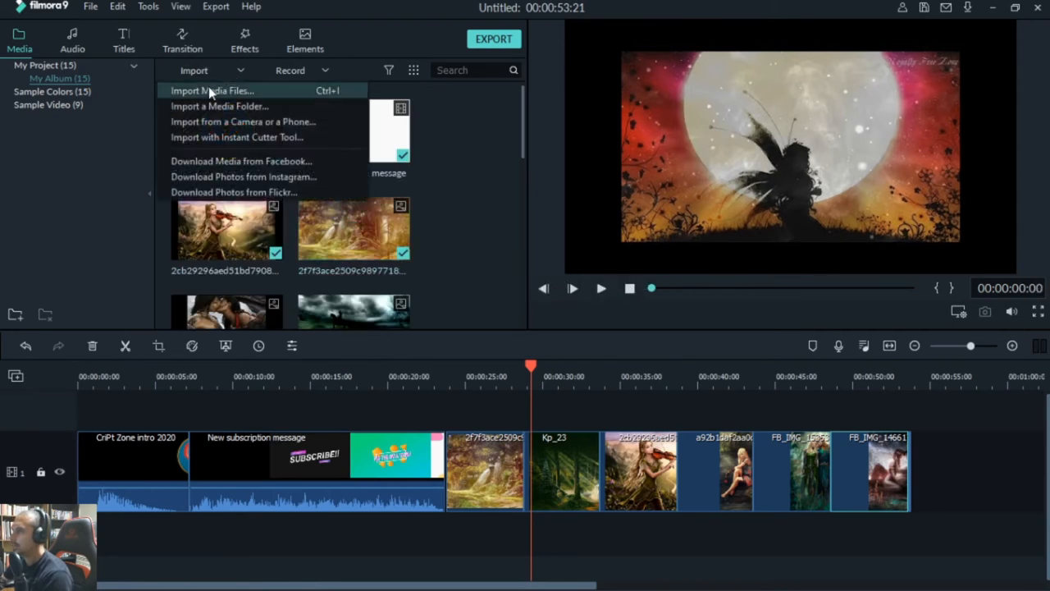
pyautogui.click(210, 90)
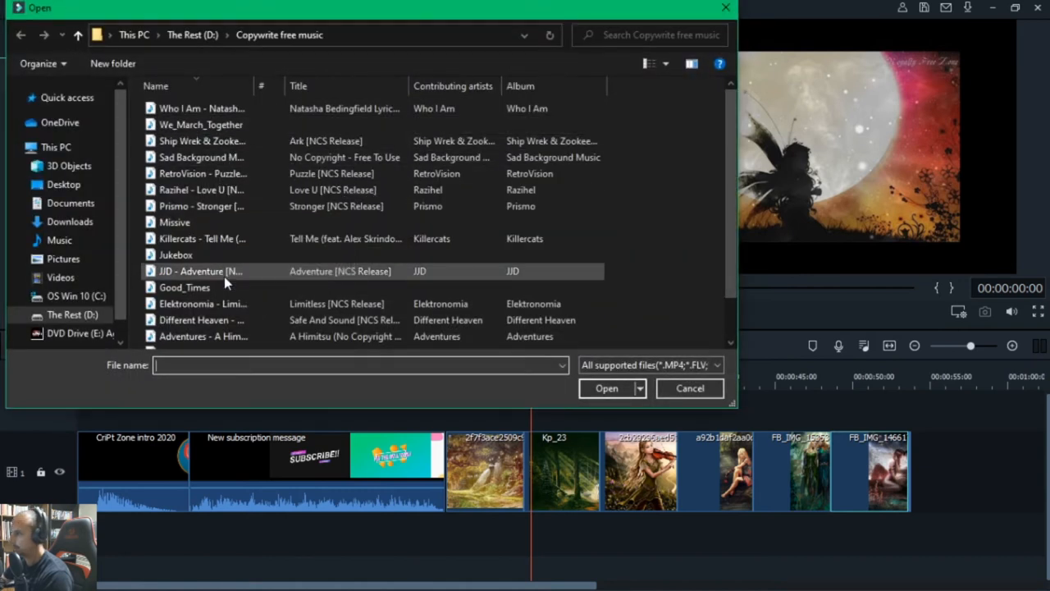
pyautogui.click(689, 387)
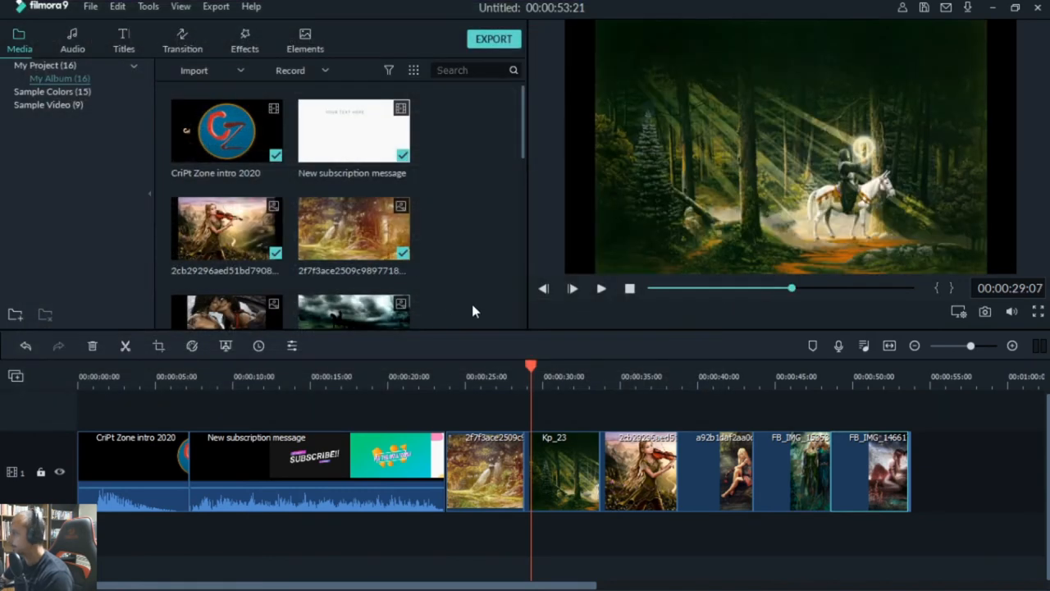
pyautogui.scroll(-3)
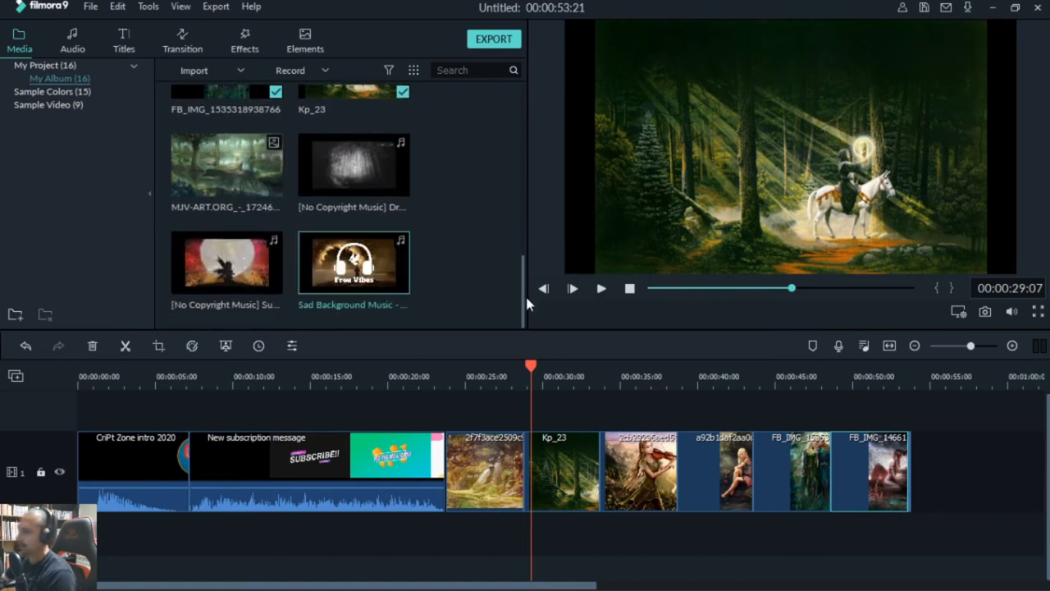
pyautogui.moveTo(479, 266)
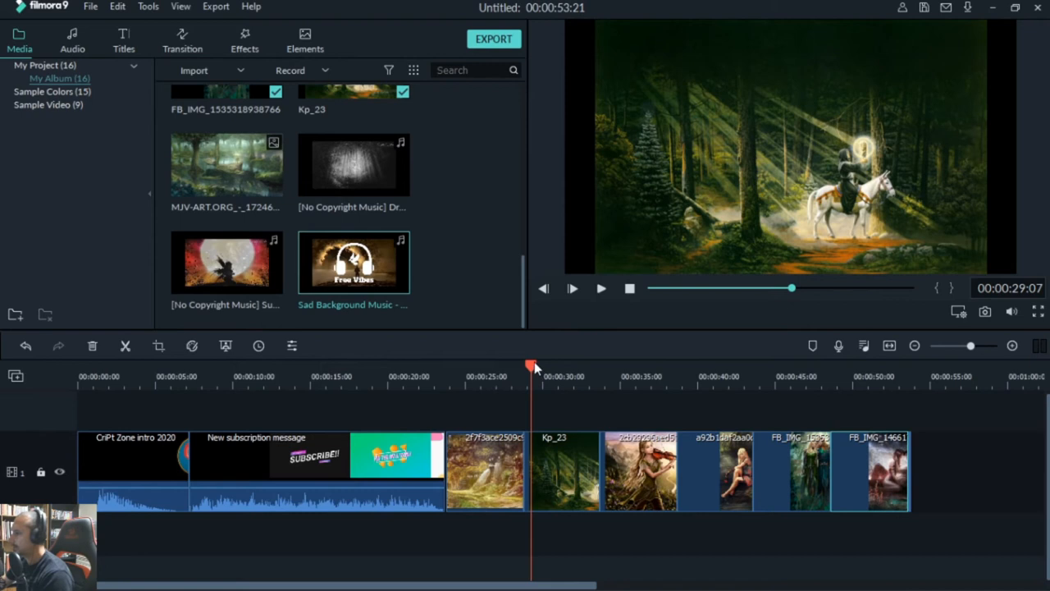
# Step: Add Surreal State under the slideshow from the intro's end and play it back
pyautogui.moveTo(533, 364); pyautogui.dragTo(446, 364)
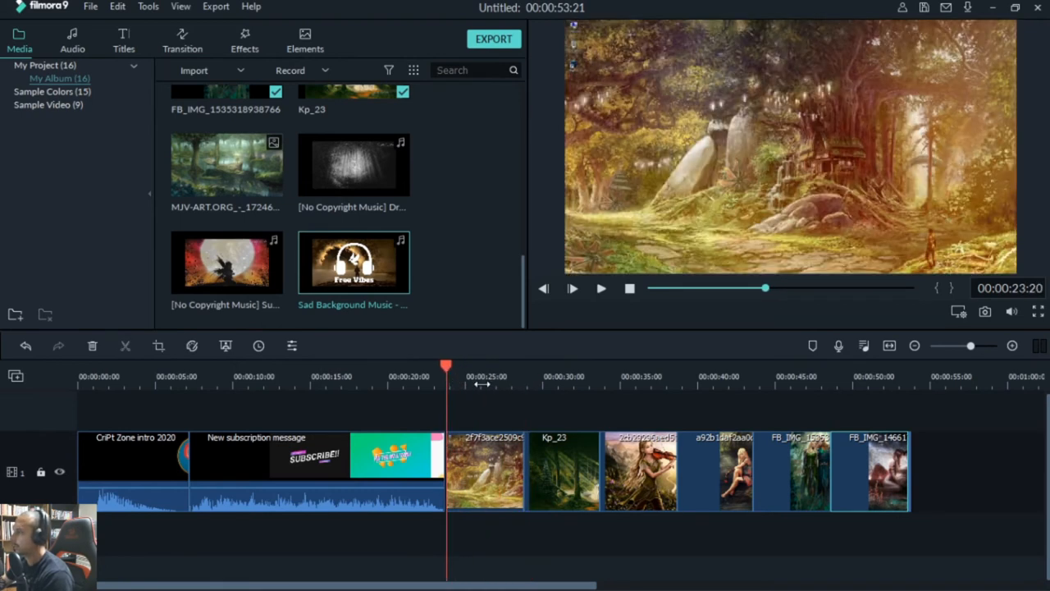
pyautogui.moveTo(436, 302)
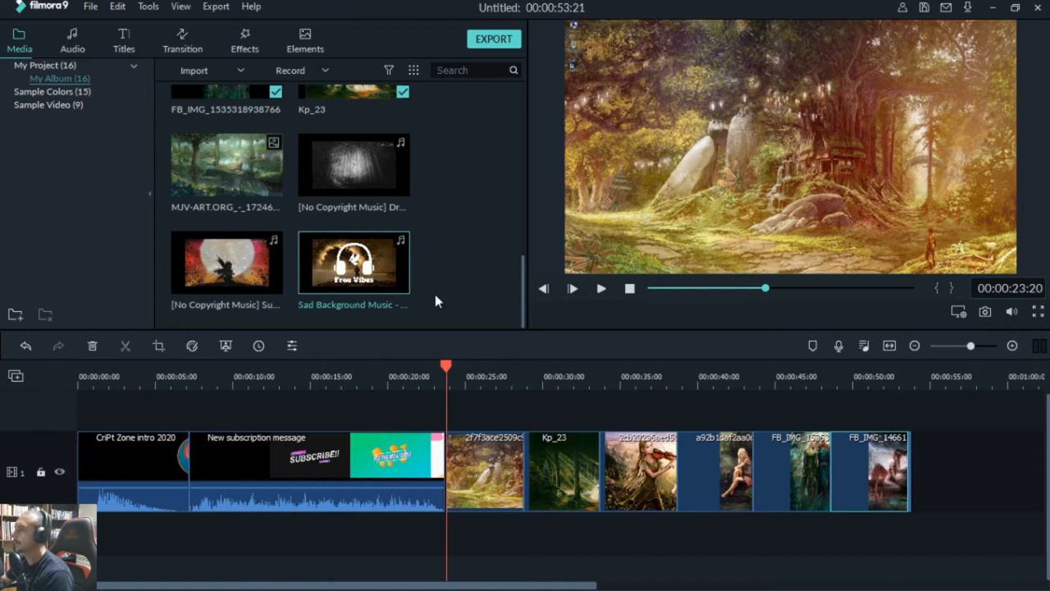
pyautogui.moveTo(453, 205)
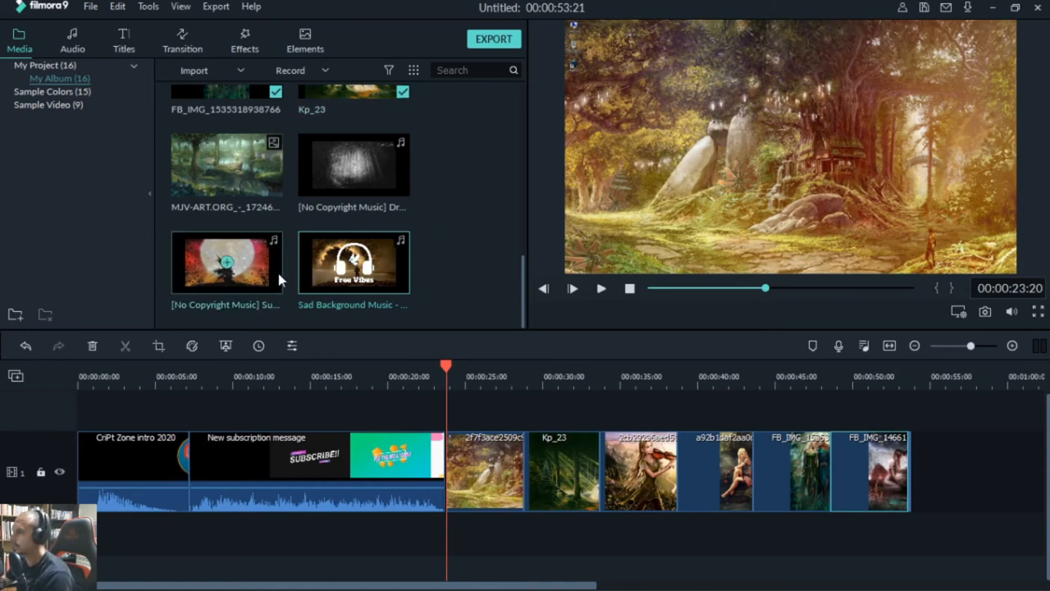
pyautogui.moveTo(269, 269)
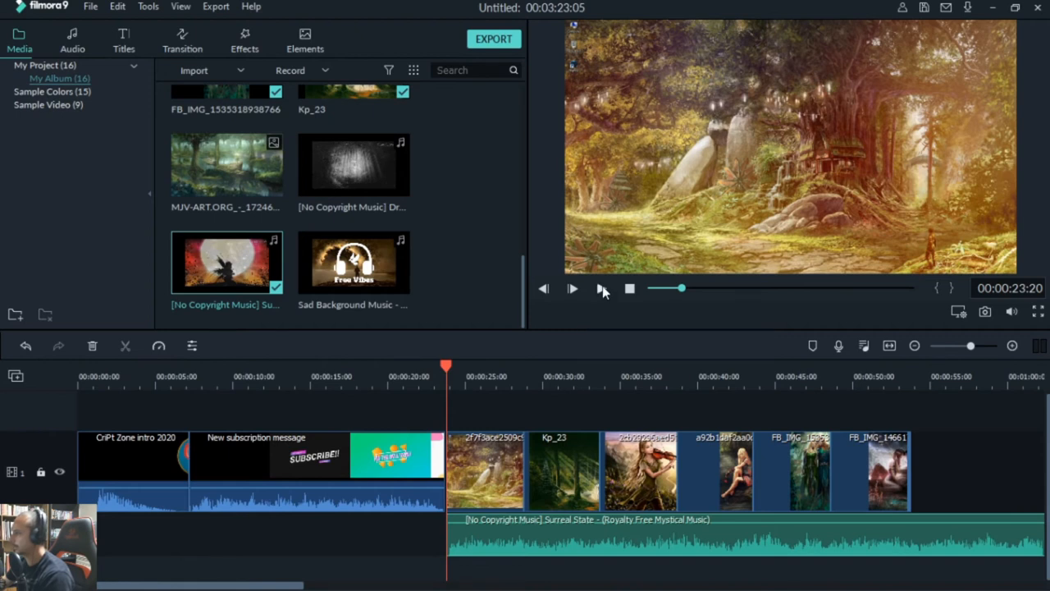
pyautogui.click(600, 289)
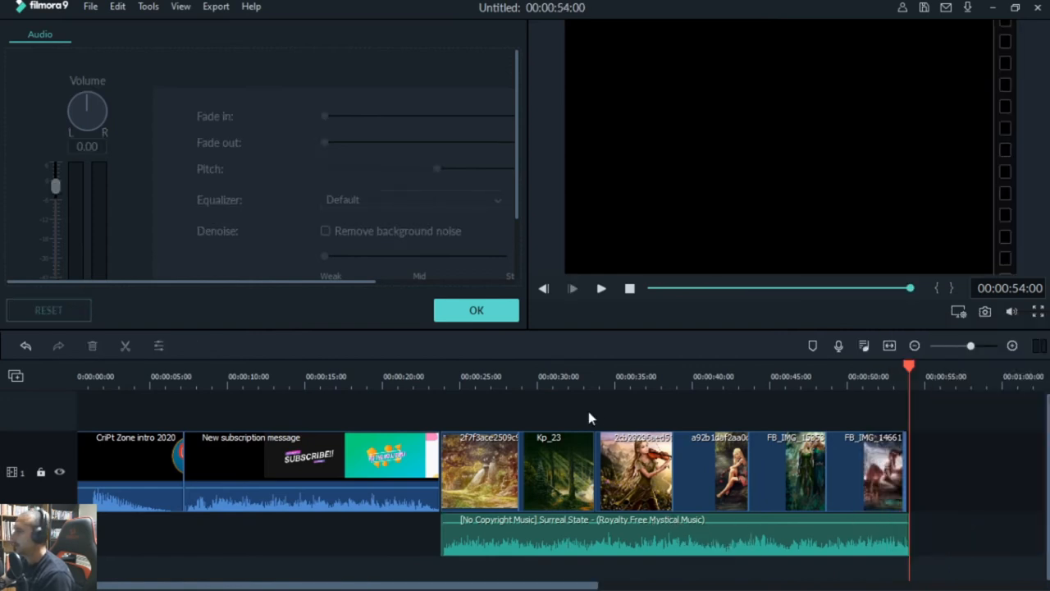
# Step: Confirm each track's audio settings while appending Sad Background Music and Dreams And Fantasies
pyautogui.click(475, 308)
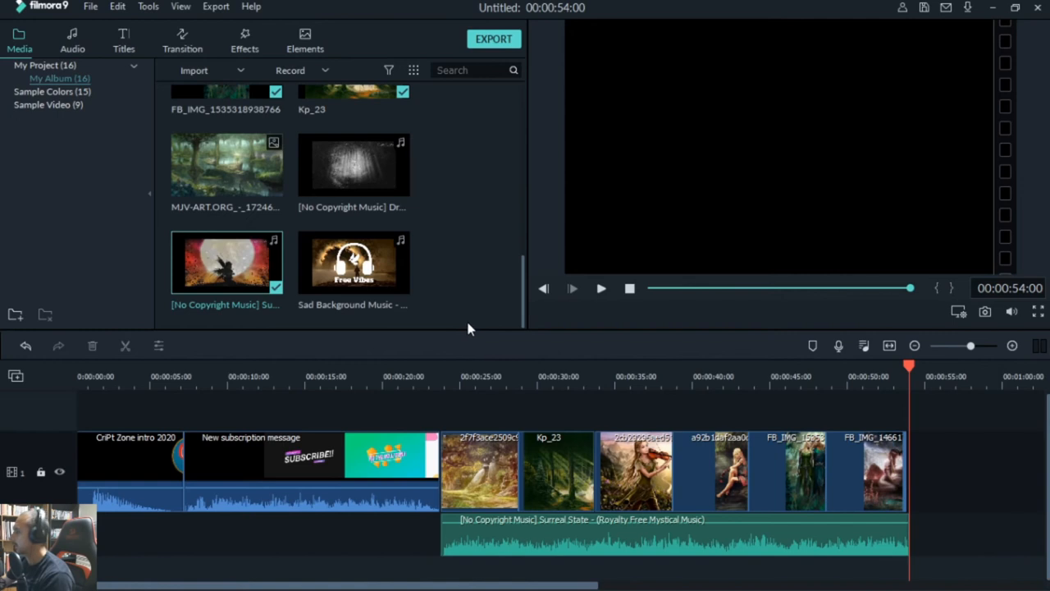
pyautogui.moveTo(449, 249)
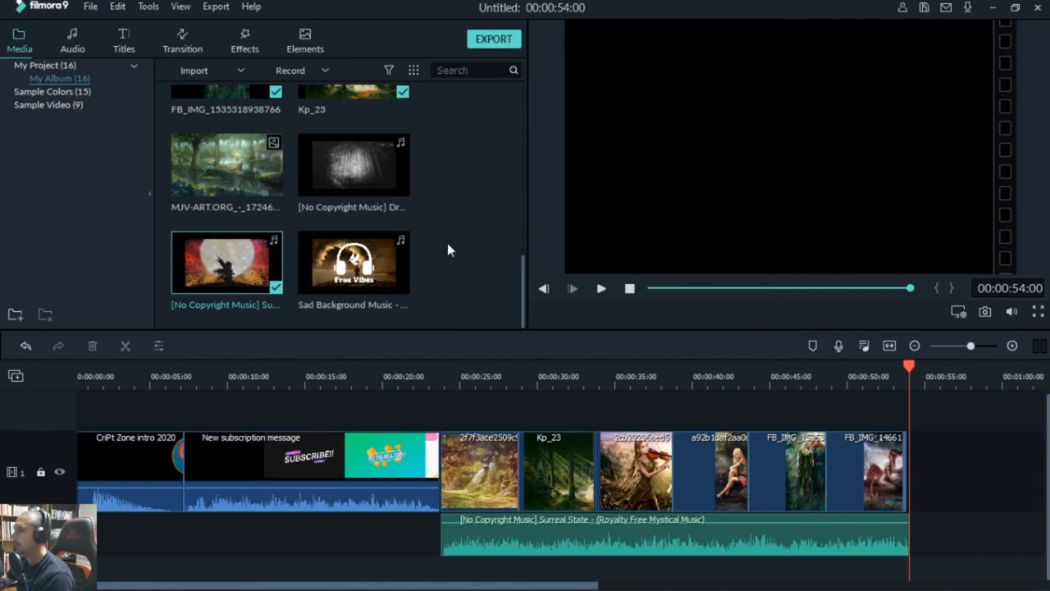
pyautogui.moveTo(354, 261)
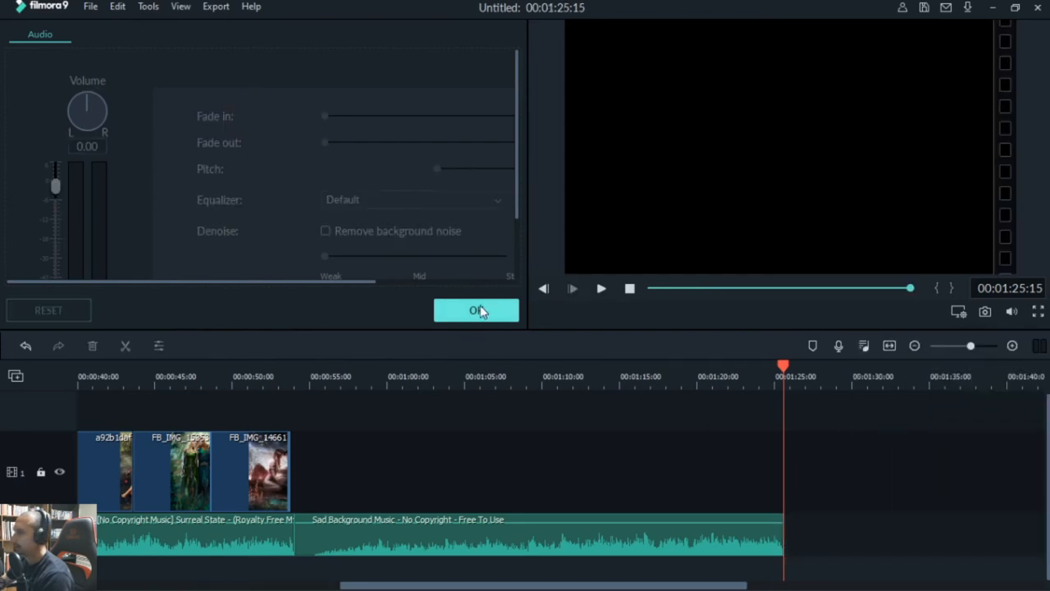
pyautogui.click(476, 310)
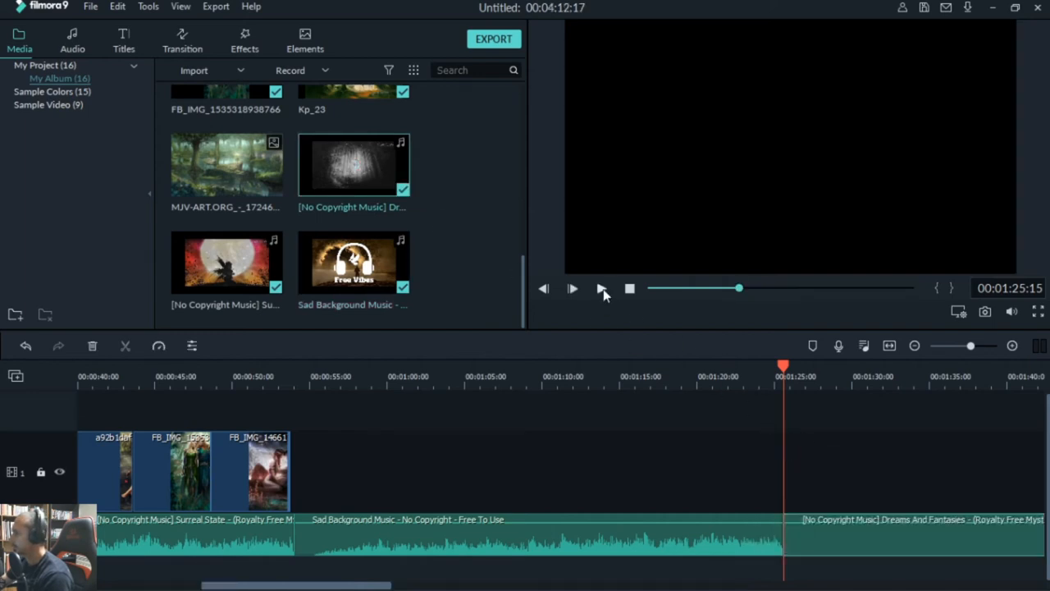
pyautogui.click(601, 288)
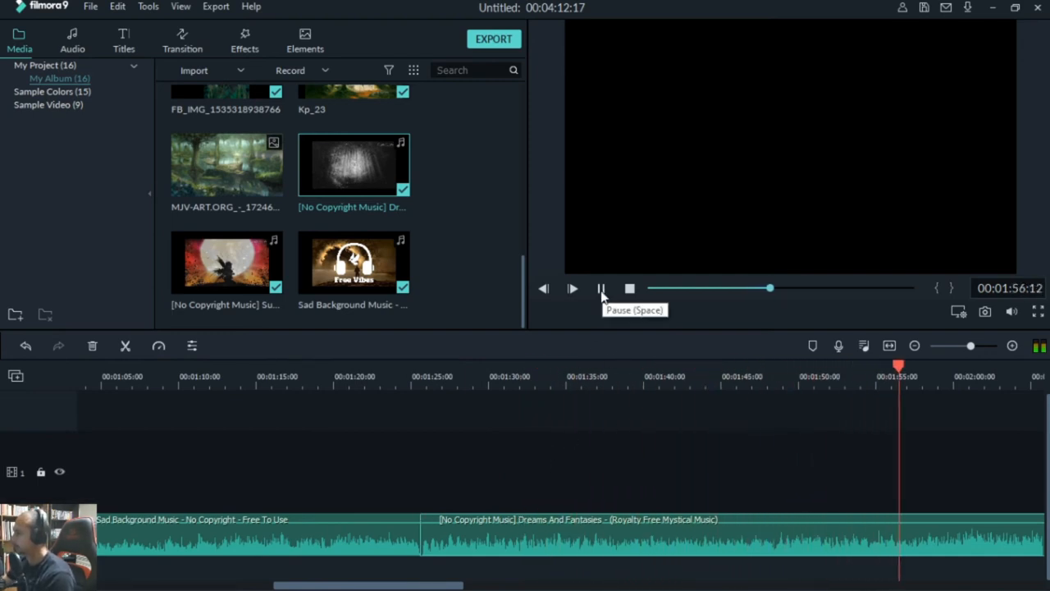
pyautogui.click(600, 289)
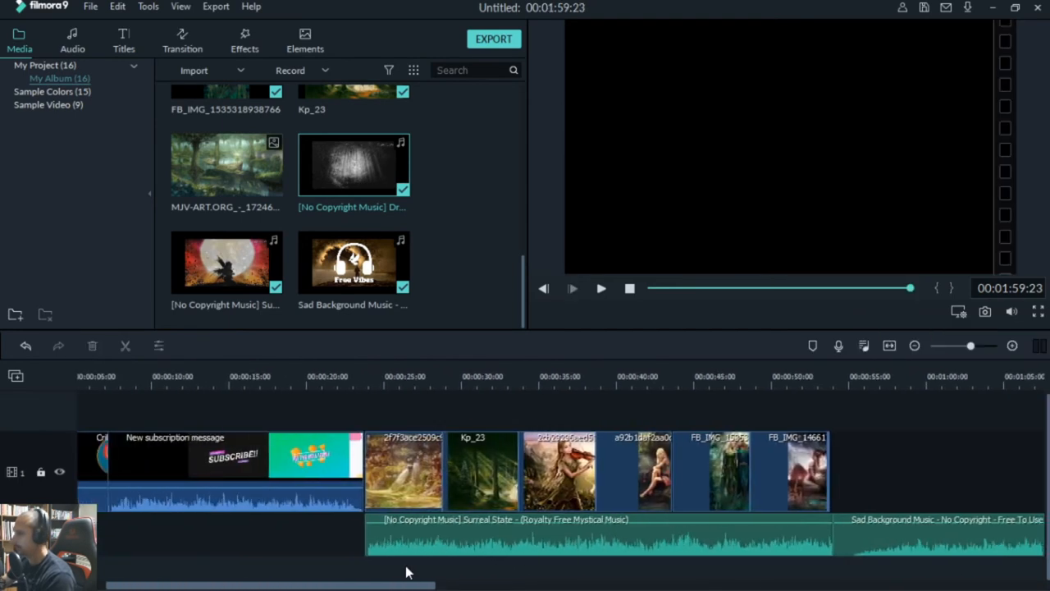
pyautogui.moveTo(509, 495)
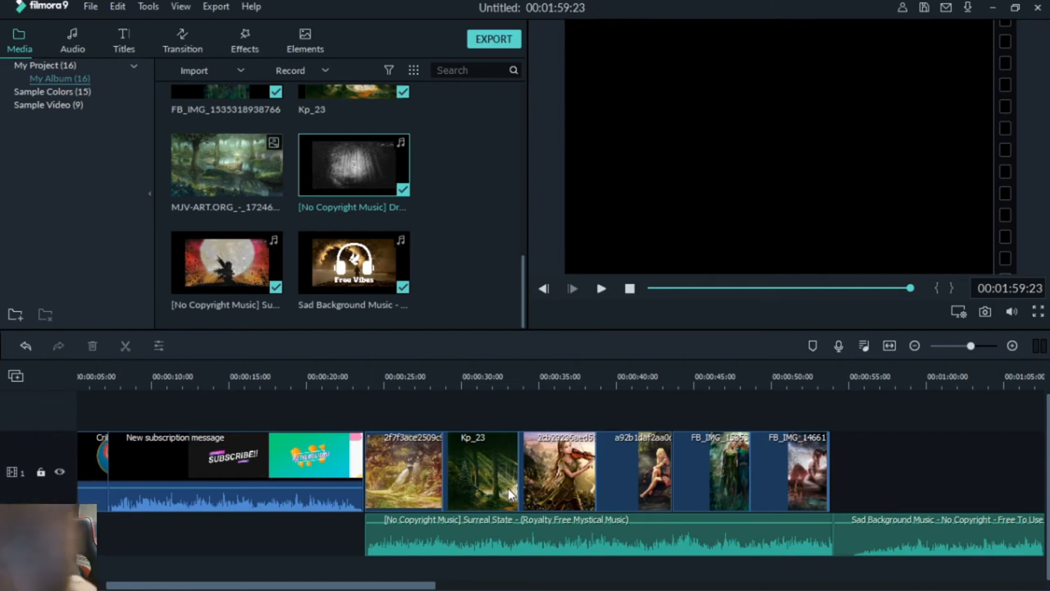
# Step: Place a lower-third title template on track 2 at the slideshow start
pyautogui.click(121, 39)
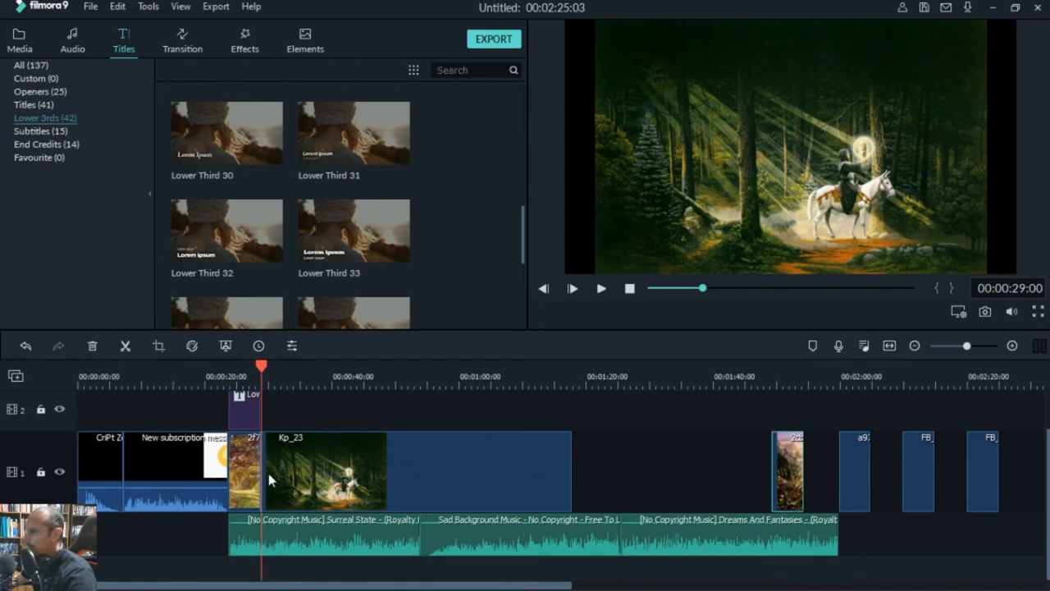
pyautogui.moveTo(280, 407)
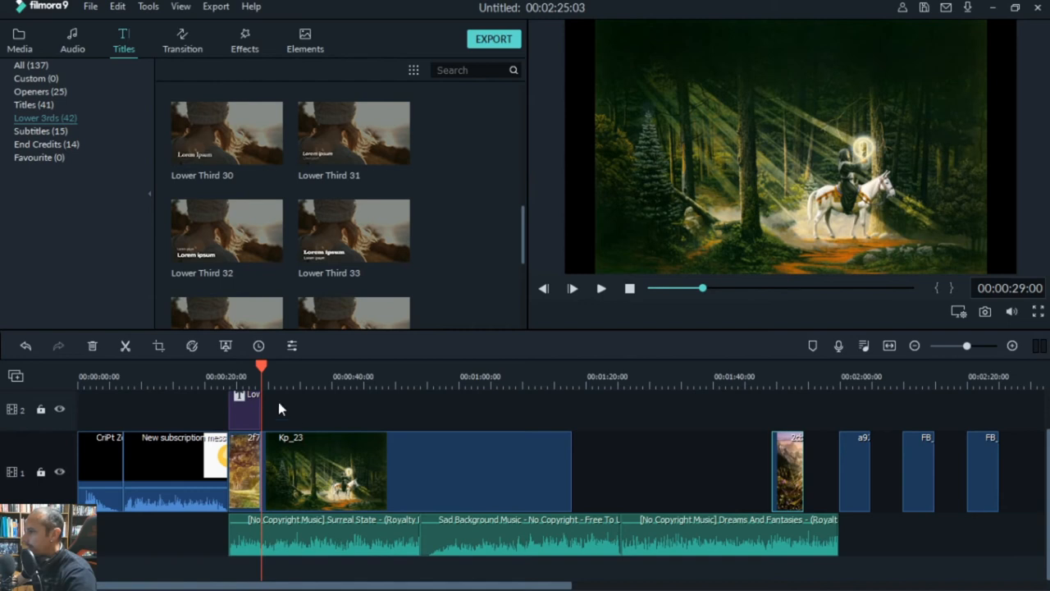
# Step: Add the Lower Third 30 template beside the first title over the golden forest painting
pyautogui.click(227, 377)
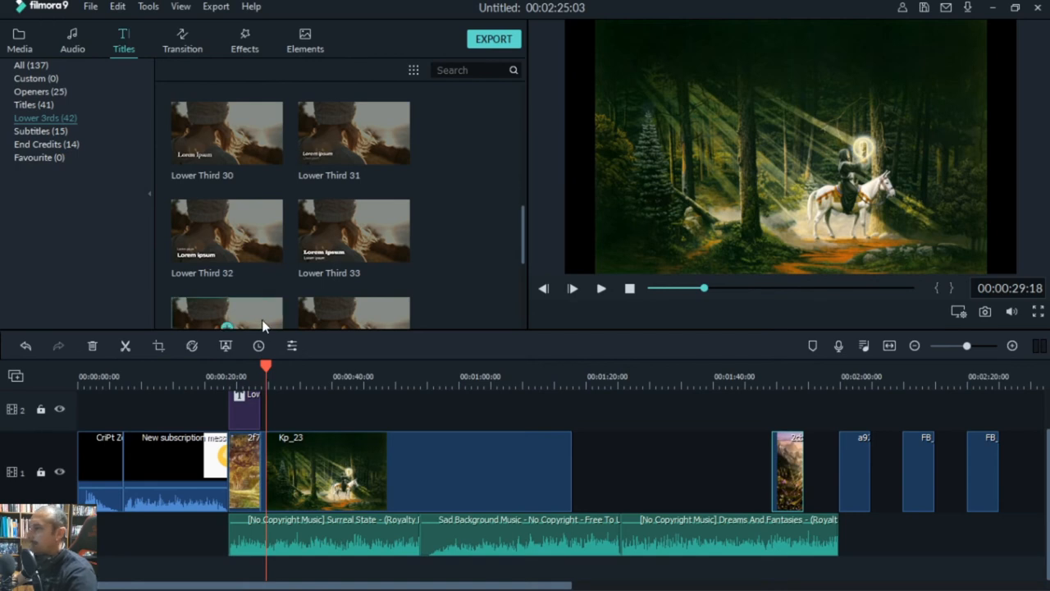
pyautogui.moveTo(264, 325)
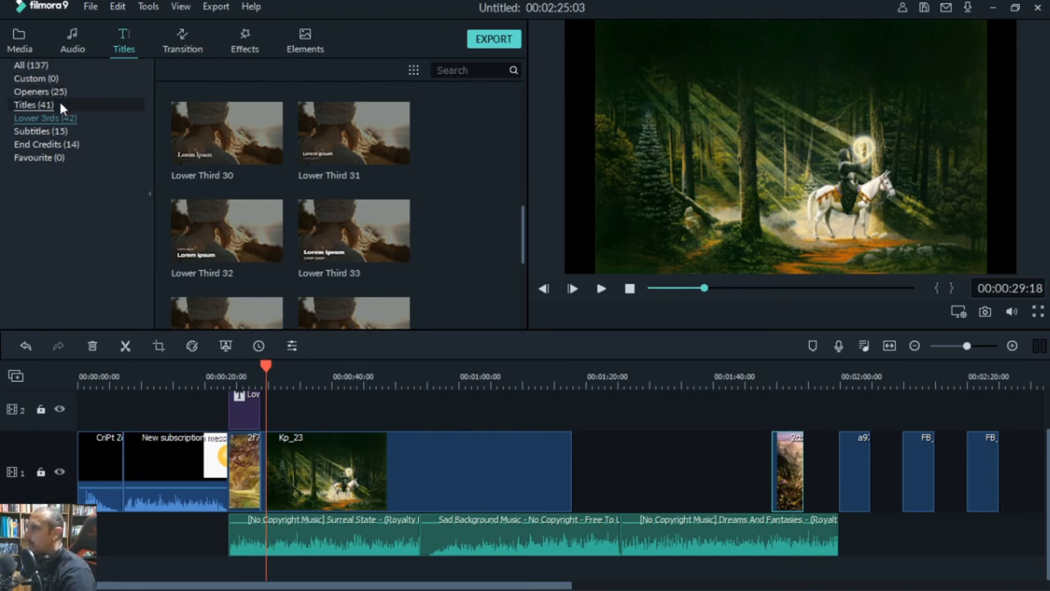
pyautogui.moveTo(51, 162)
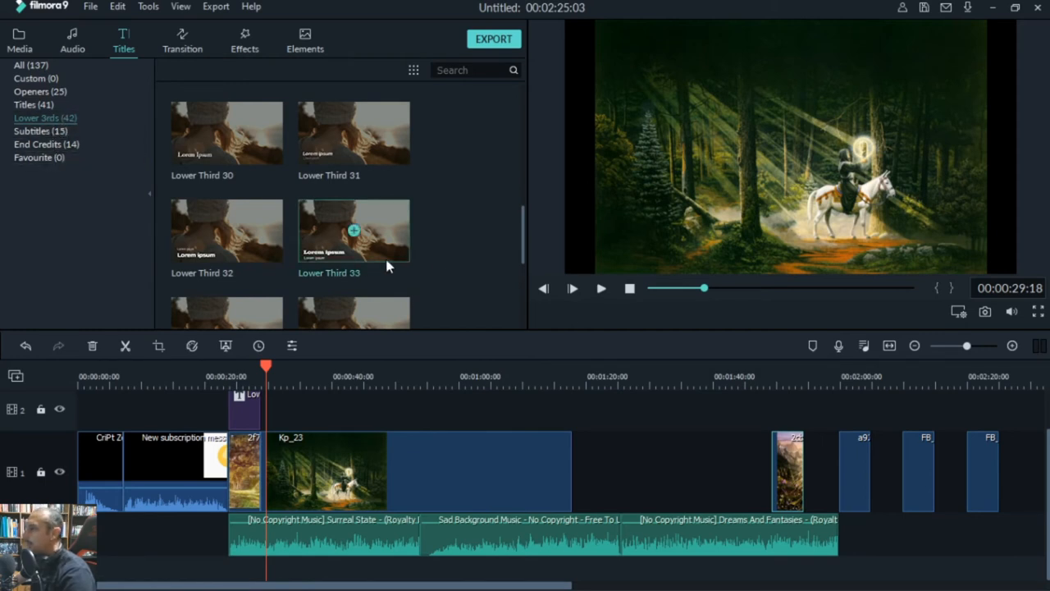
pyautogui.scroll(-3)
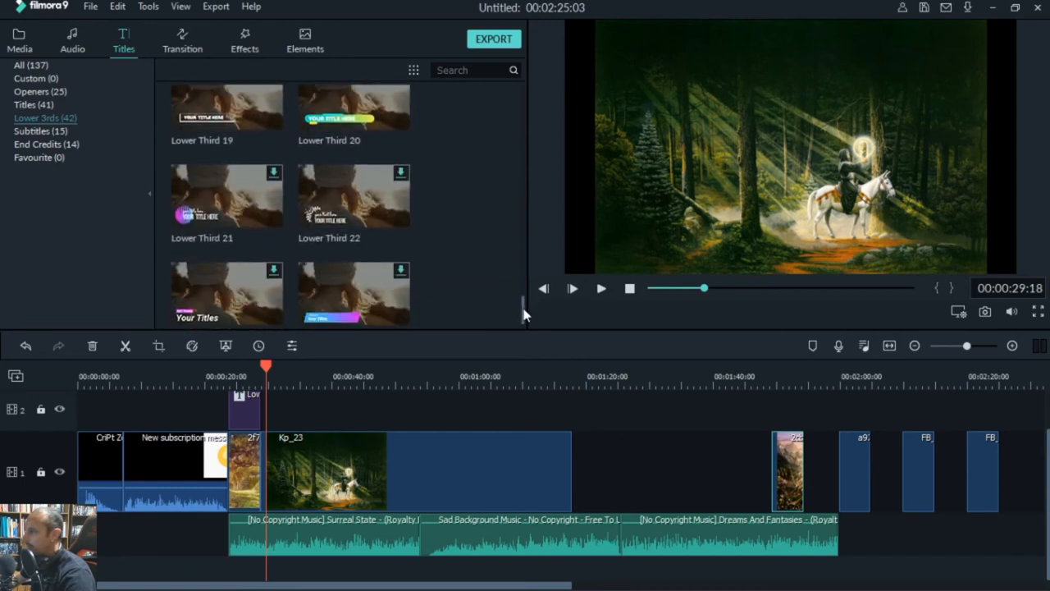
pyautogui.scroll(-3)
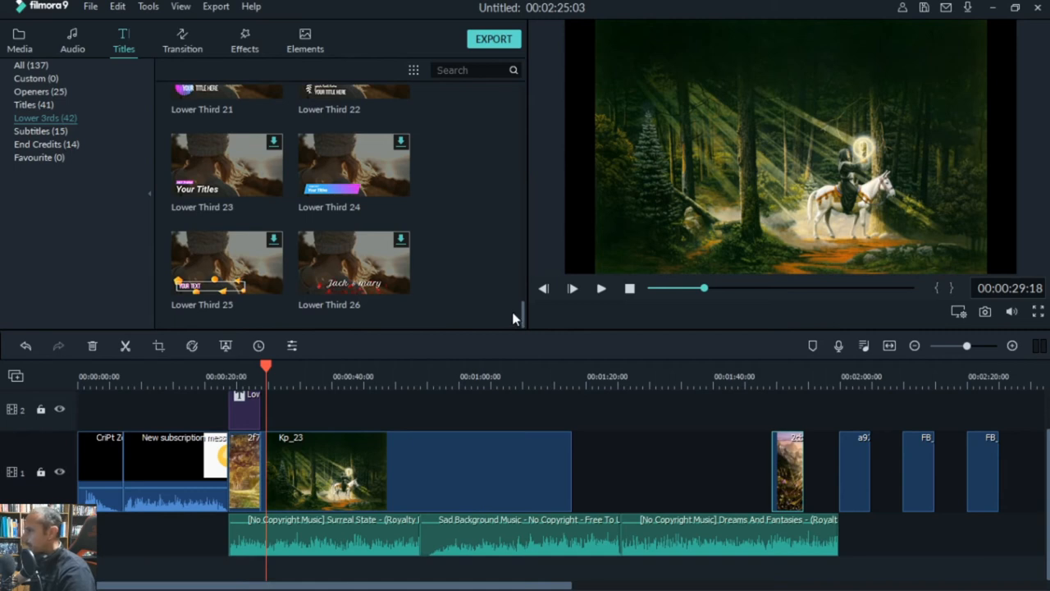
pyautogui.moveTo(525, 318)
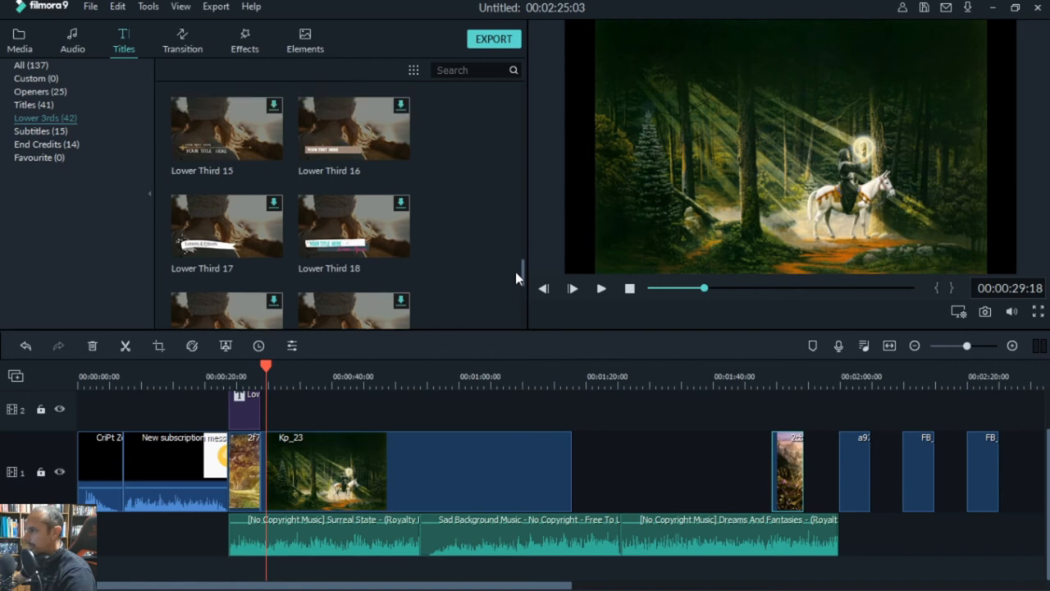
pyautogui.scroll(-3)
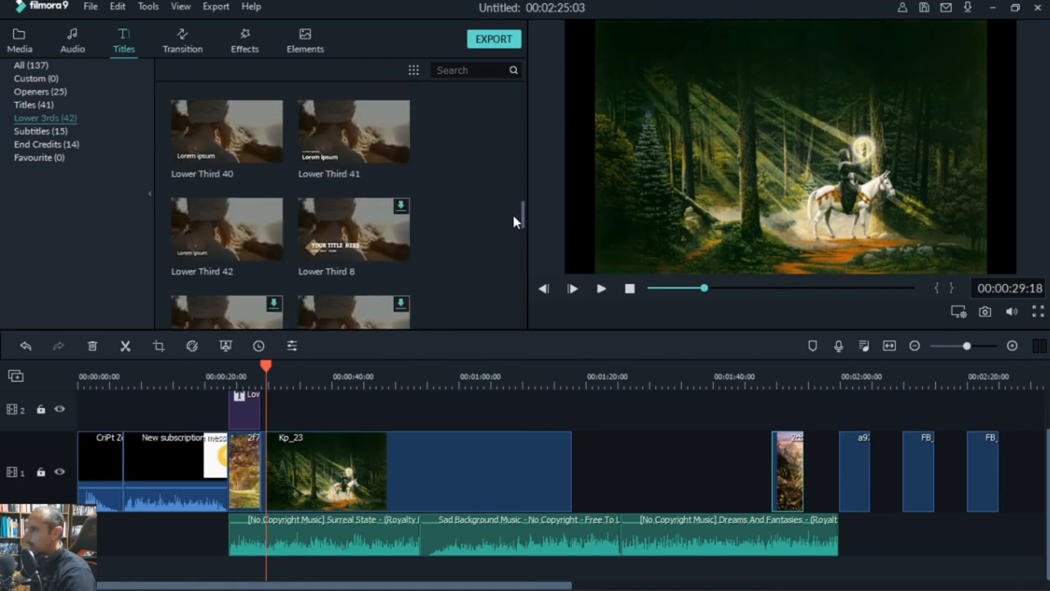
pyautogui.scroll(-3)
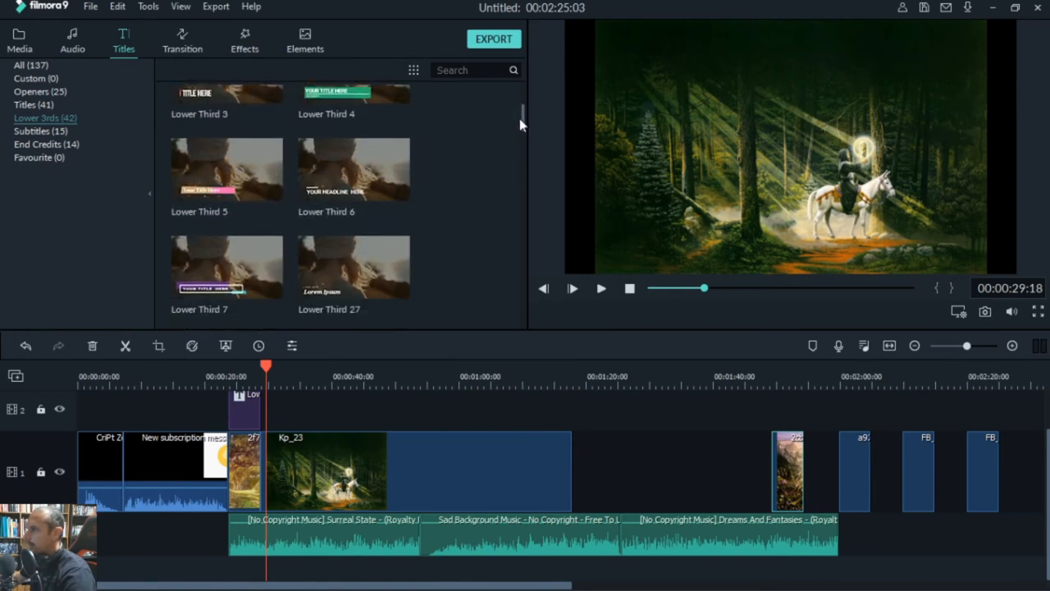
pyautogui.scroll(-3)
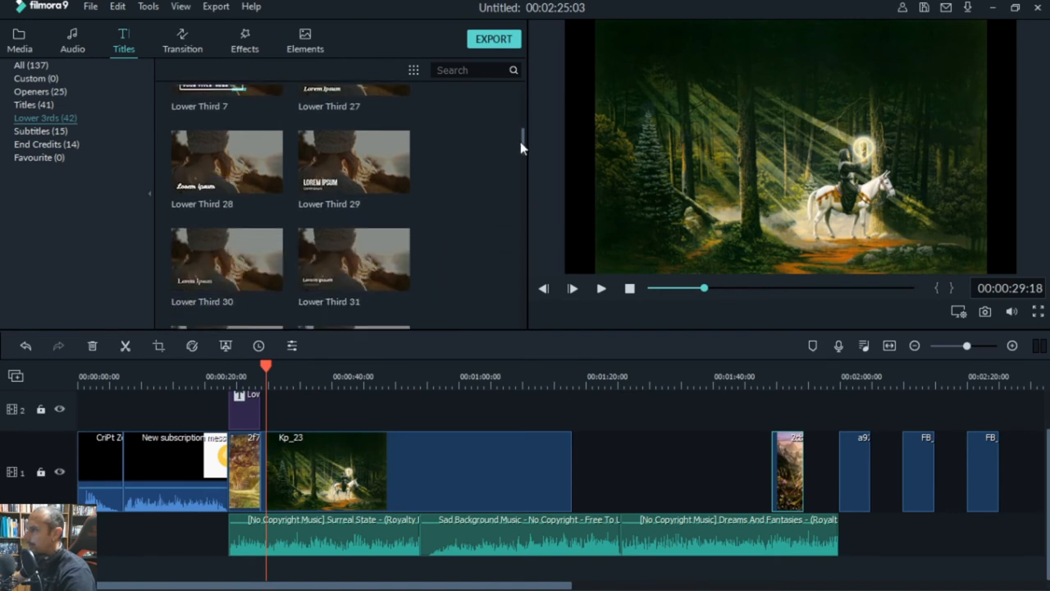
pyautogui.scroll(-3)
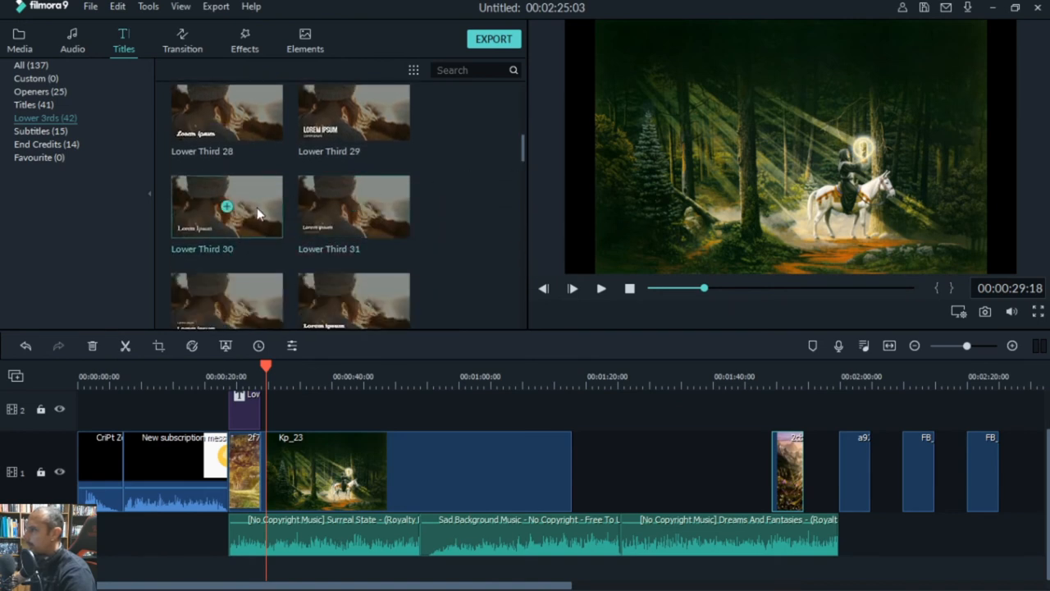
pyautogui.click(601, 288)
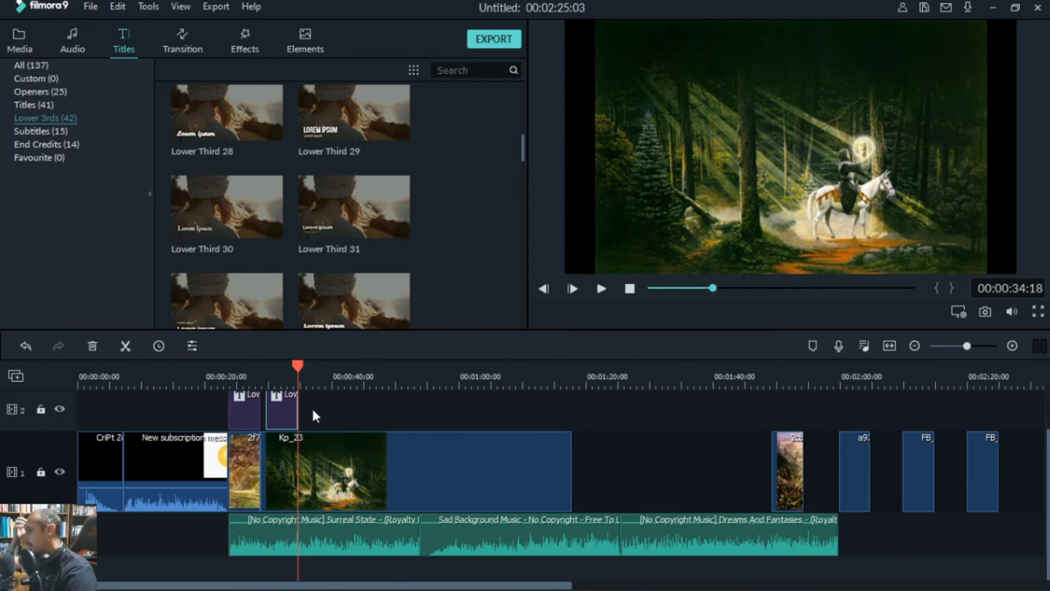
pyautogui.moveTo(328, 418)
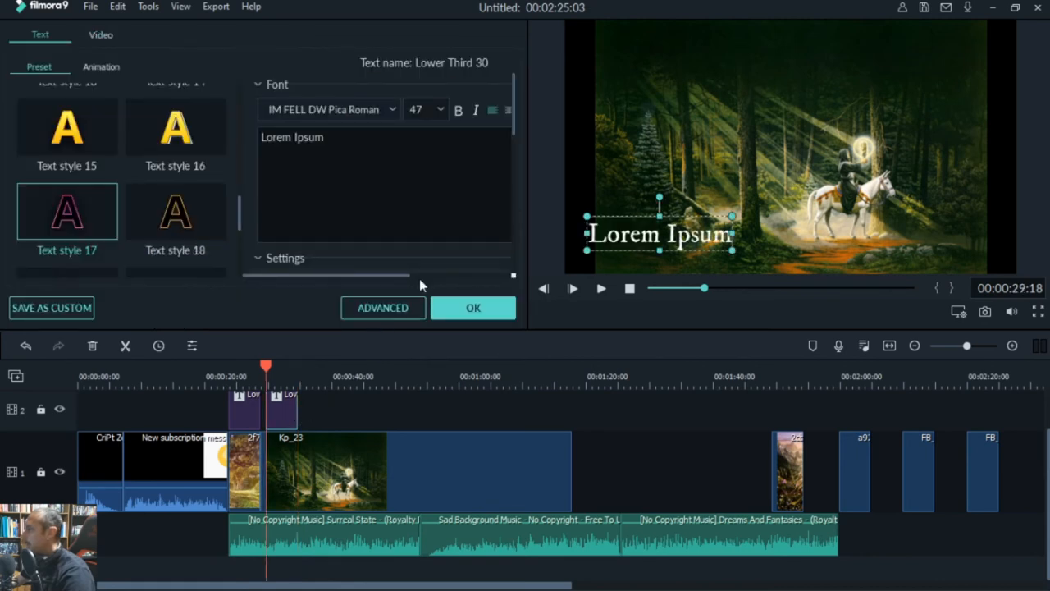
pyautogui.moveTo(548, 219)
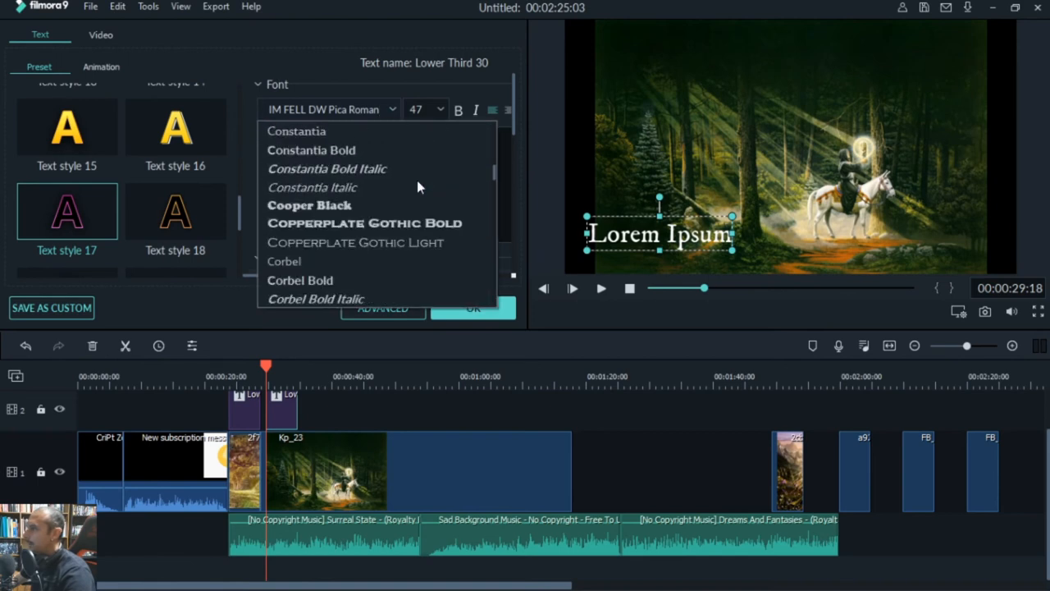
# Step: Give the Lorem Ipsum title the Chiller font and glowing white preset, moved lower left, and confirm
pyautogui.scroll(-3)
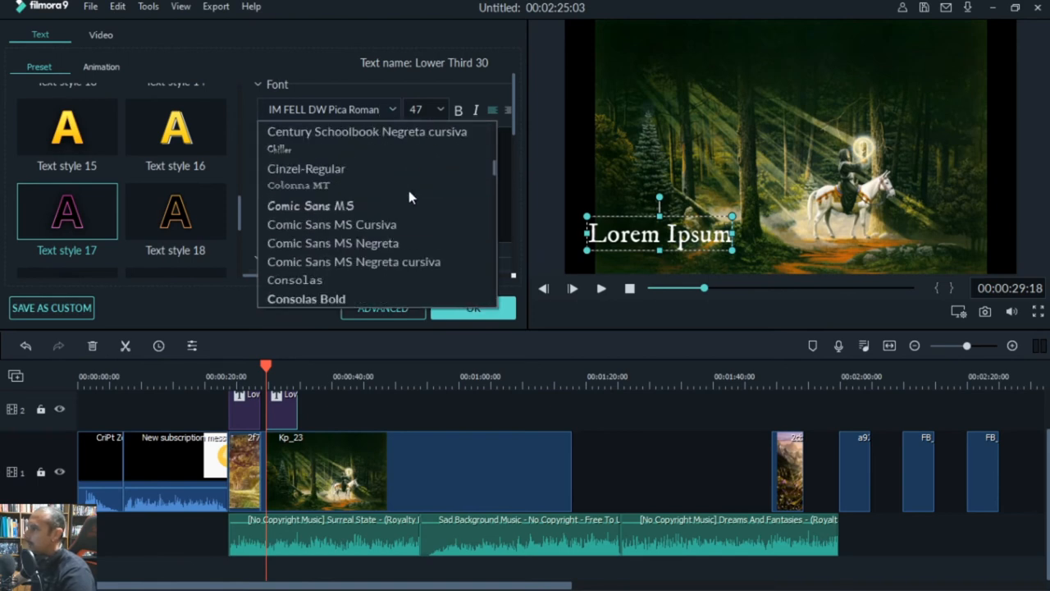
pyautogui.click(279, 148)
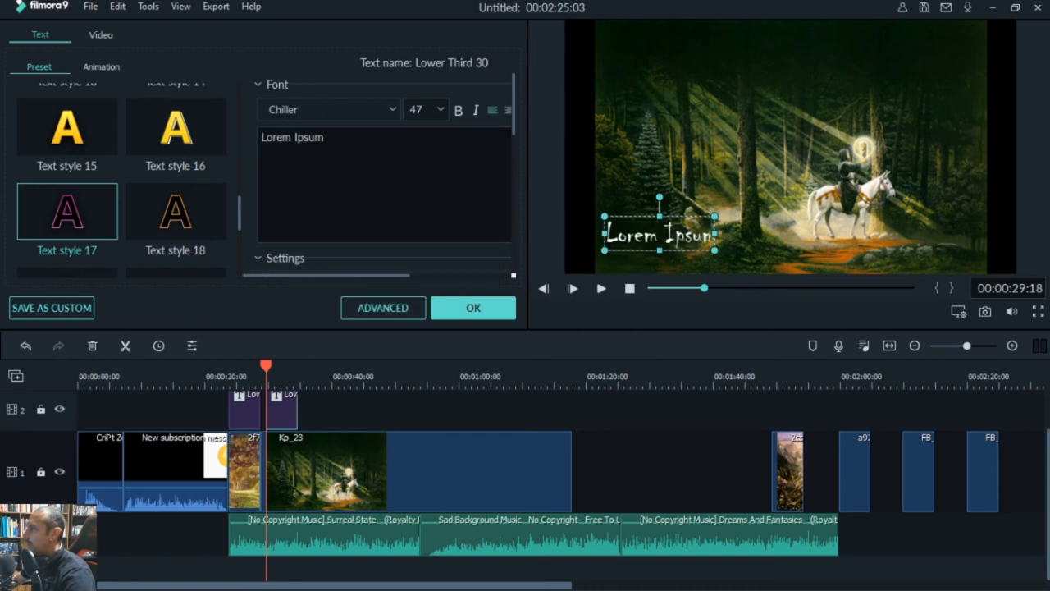
pyautogui.click(66, 210)
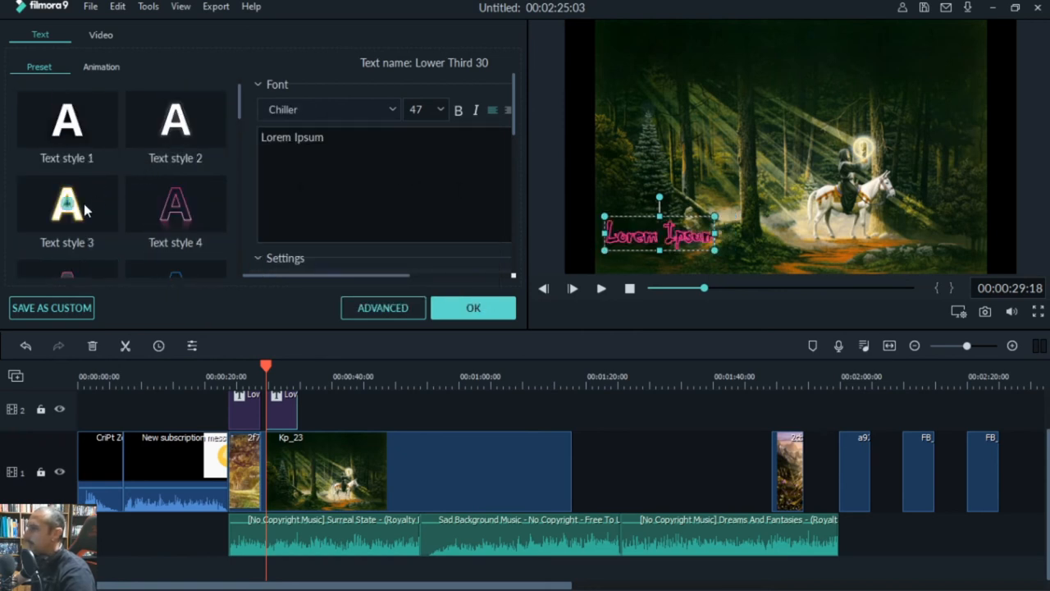
pyautogui.click(66, 203)
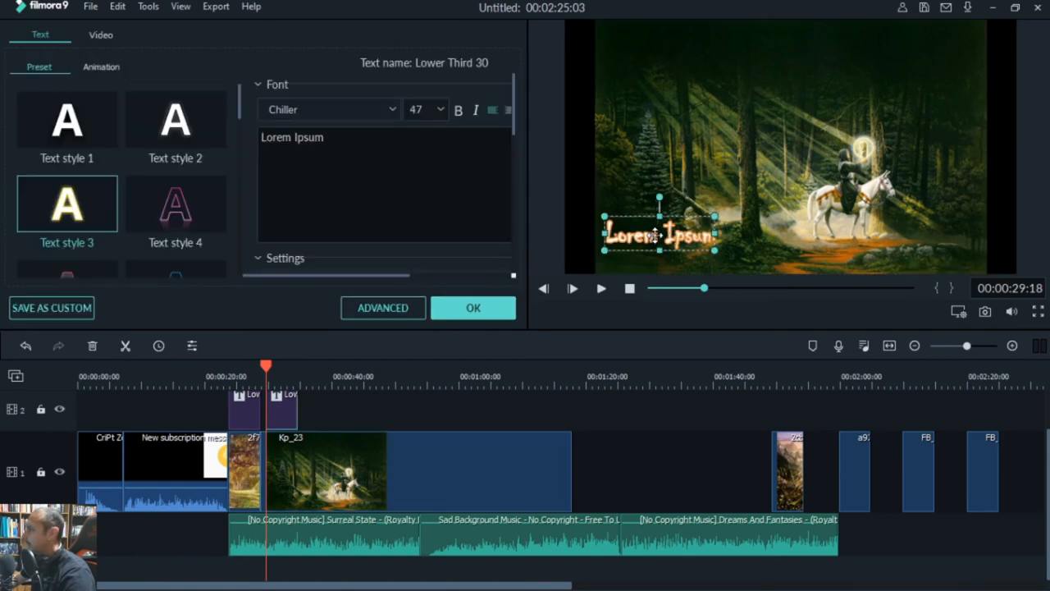
pyautogui.moveTo(656, 233); pyautogui.dragTo(657, 255)
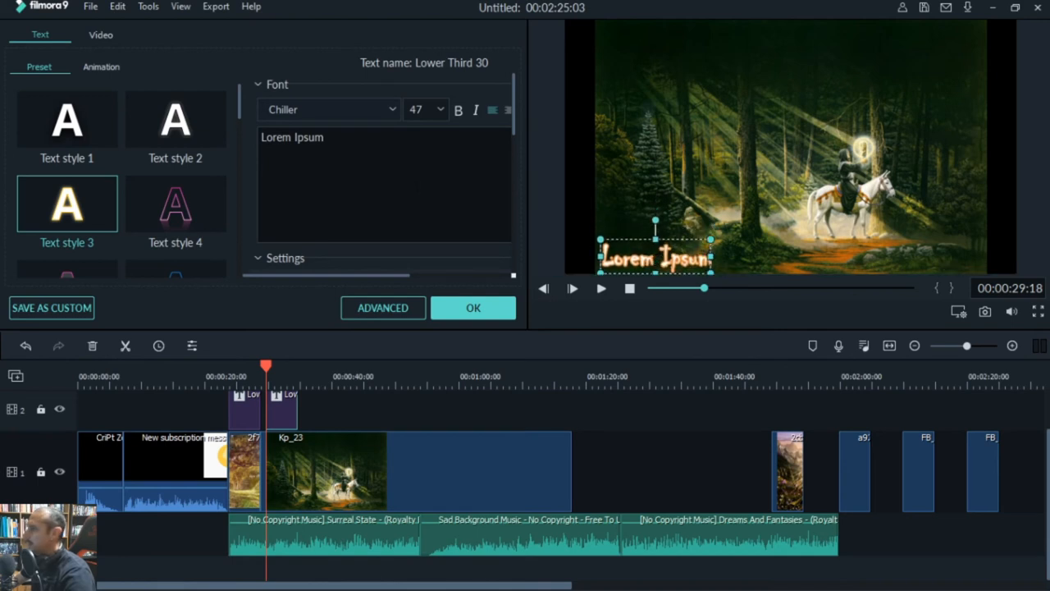
pyautogui.click(328, 138)
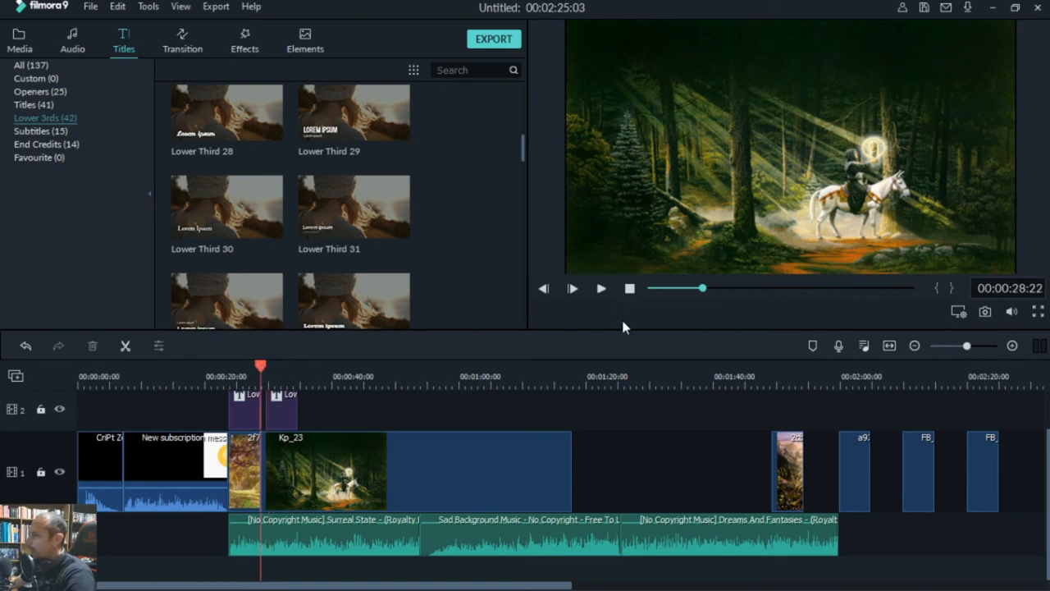
pyautogui.click(600, 289)
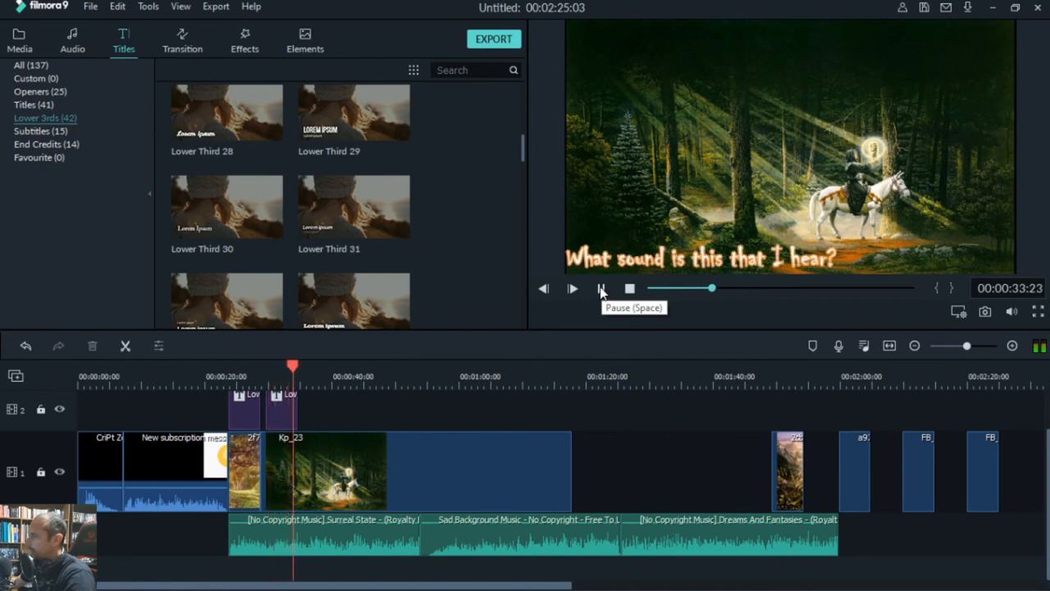
pyautogui.click(600, 289)
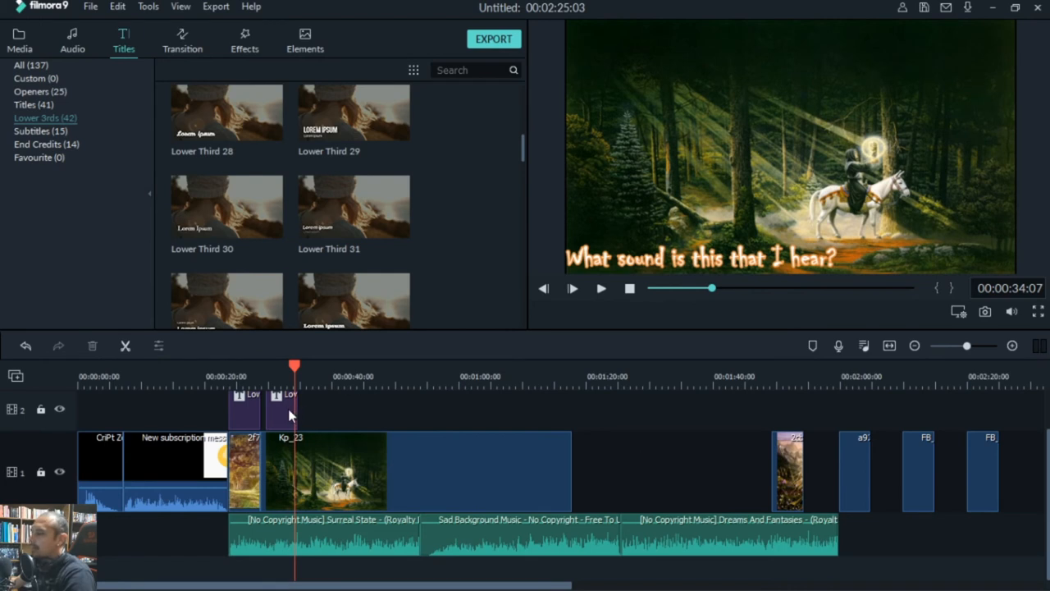
pyautogui.moveTo(600, 289)
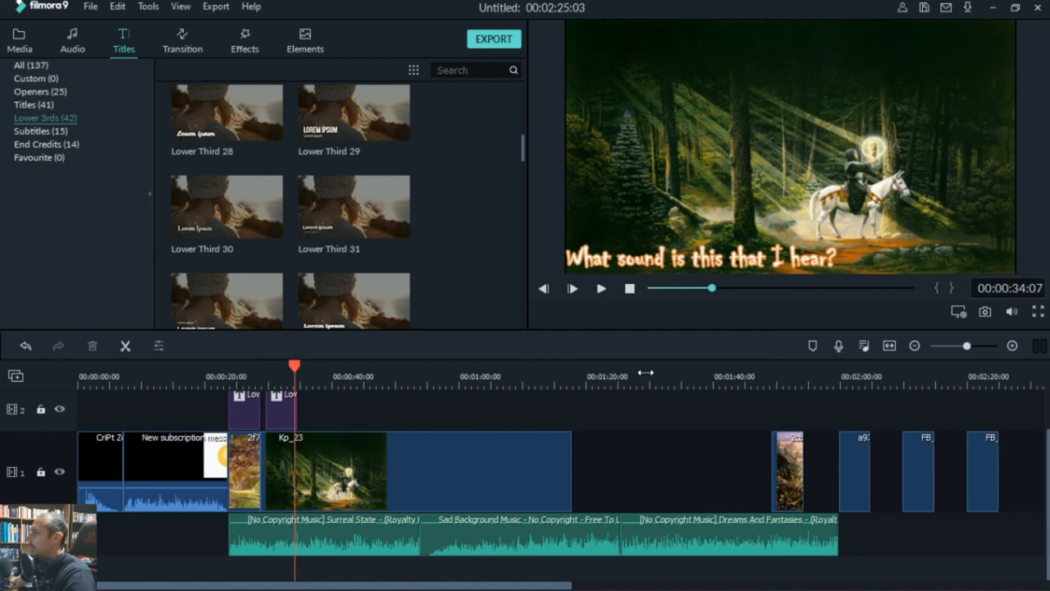
pyautogui.moveTo(622, 361)
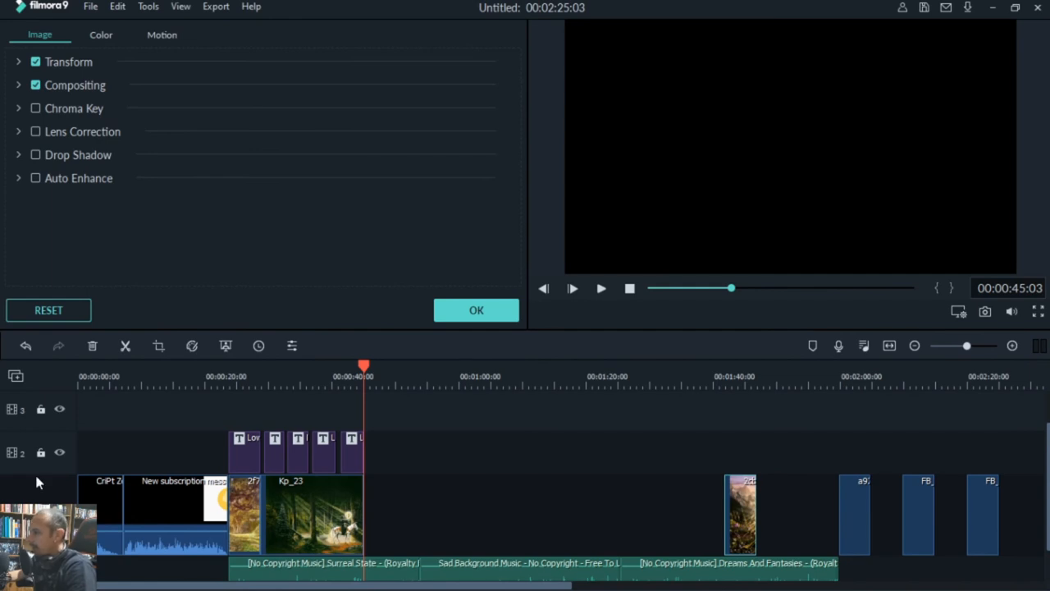
pyautogui.moveTo(381, 447)
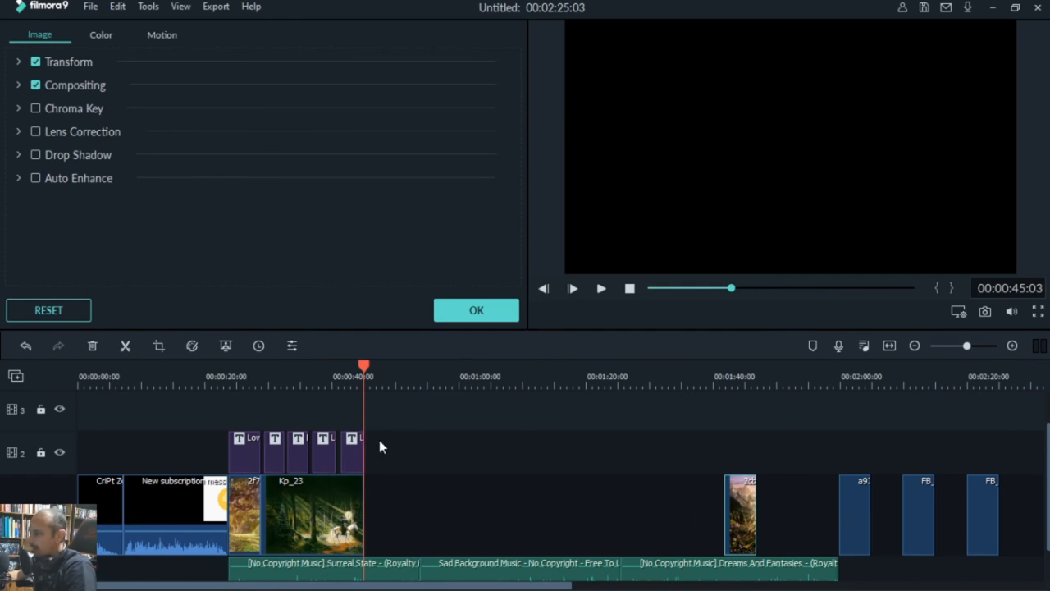
pyautogui.click(260, 376)
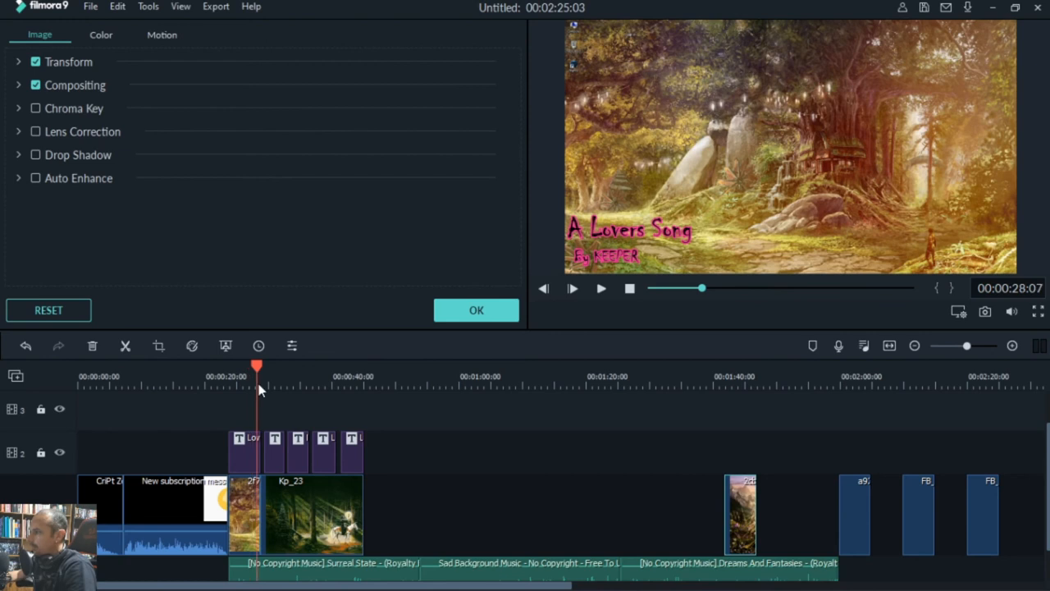
pyautogui.click(601, 288)
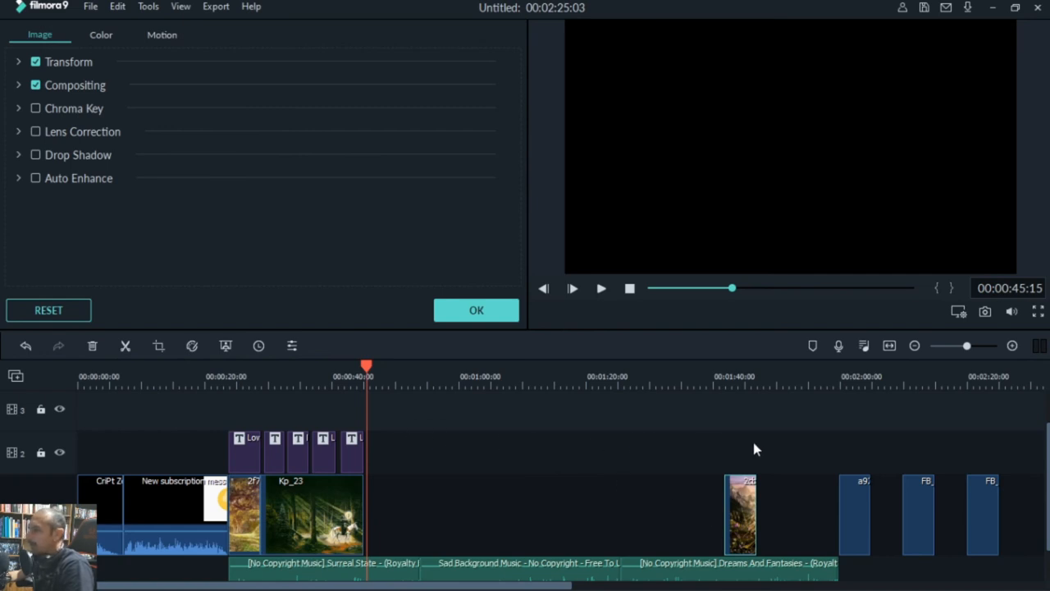
pyautogui.moveTo(502, 468)
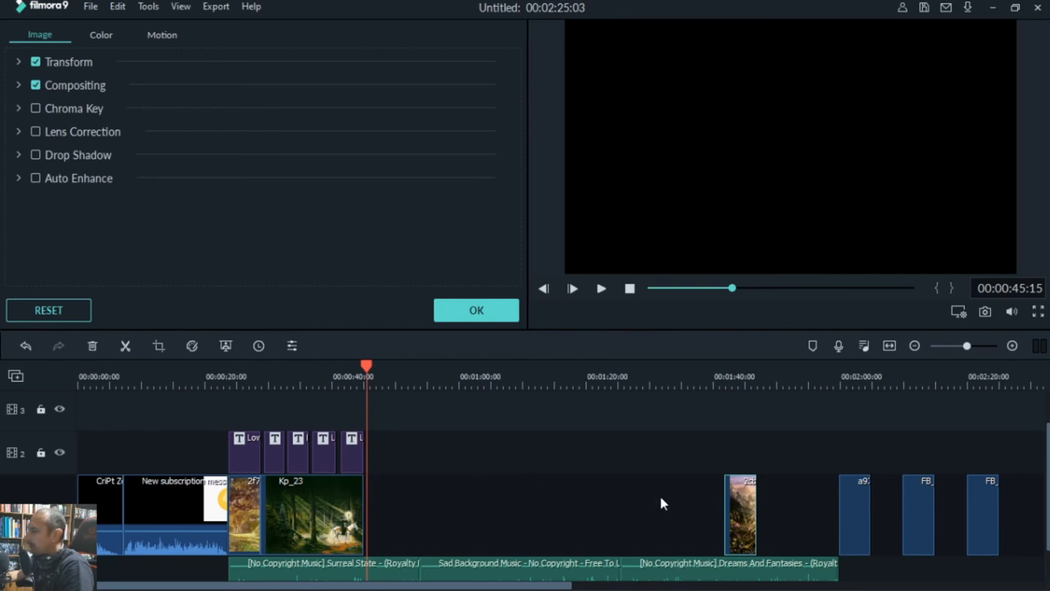
pyautogui.moveTo(566, 483)
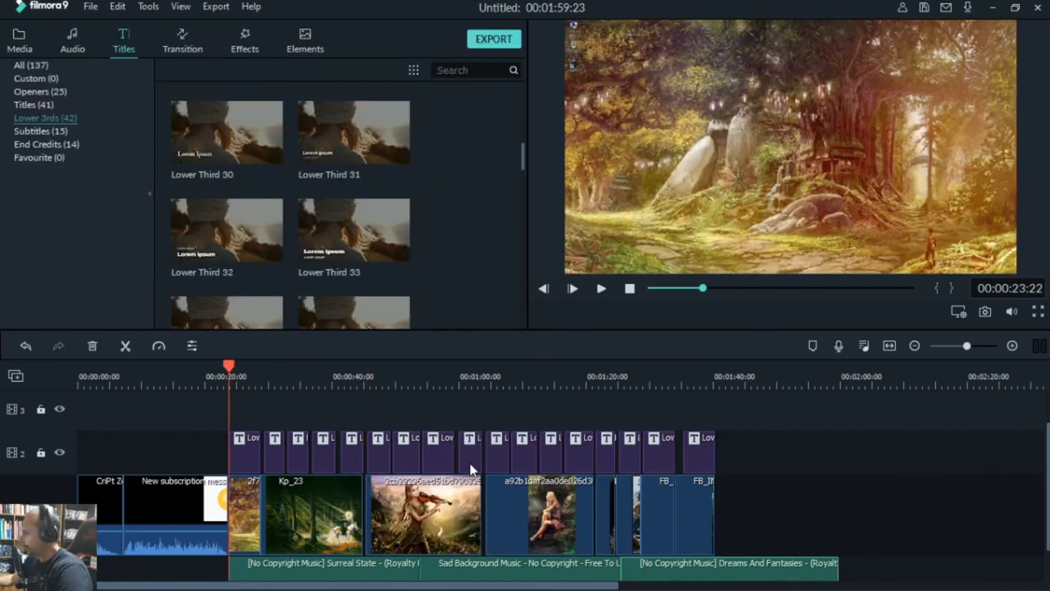
pyautogui.moveTo(588, 522)
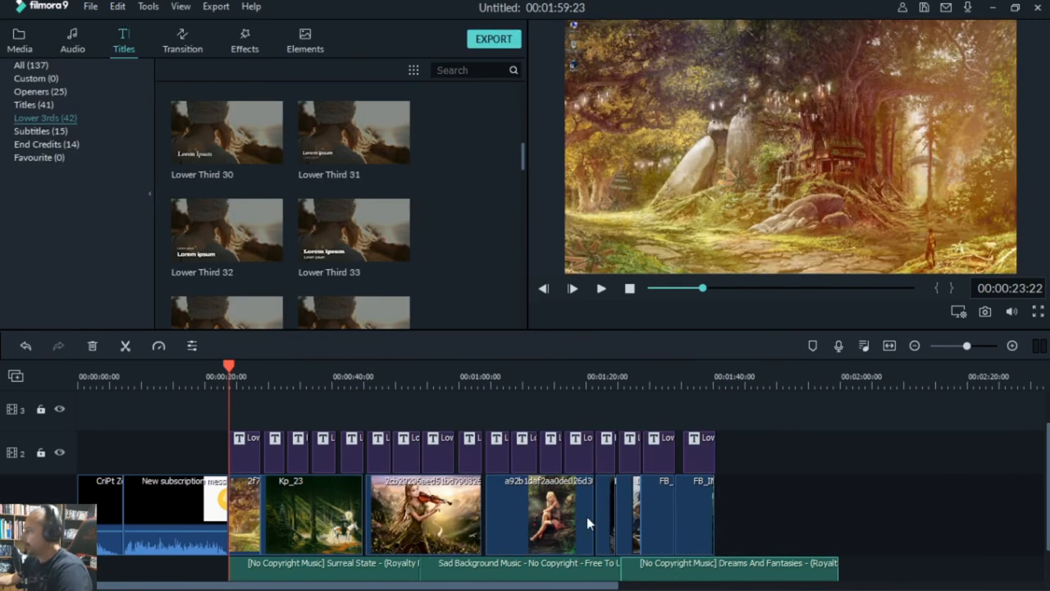
pyautogui.moveTo(308, 459)
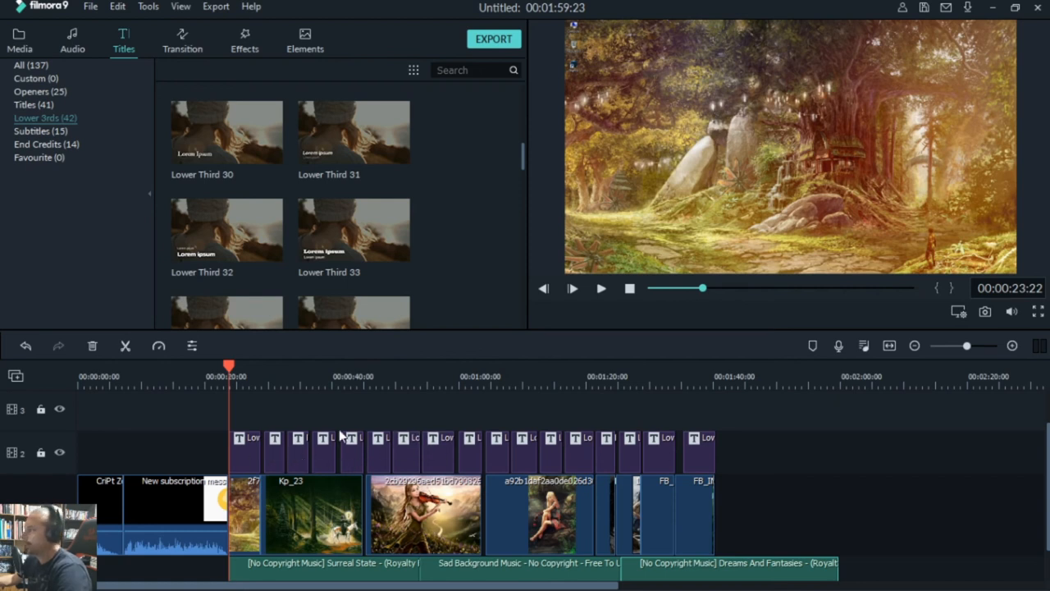
# Step: Preview a later poem line, return to where the titles begin, and remove the empty top video track
pyautogui.click(320, 376)
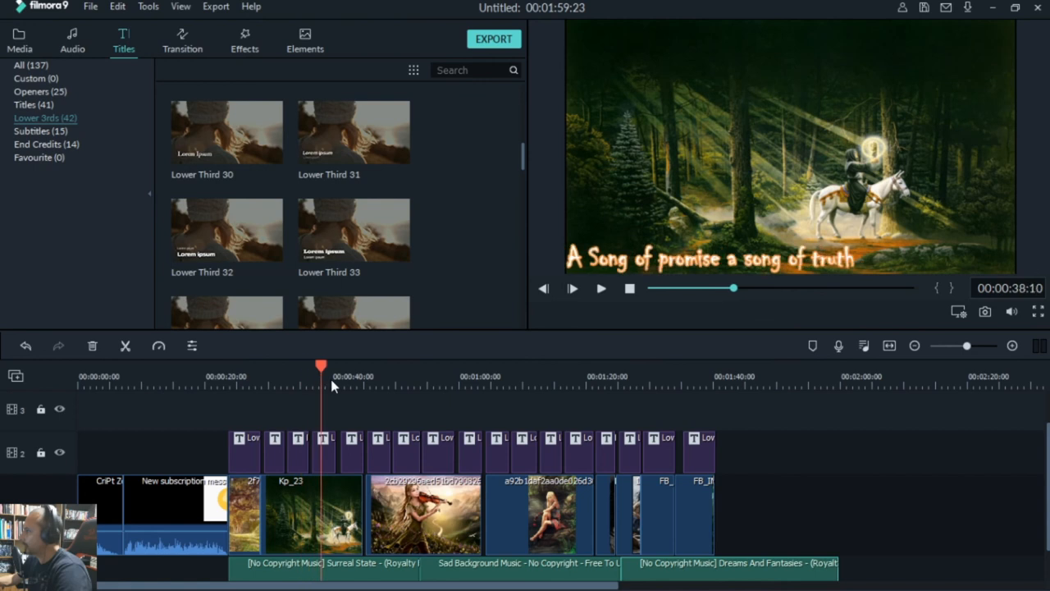
pyautogui.click(649, 387)
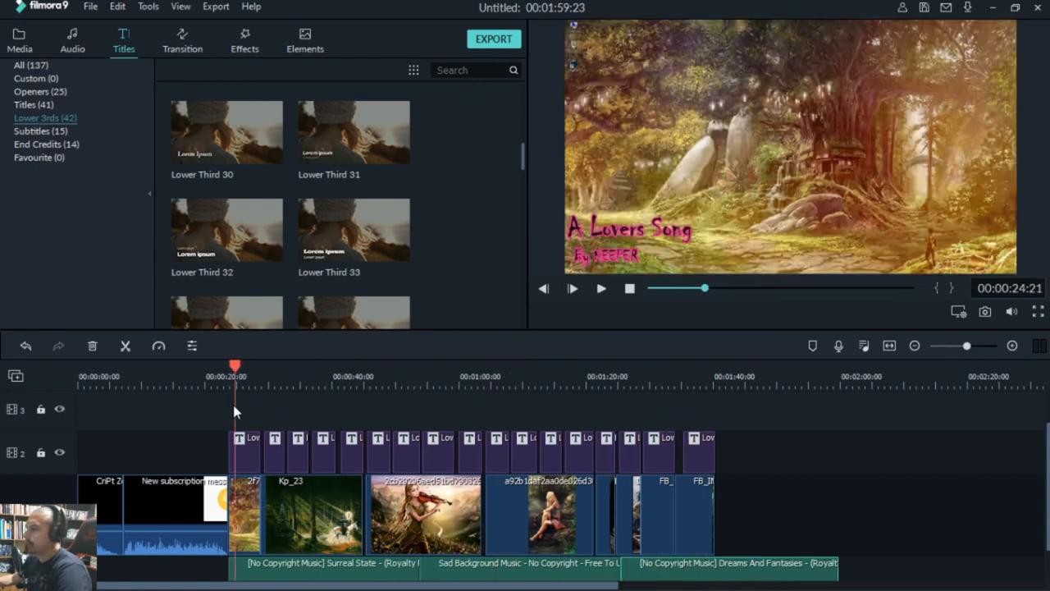
pyautogui.moveTo(236, 364); pyautogui.dragTo(228, 364)
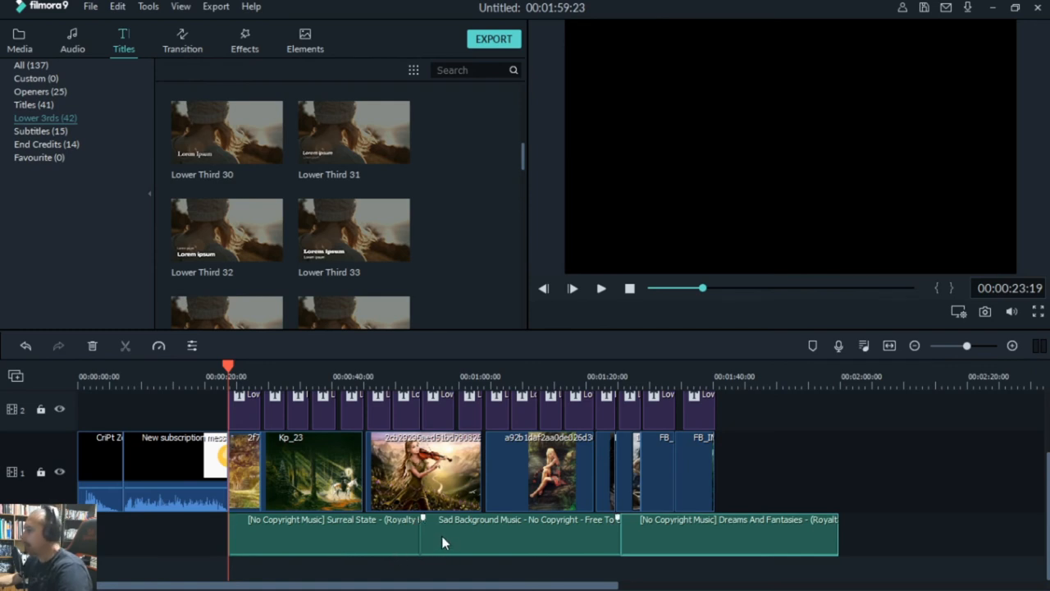
pyautogui.moveTo(559, 554)
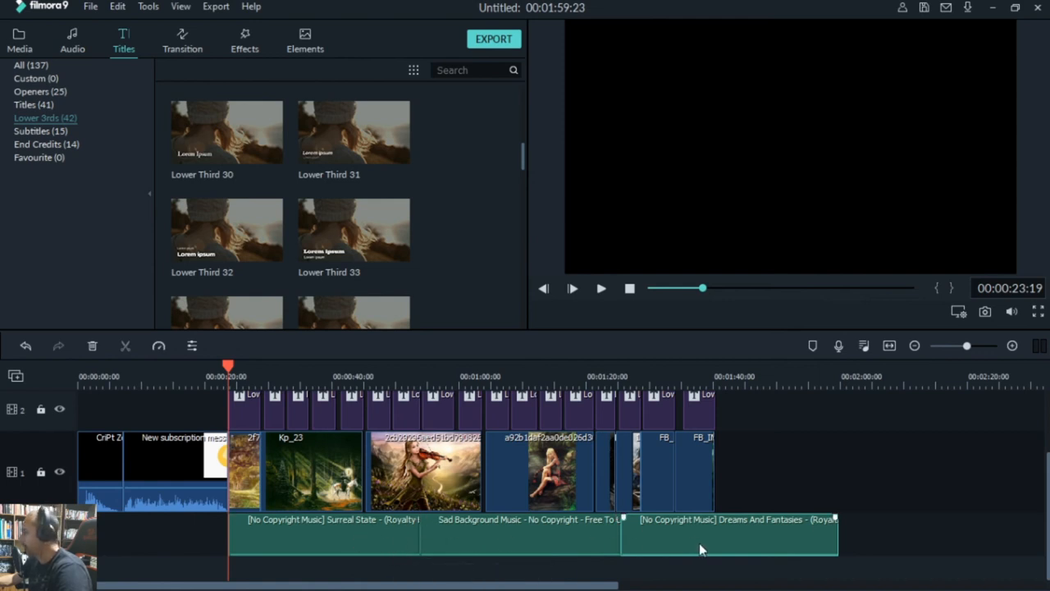
pyautogui.moveTo(635, 554)
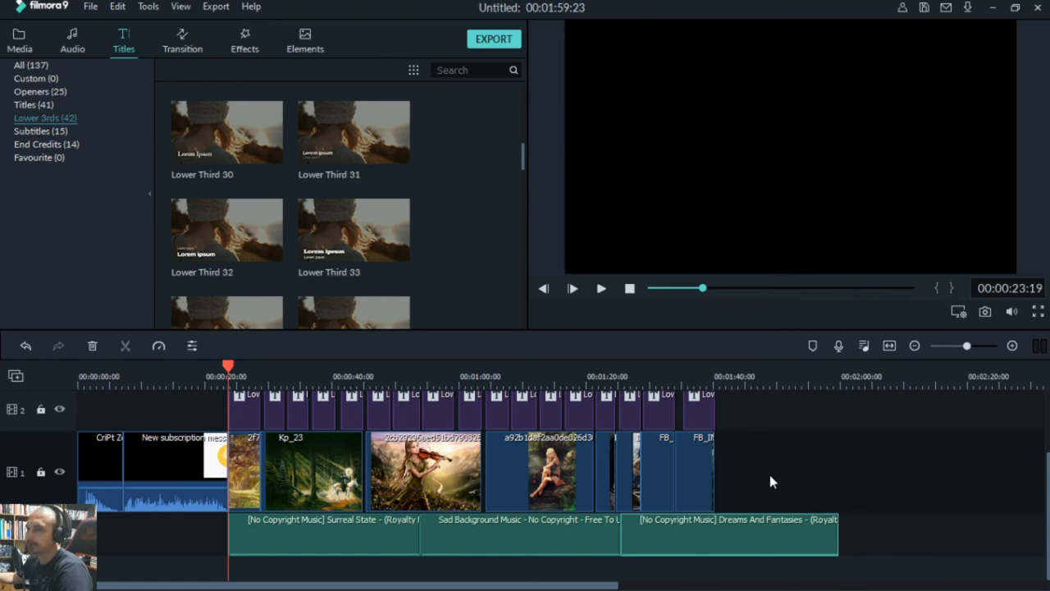
# Step: Bring up the project's media files to place the REC voiceover recording
pyautogui.click(13, 36)
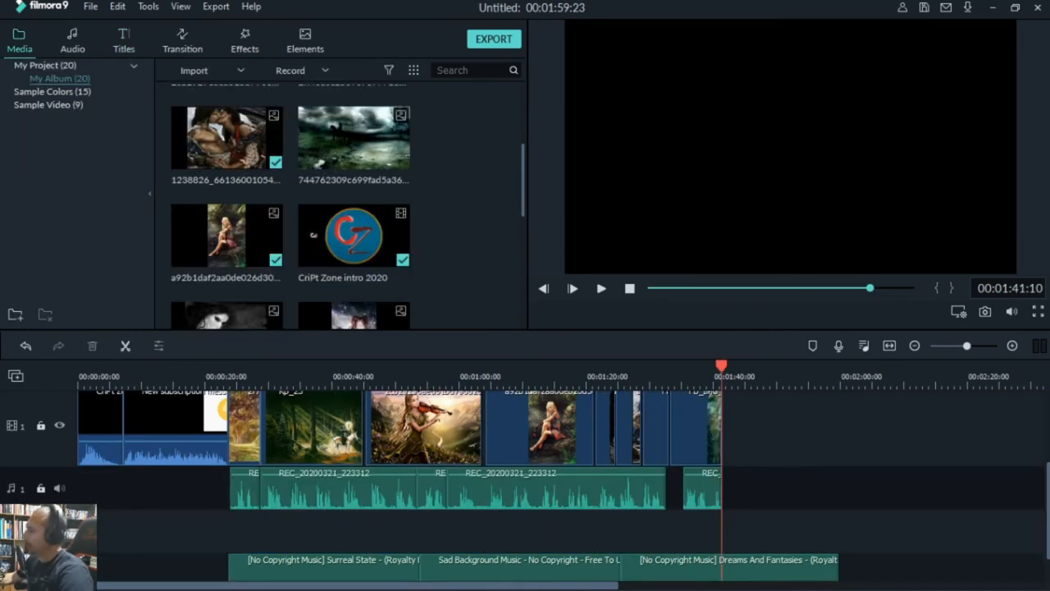
pyautogui.moveTo(318, 453)
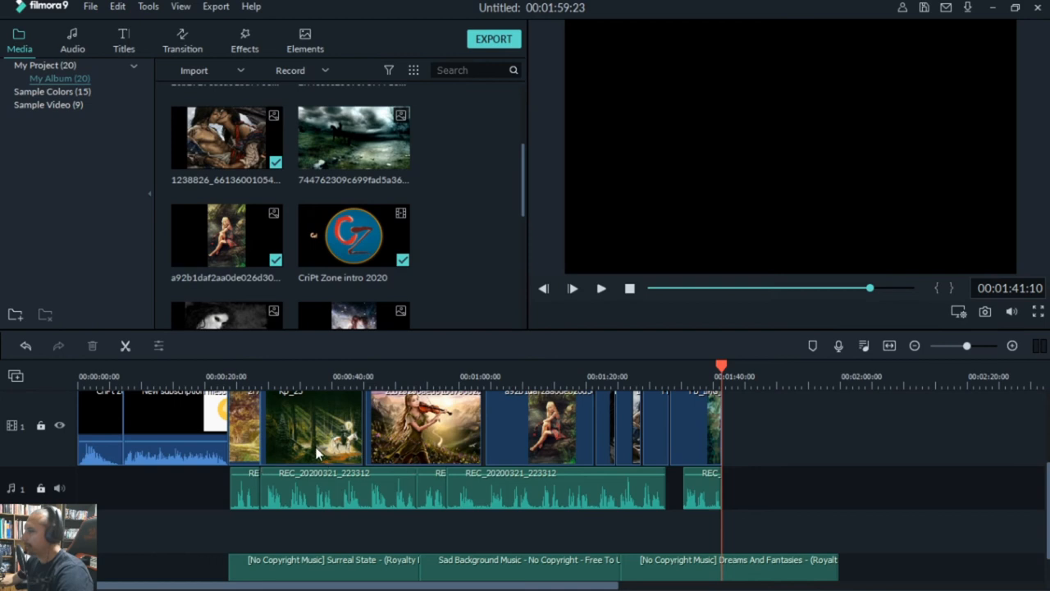
# Step: Remove the empty audio track so the music sits under the voiceover, then play from the slideshow start
pyautogui.click(545, 498)
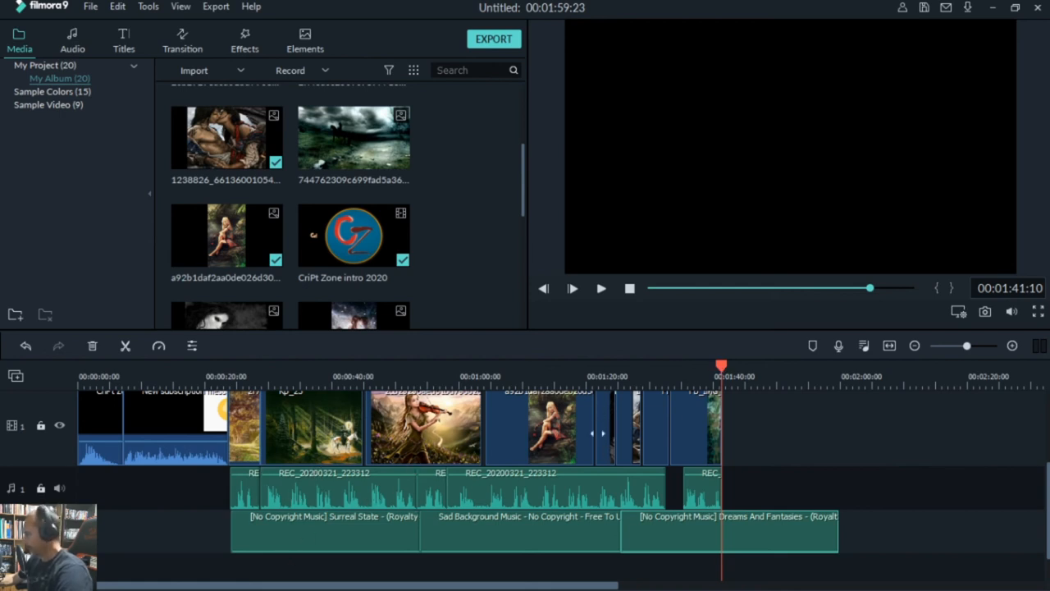
pyautogui.click(276, 375)
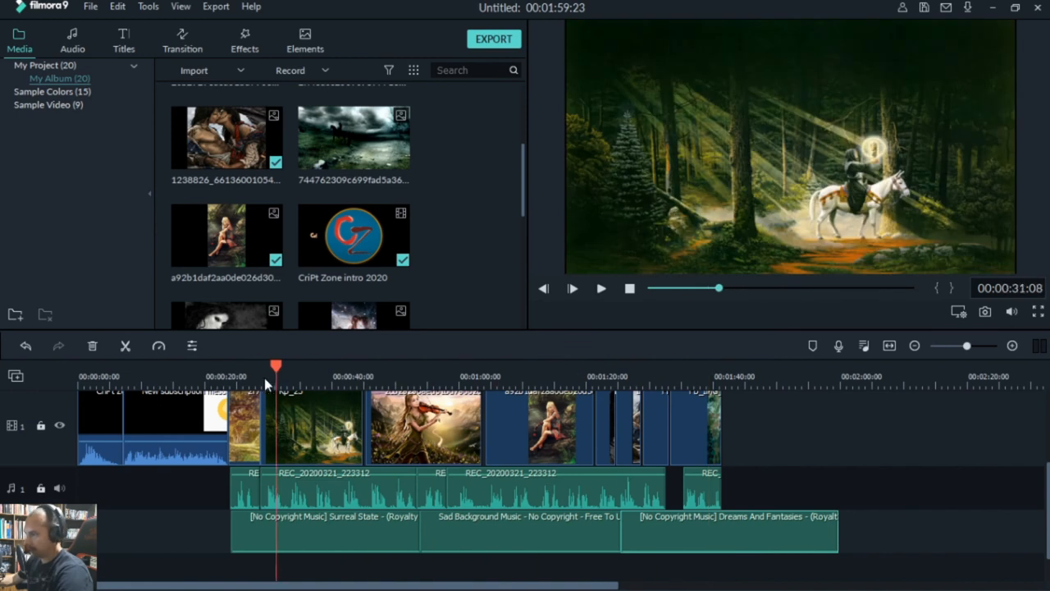
pyautogui.click(230, 376)
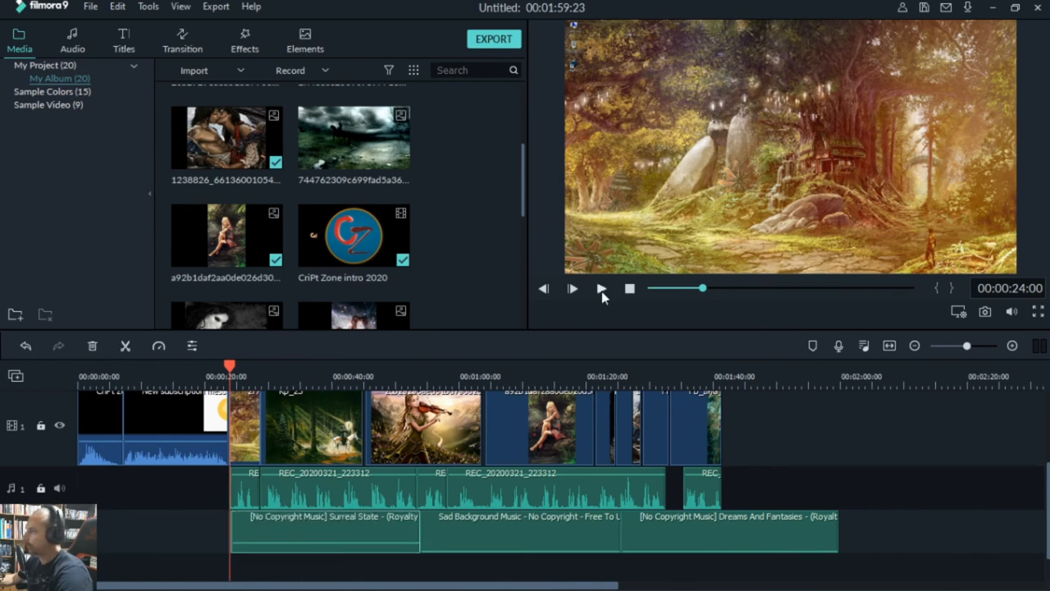
pyautogui.click(601, 289)
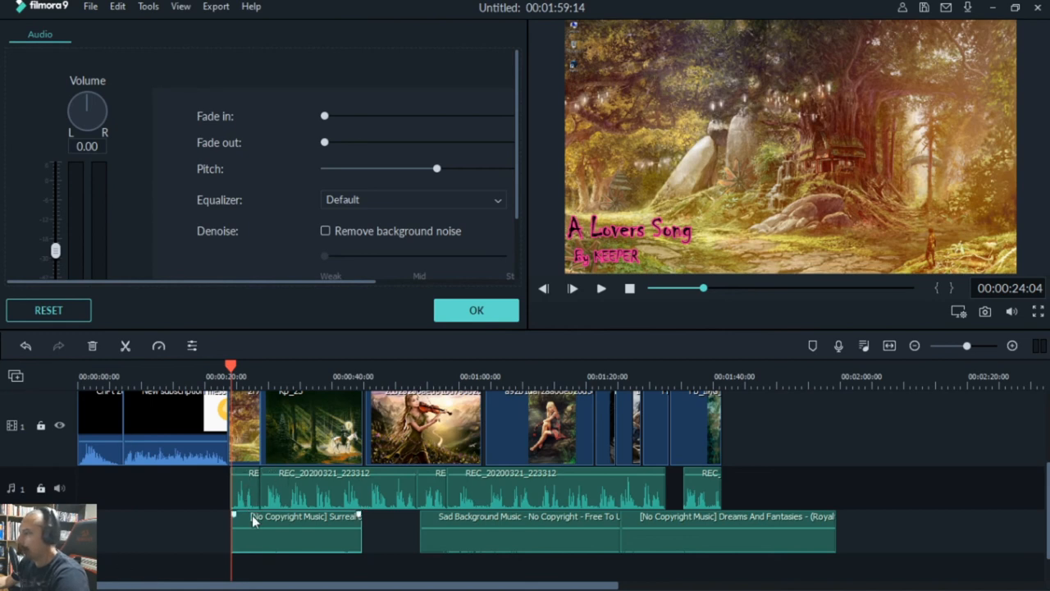
pyautogui.moveTo(305, 444)
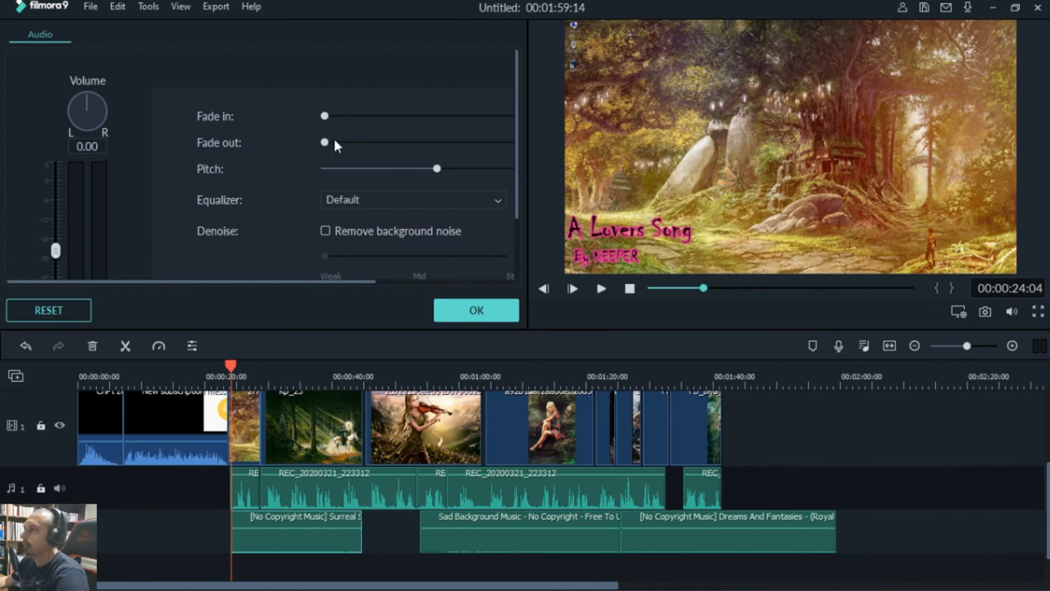
pyautogui.moveTo(324, 116)
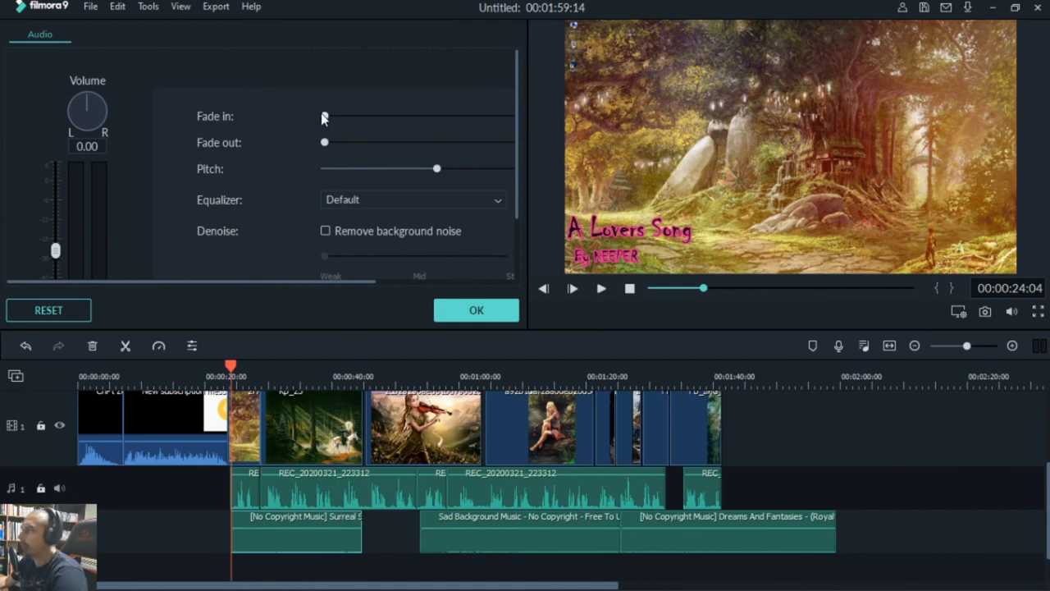
pyautogui.moveTo(325, 141)
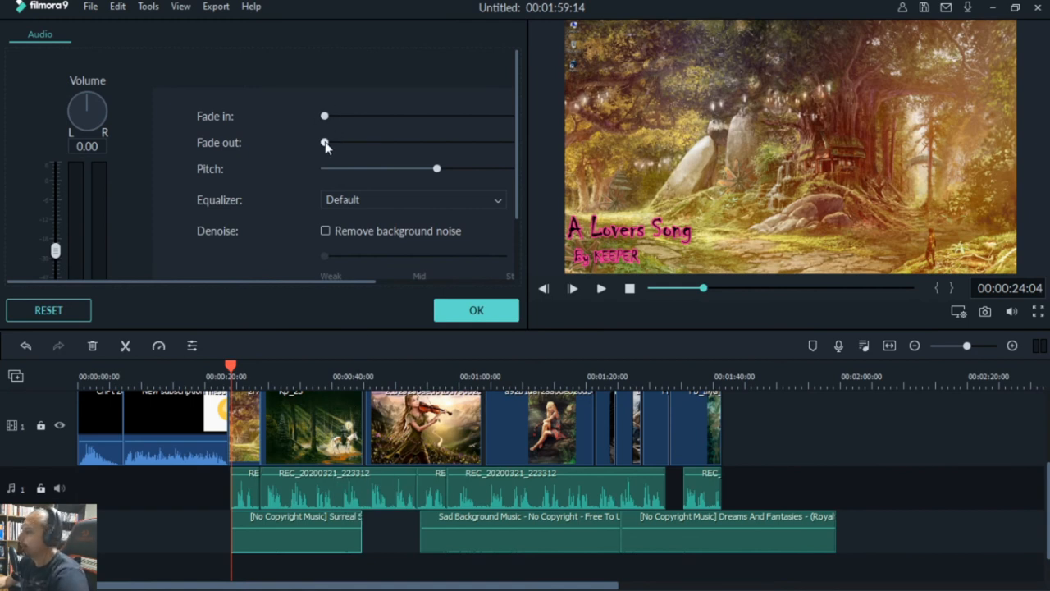
# Step: Try a short fade-out on the music clip and take it back to zero
pyautogui.moveTo(325, 141); pyautogui.dragTo(343, 141)
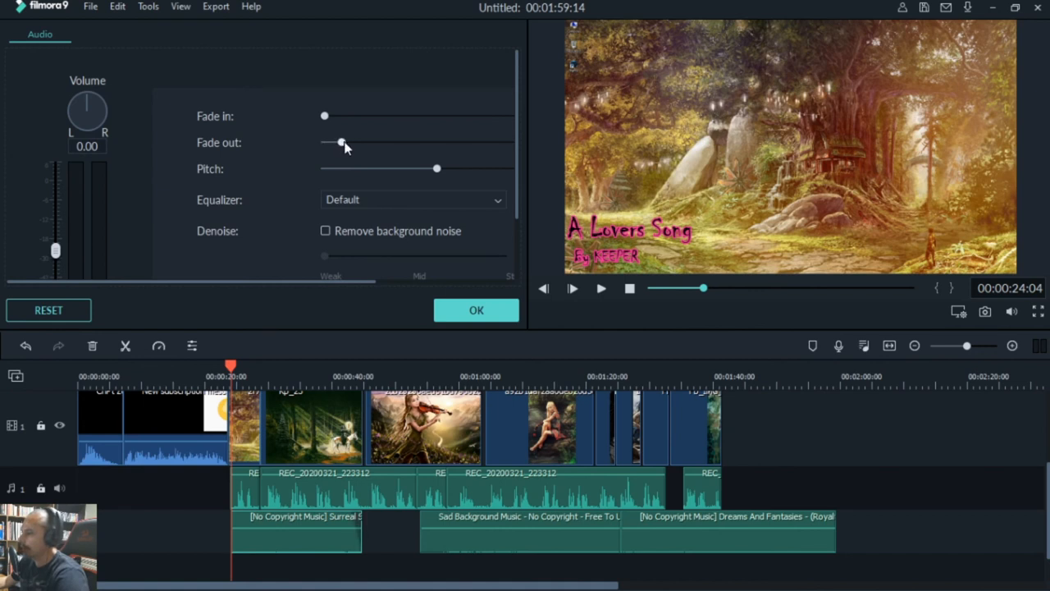
pyautogui.moveTo(341, 141); pyautogui.dragTo(351, 141)
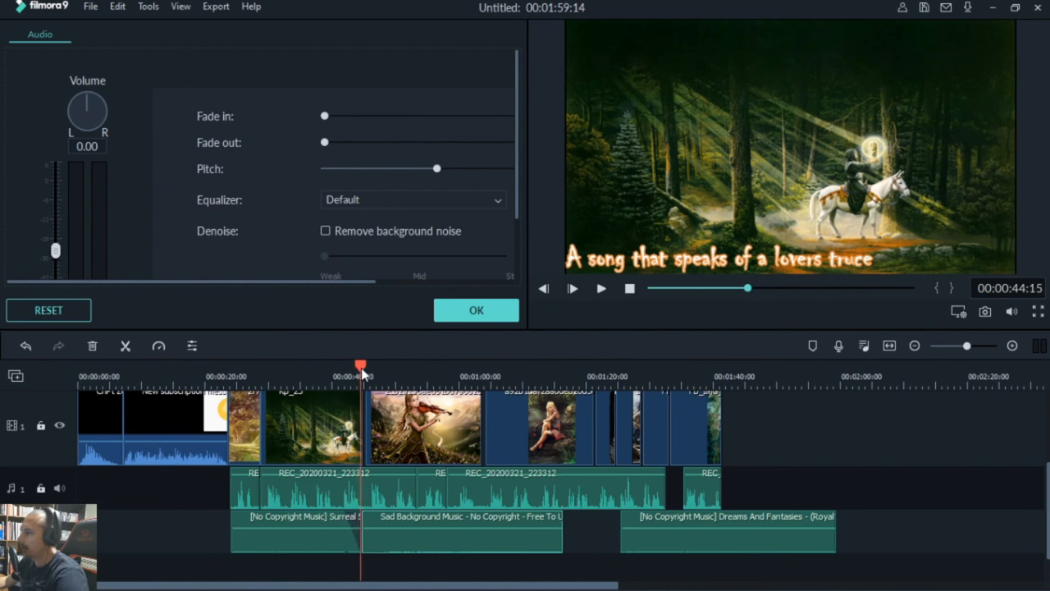
# Step: Preview the timeline around 41 seconds to check the Sad Background Music cut
pyautogui.click(600, 289)
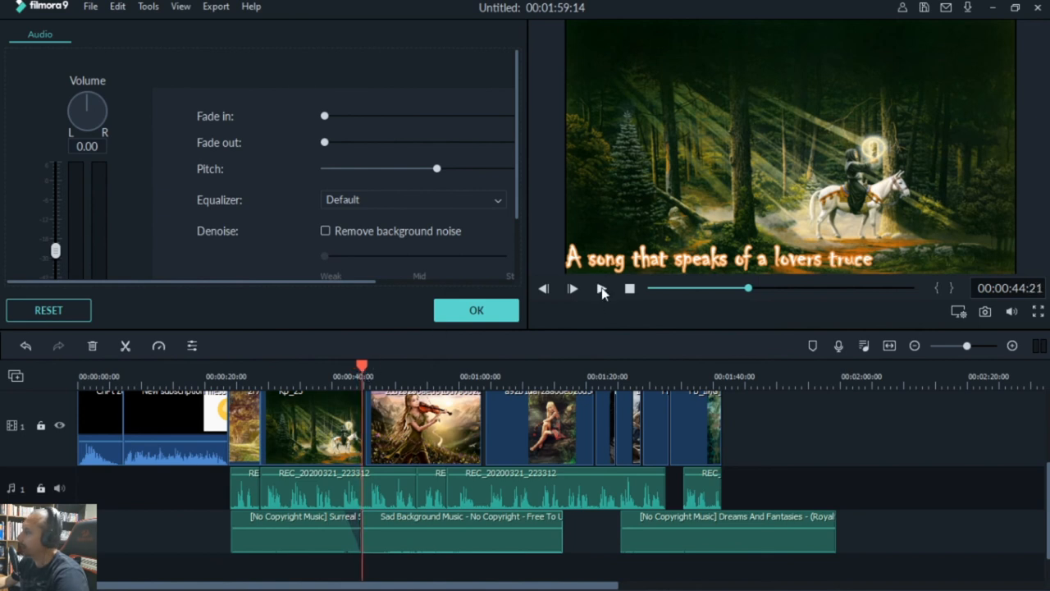
pyautogui.moveTo(497, 362)
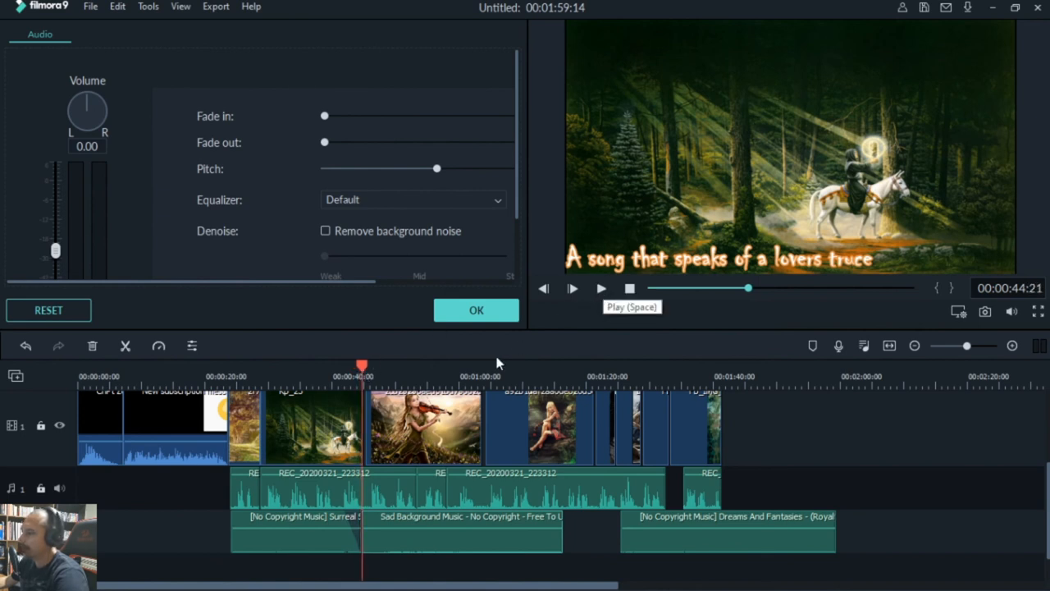
pyautogui.click(600, 288)
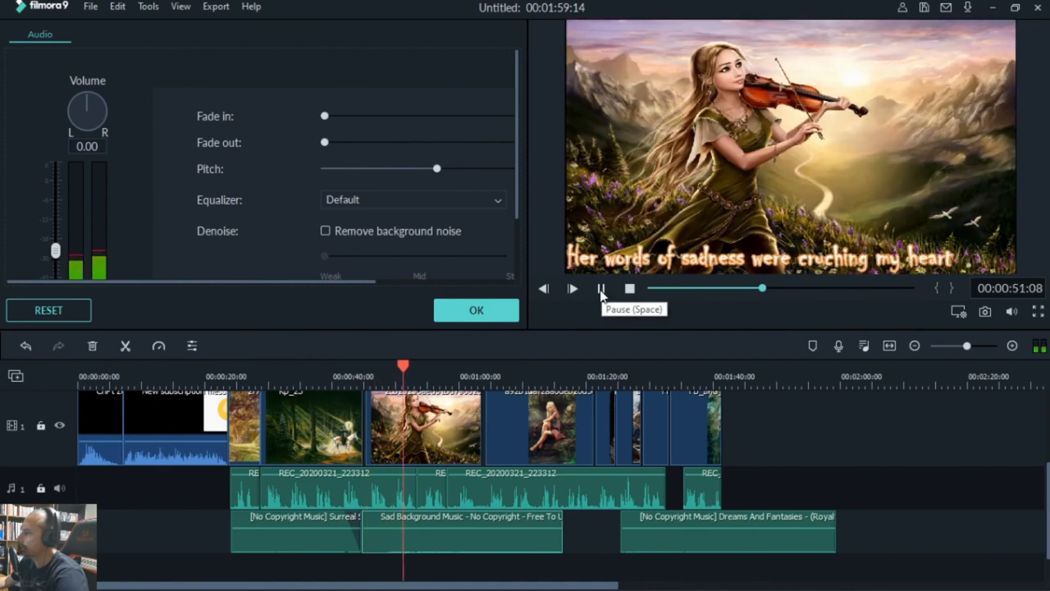
pyautogui.click(600, 288)
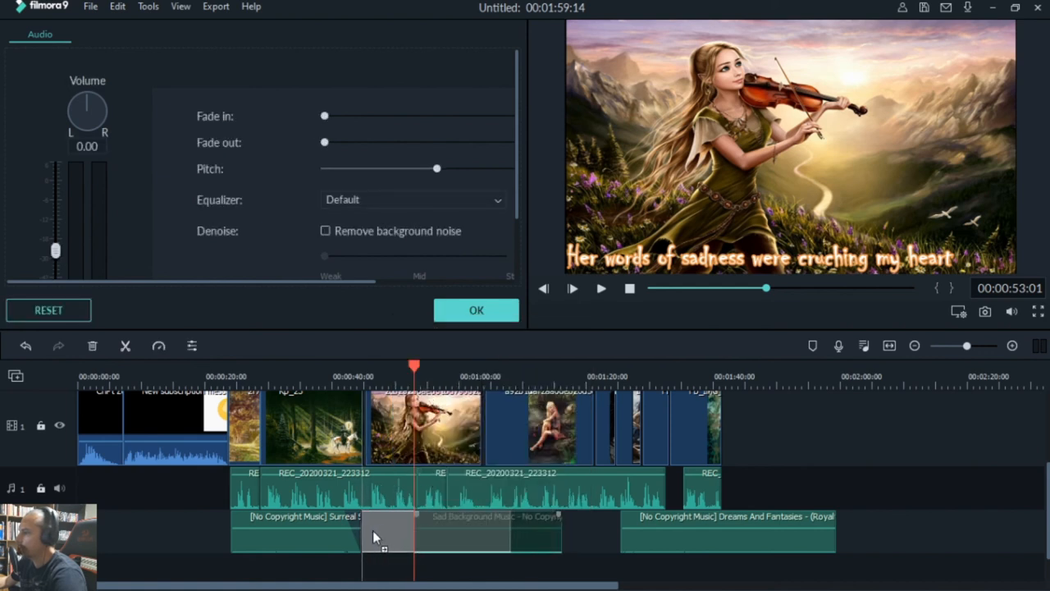
pyautogui.click(342, 386)
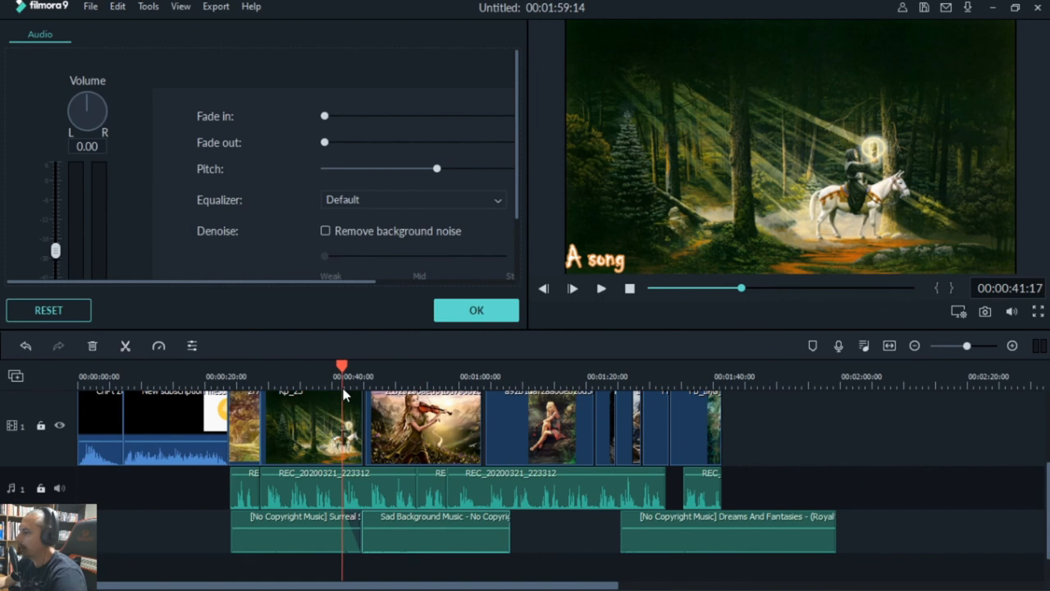
pyautogui.click(600, 289)
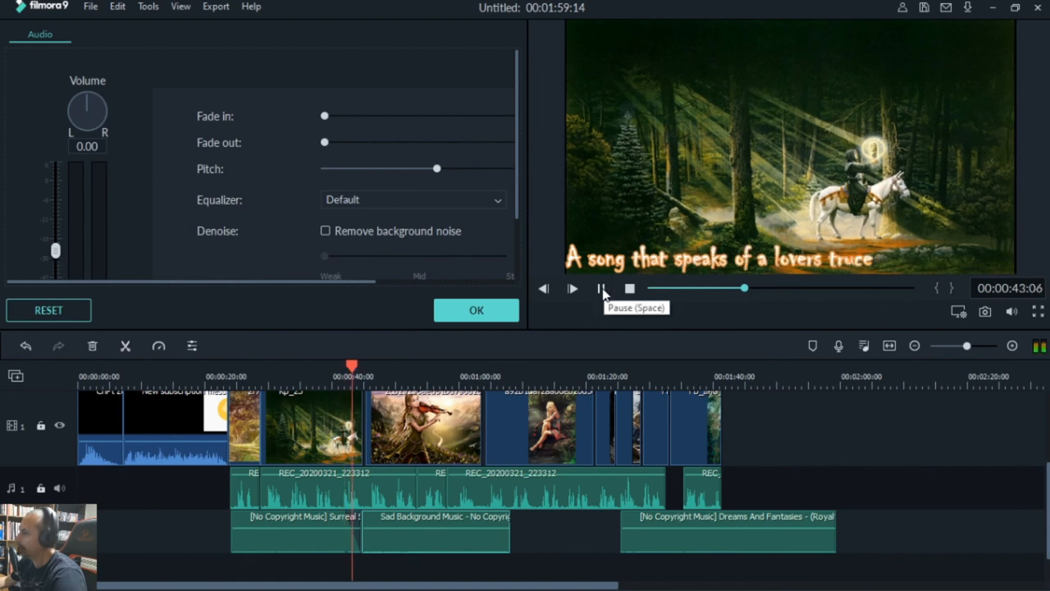
pyautogui.click(601, 289)
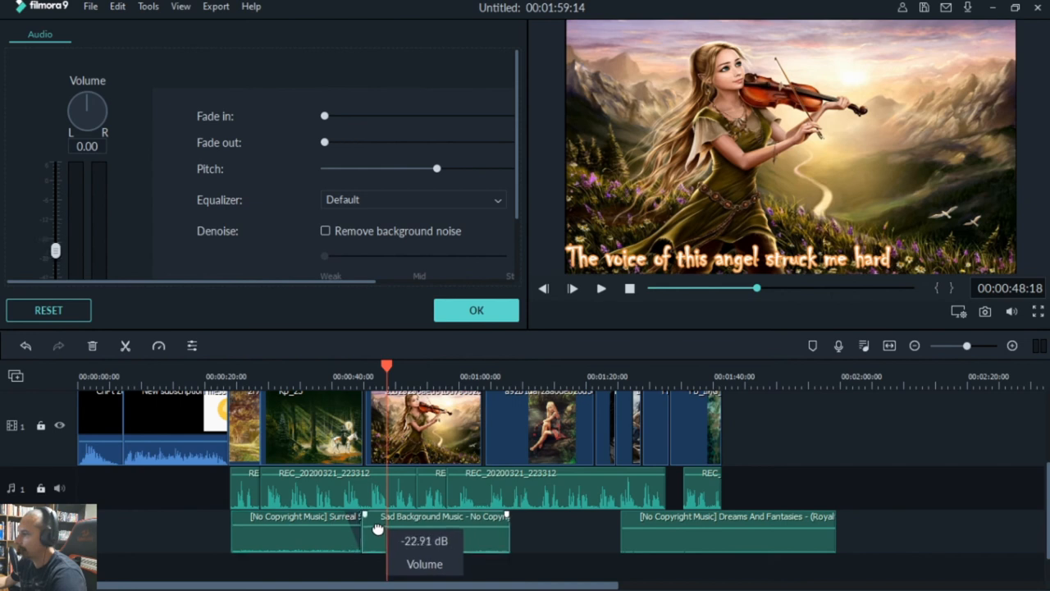
# Step: Lower the Sad Background Music volume to about -18 dB
pyautogui.moveTo(379, 527); pyautogui.dragTo(379, 525)
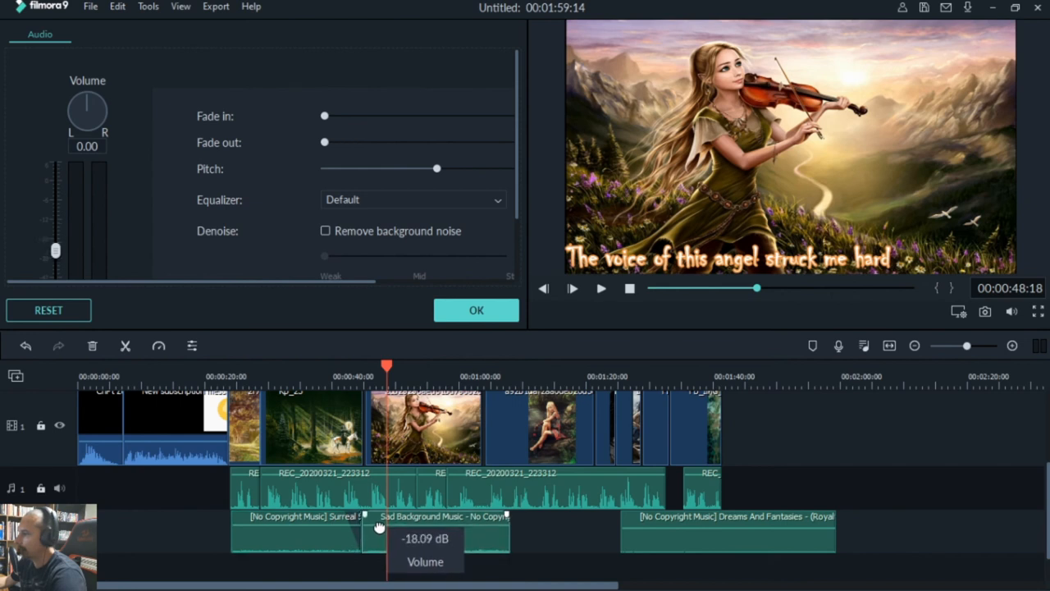
pyautogui.moveTo(325, 141); pyautogui.dragTo(351, 141)
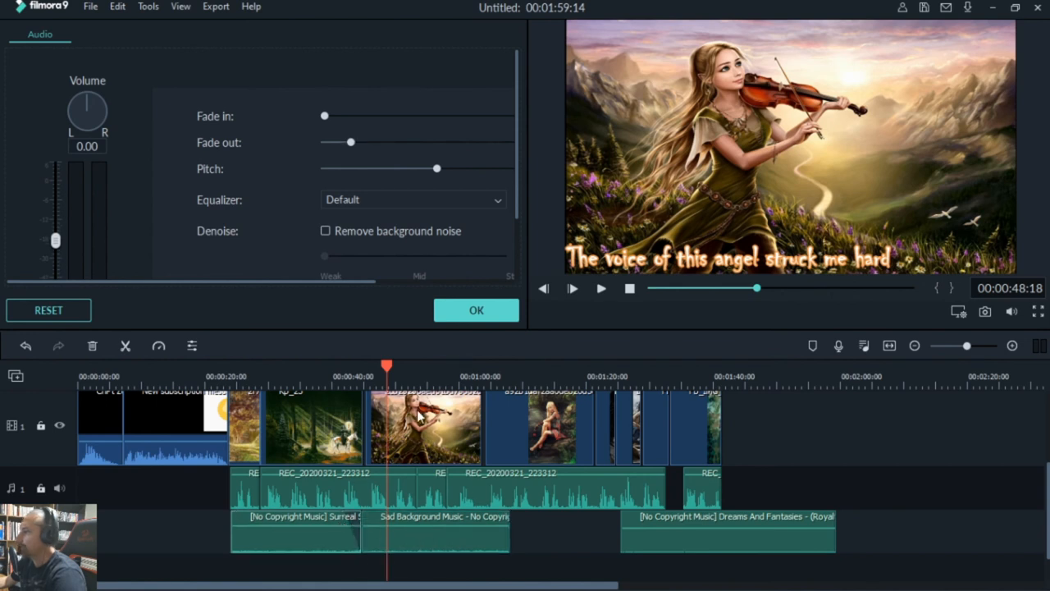
pyautogui.click(286, 375)
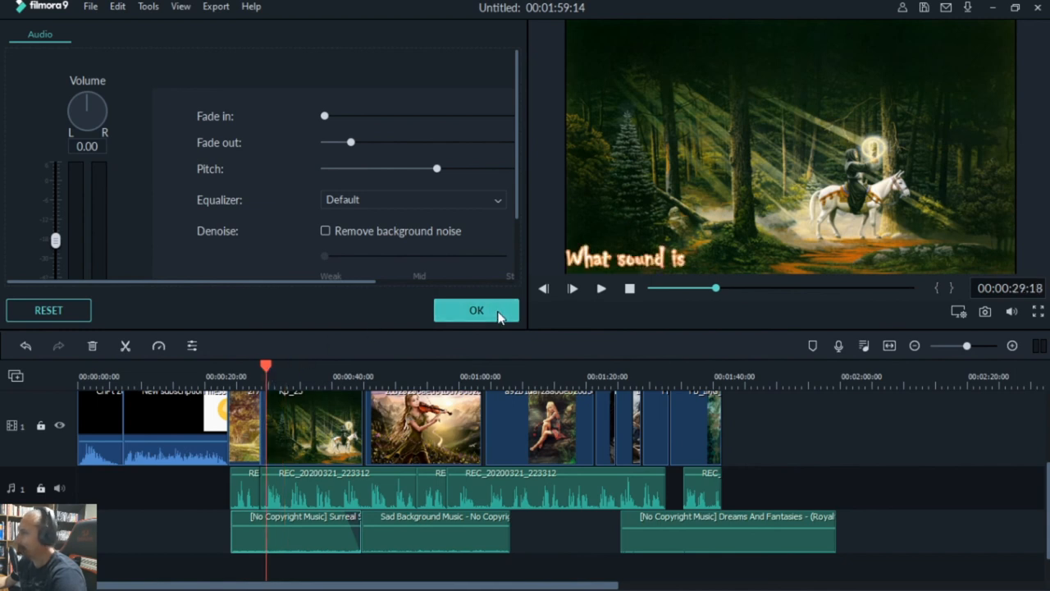
# Step: Confirm the audio adjustments and preview from about 45 seconds in the timeline
pyautogui.click(475, 308)
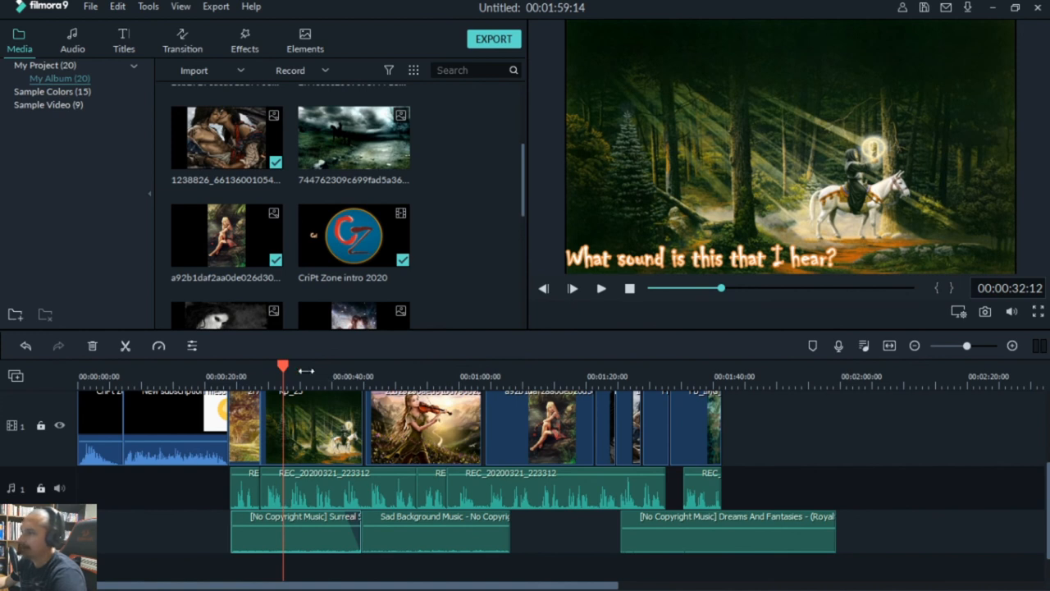
pyautogui.click(365, 392)
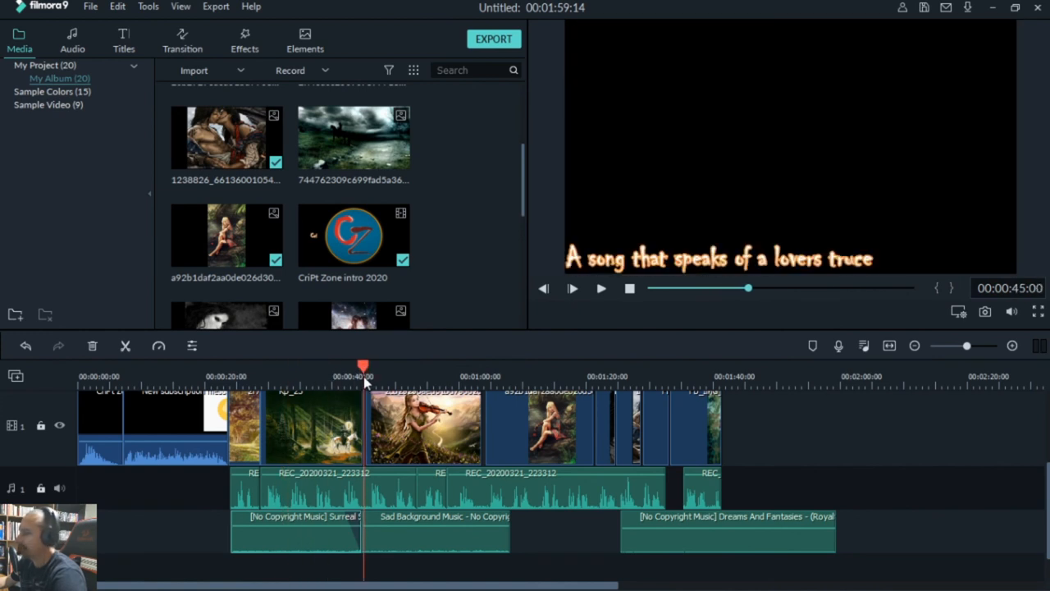
pyautogui.click(601, 288)
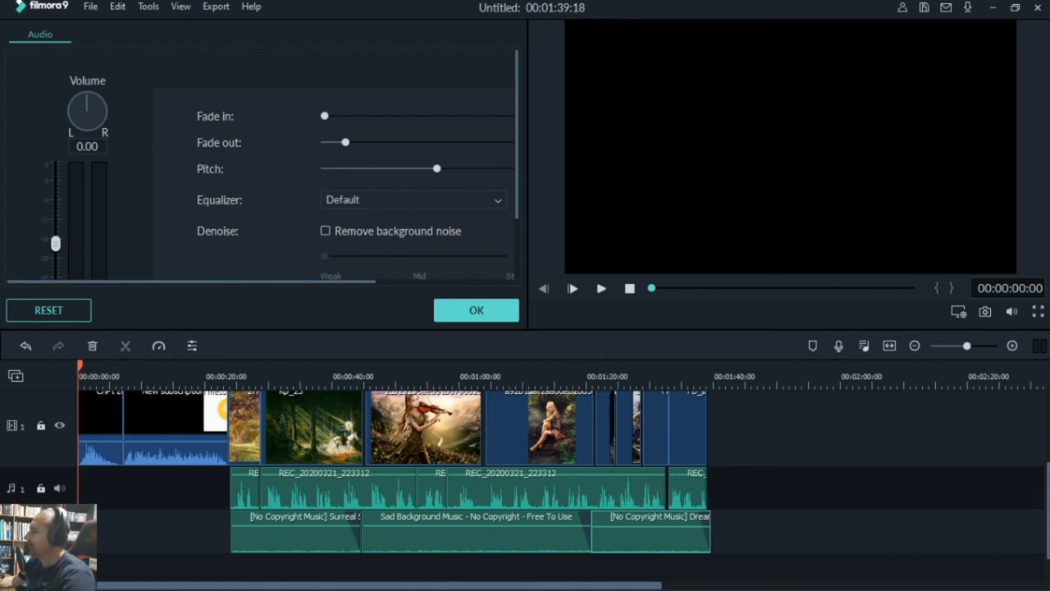
pyautogui.moveTo(191, 556)
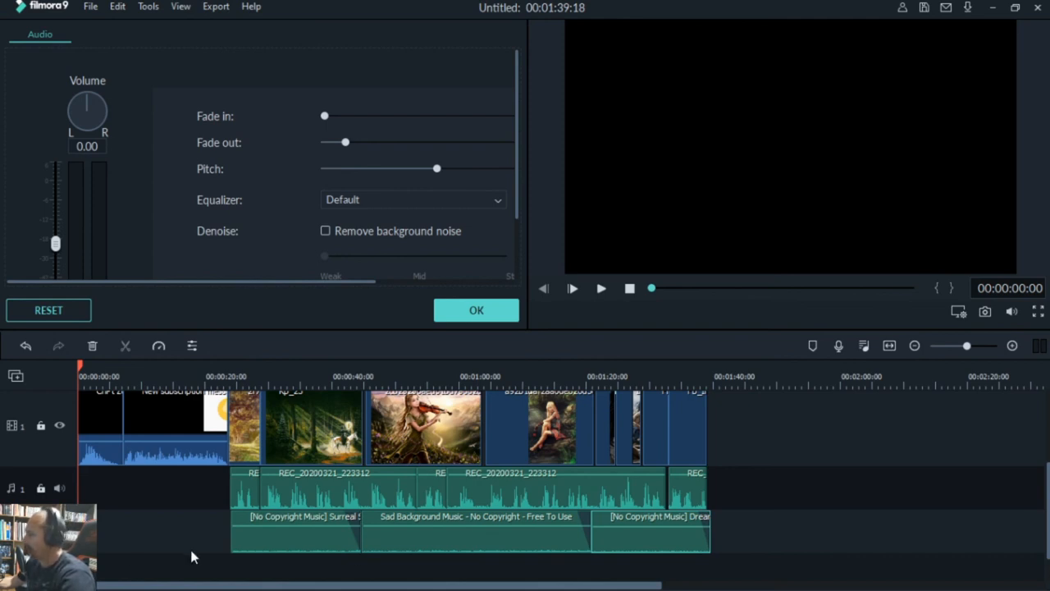
pyautogui.moveTo(525, 334)
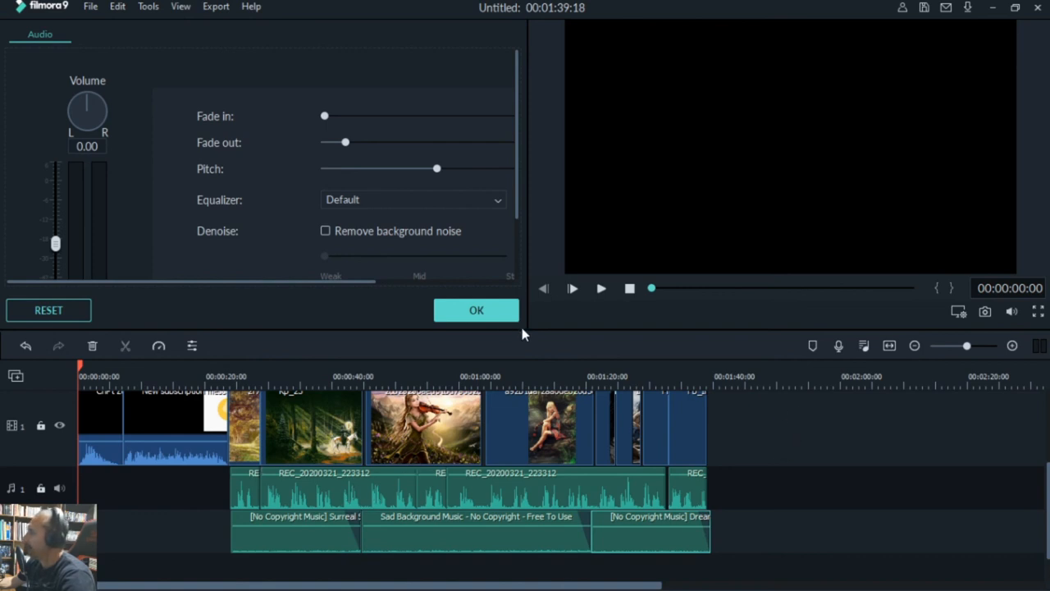
# Step: Confirm the Dreams And Fantasies audio settings so the soundtrack ends at about 1:39
pyautogui.click(476, 308)
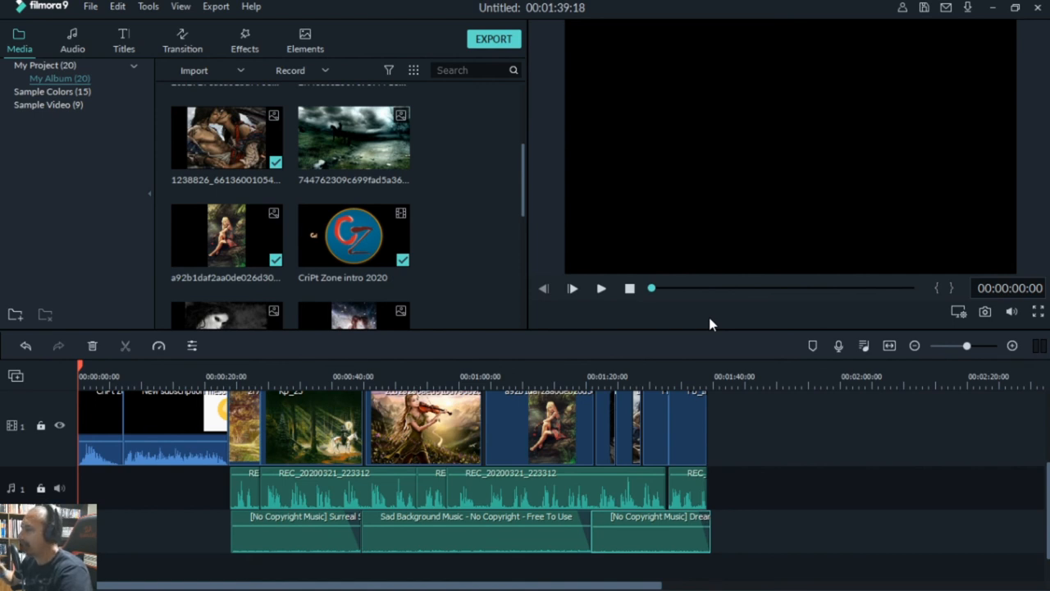
pyautogui.moveTo(246, 410)
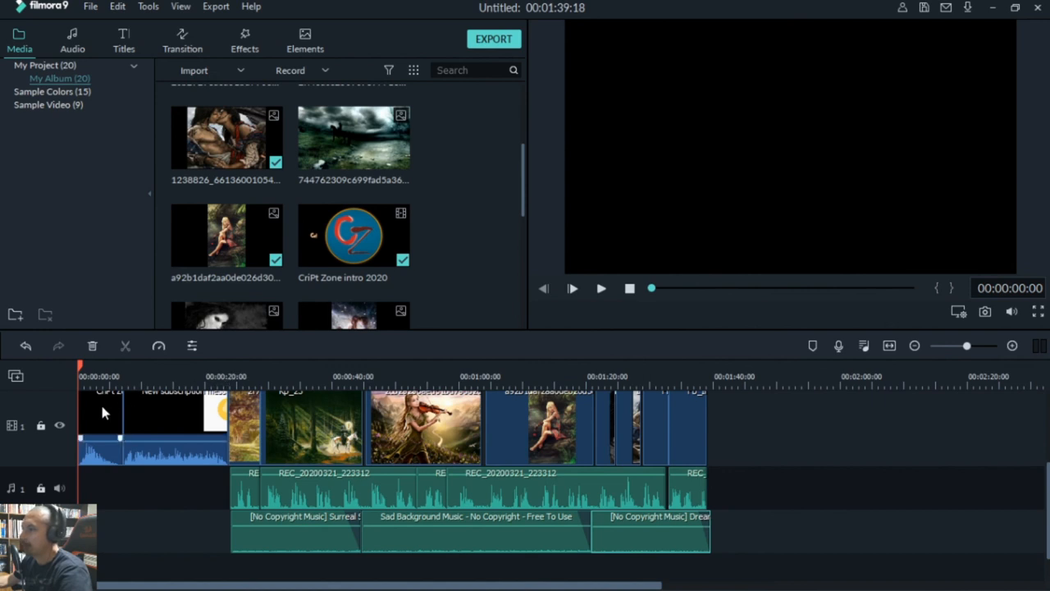
pyautogui.moveTo(240, 400)
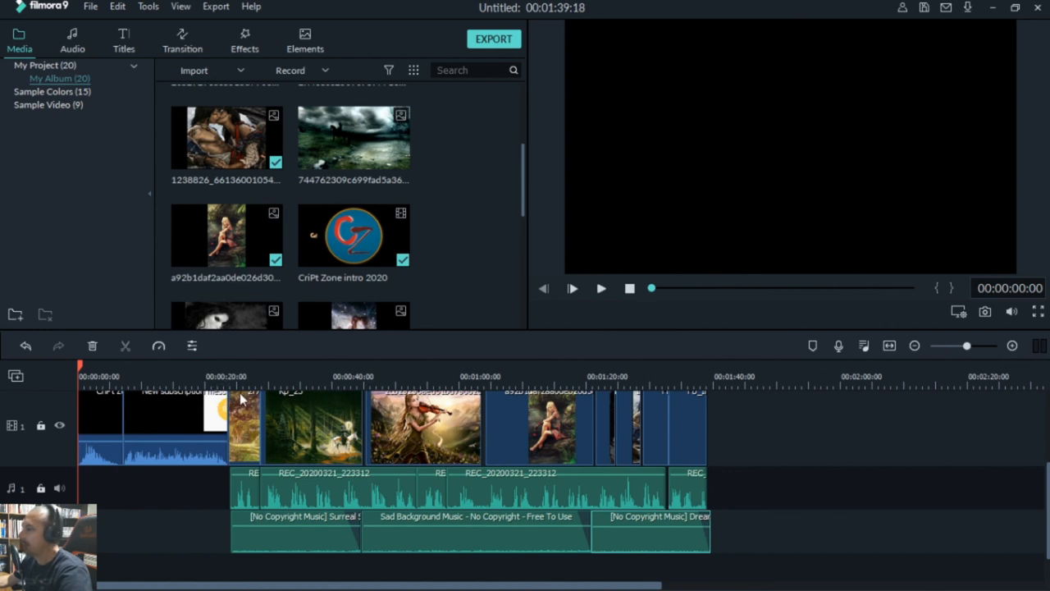
pyautogui.moveTo(423, 443)
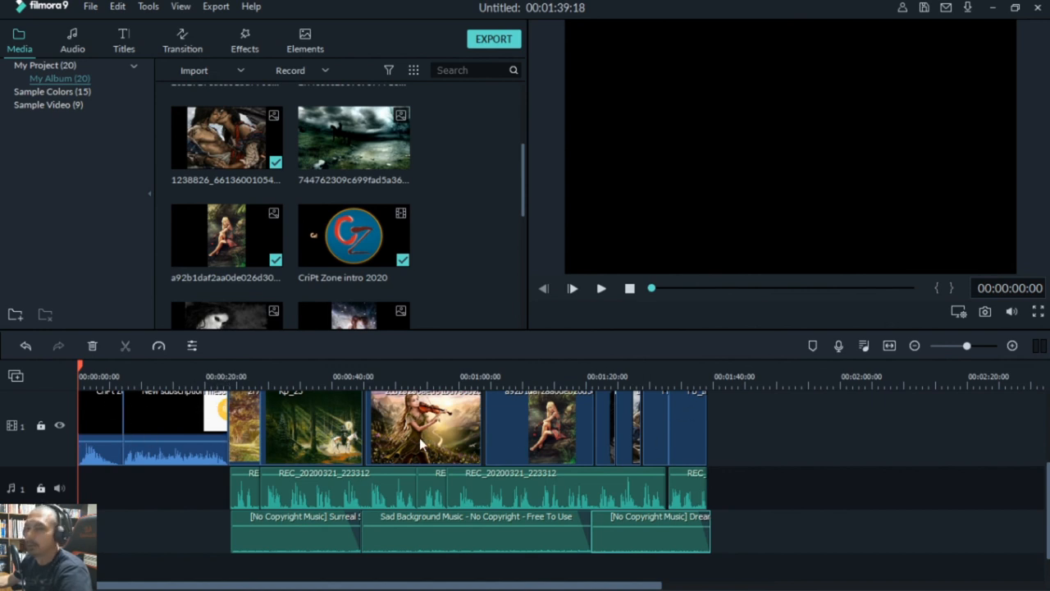
pyautogui.moveTo(499, 439)
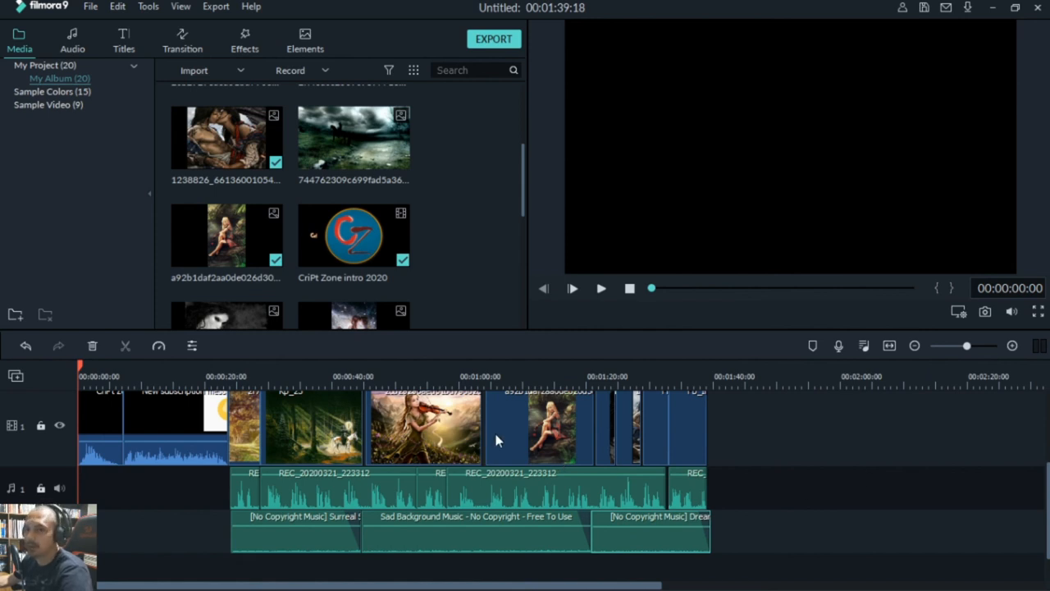
pyautogui.moveTo(745, 436)
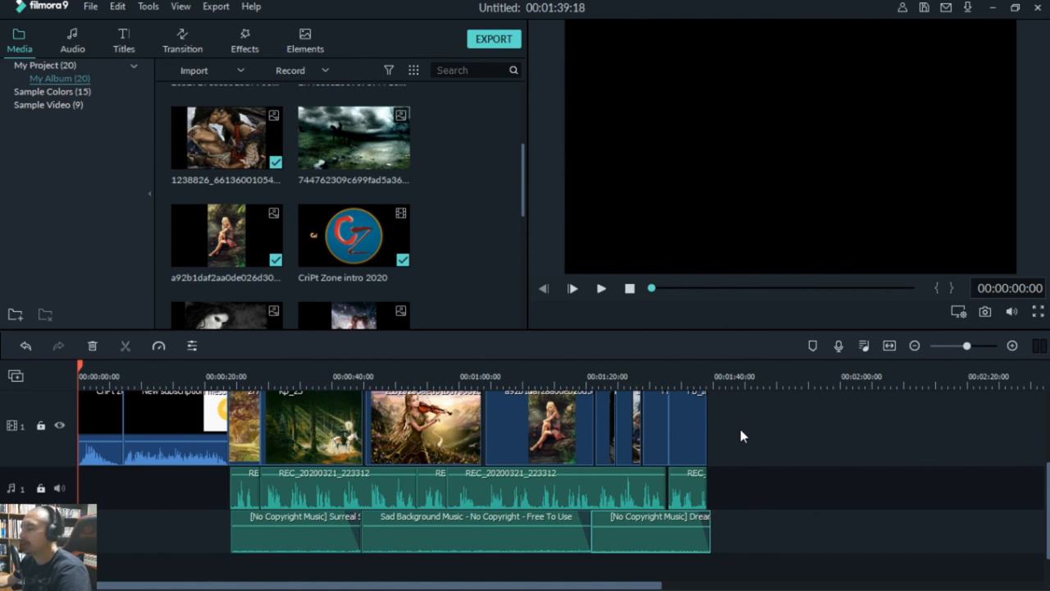
pyautogui.moveTo(833, 436)
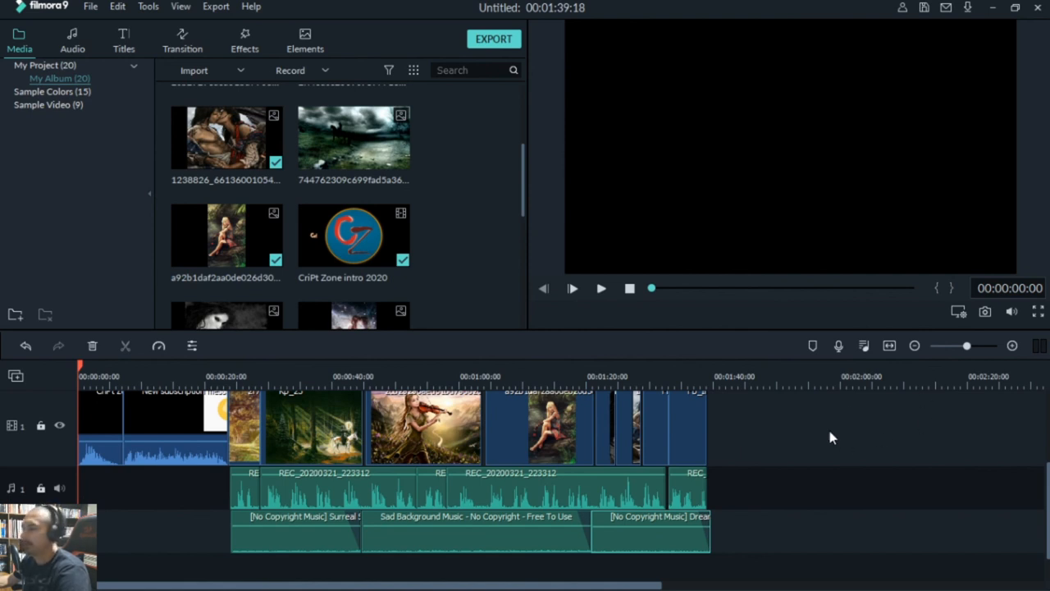
pyautogui.moveTo(807, 453)
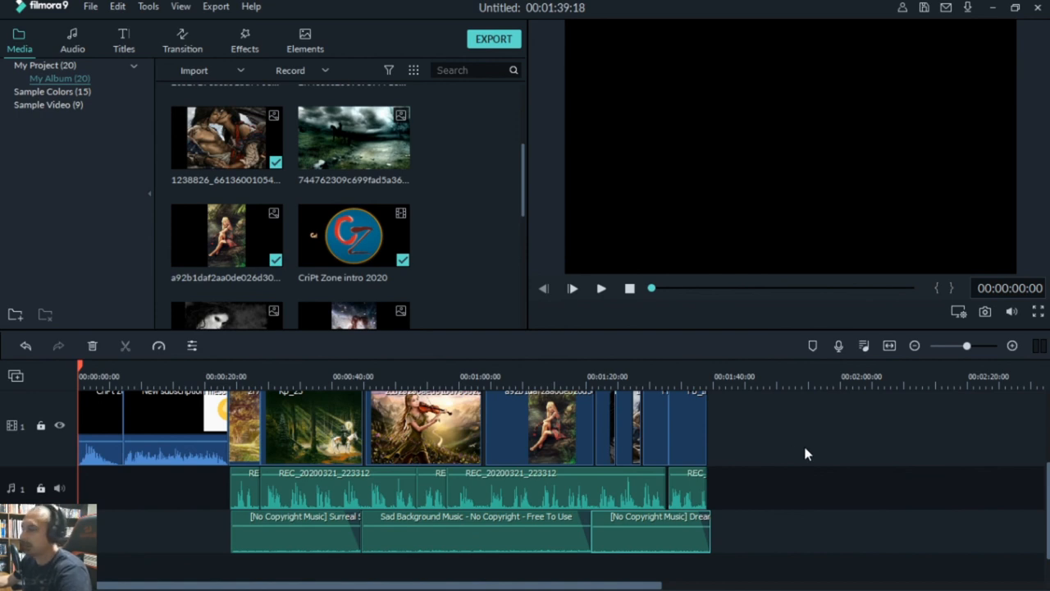